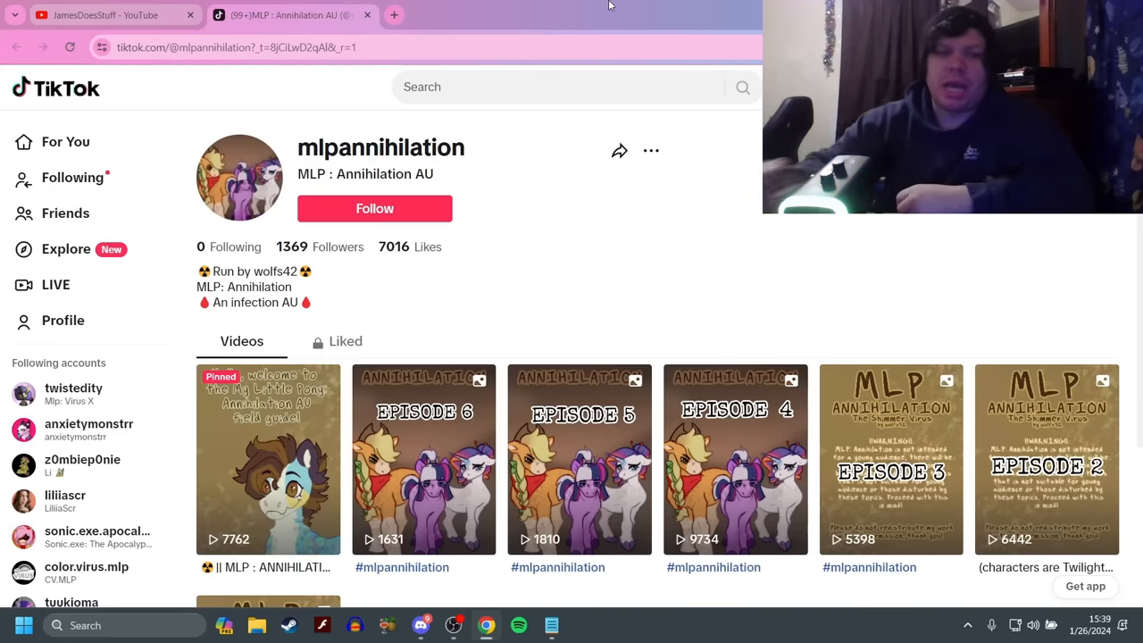
Follow the mlpannihilation account and scroll its Videos grid down to the Episode 1 post
{"action": "scroll", "scroll_direction": "down", "scroll_amount": 3}
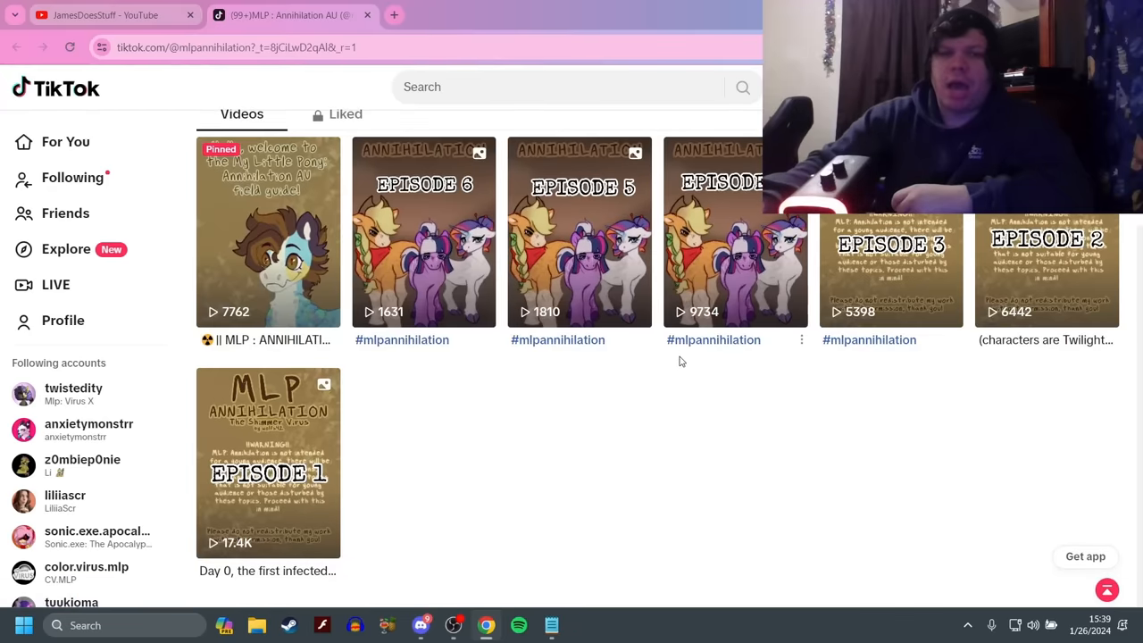
{"action": "scroll", "scroll_direction": "up", "scroll_amount": 3}
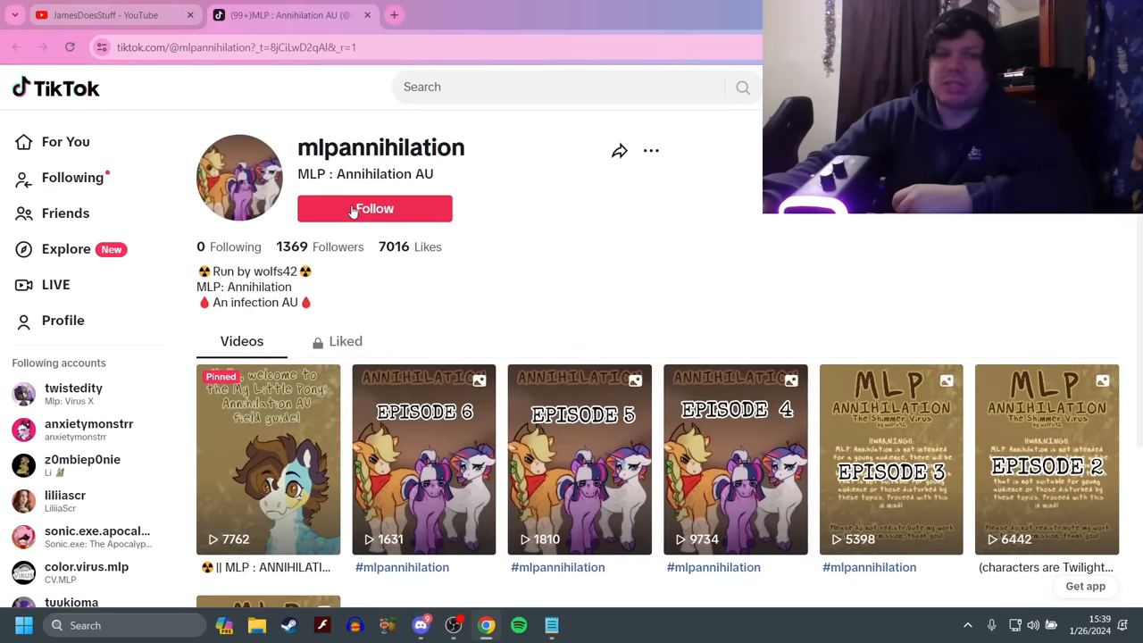
{"action": "left_click", "coordinate": [374, 208]}
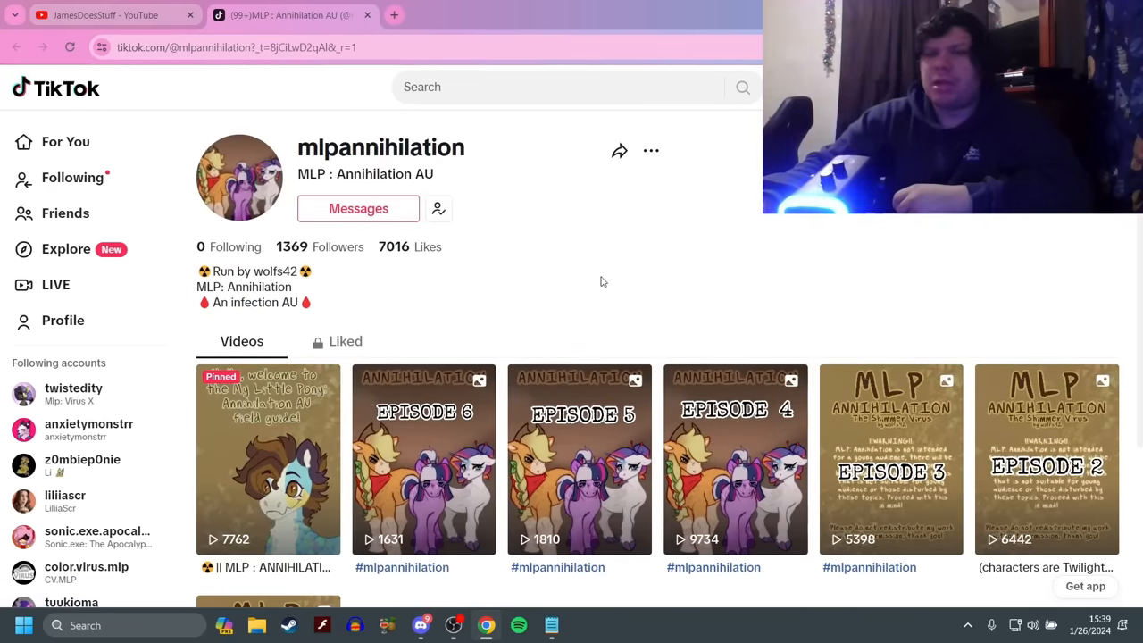
{"action": "scroll", "scroll_direction": "down", "scroll_amount": 3}
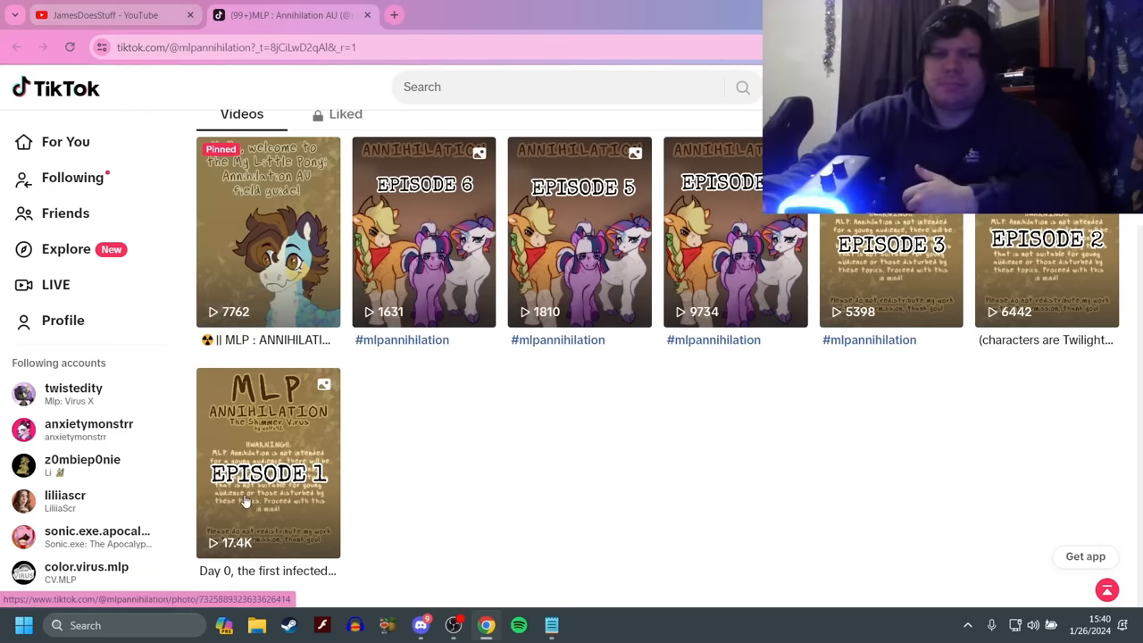
Open the Episode 1 slideshow and page past its title slide to the content warning
{"action": "left_click", "coordinate": [268, 462]}
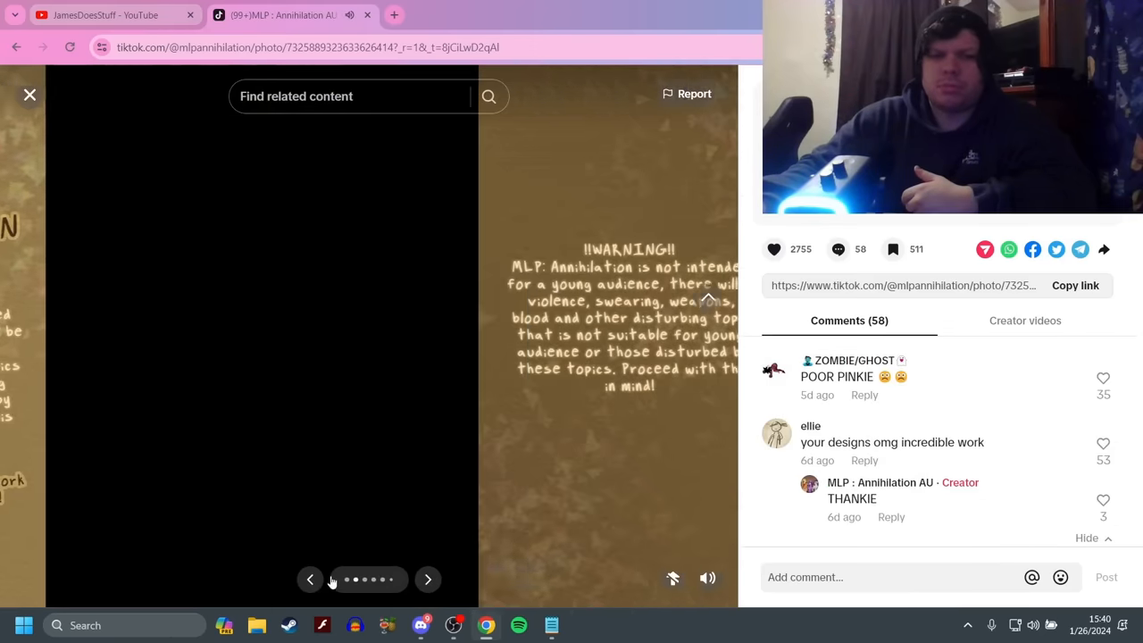
{"action": "left_click", "coordinate": [309, 578]}
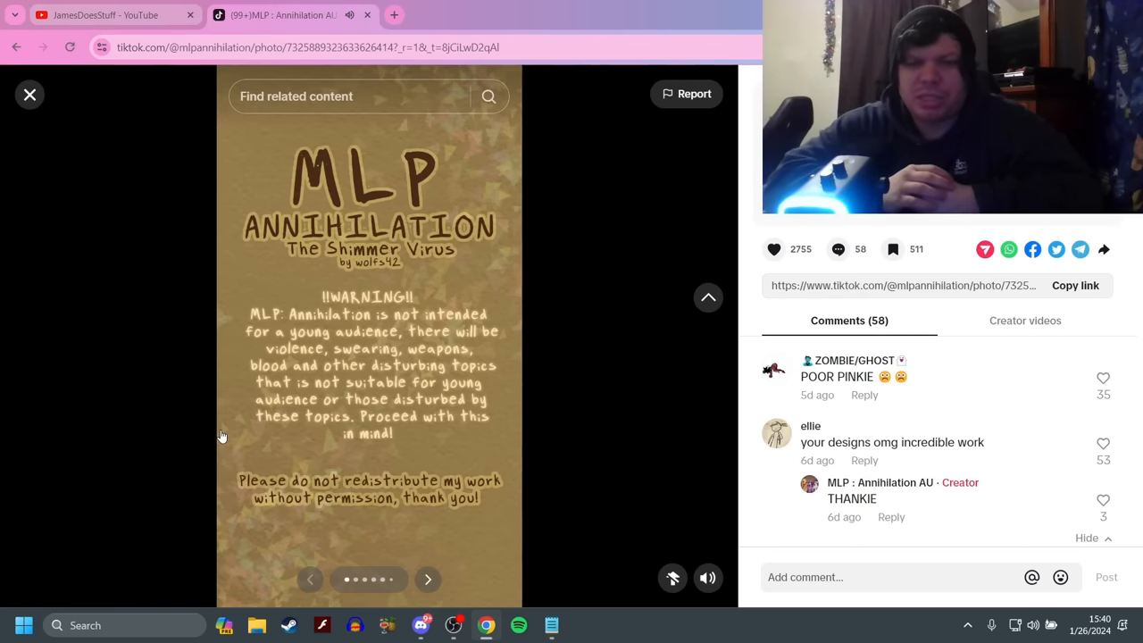
{"action": "left_click", "coordinate": [427, 578]}
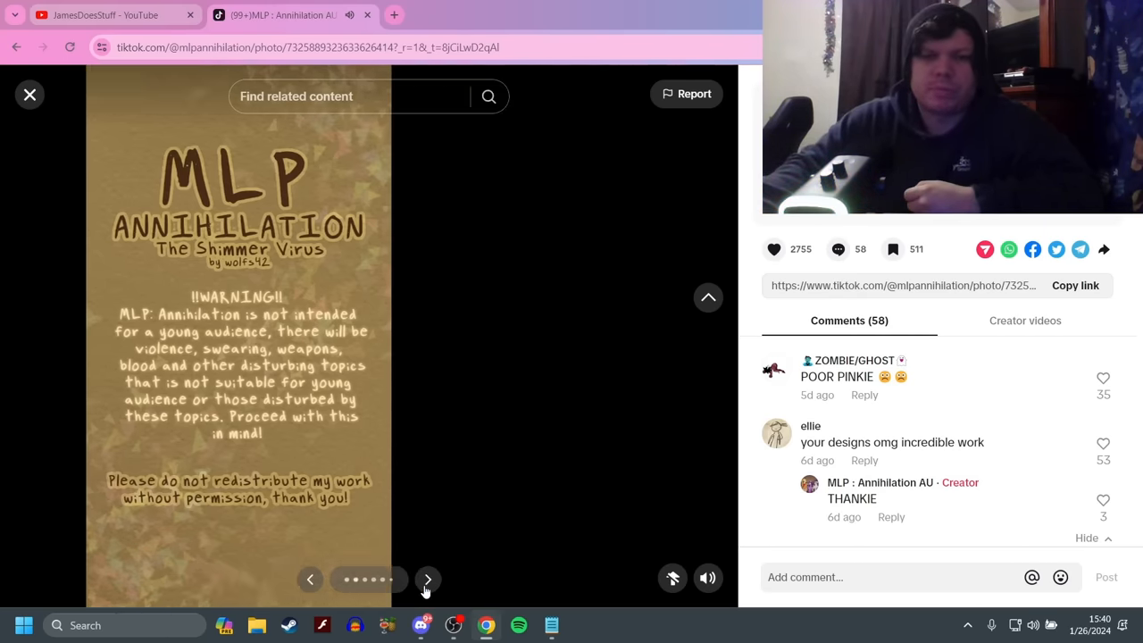
{"action": "left_click", "coordinate": [427, 579]}
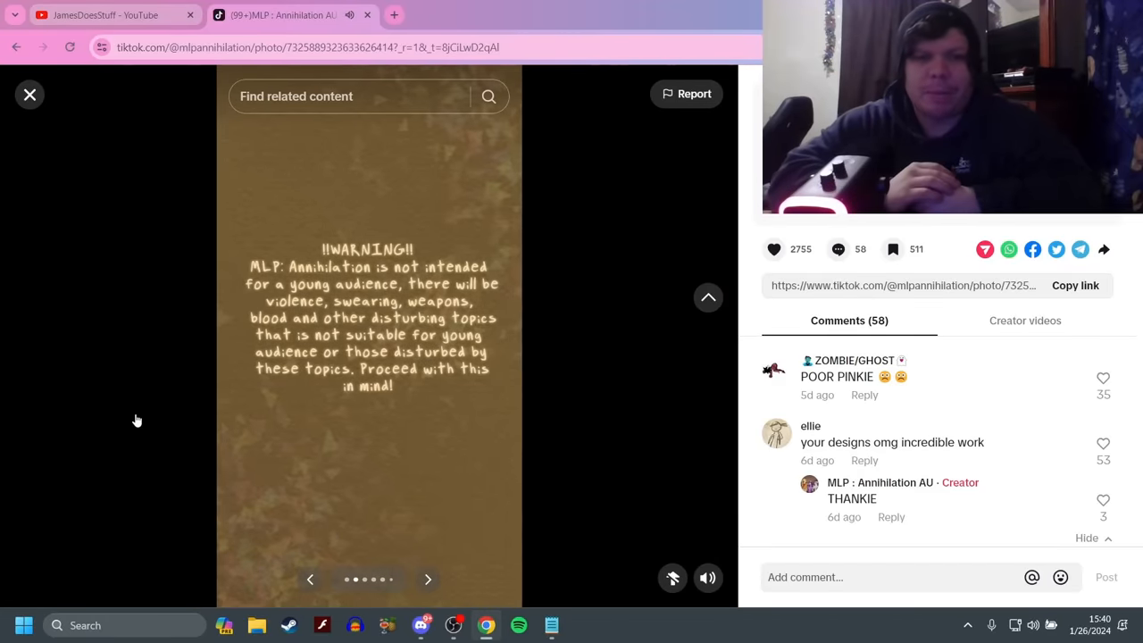
{"action": "mouse_move", "coordinate": [437, 589]}
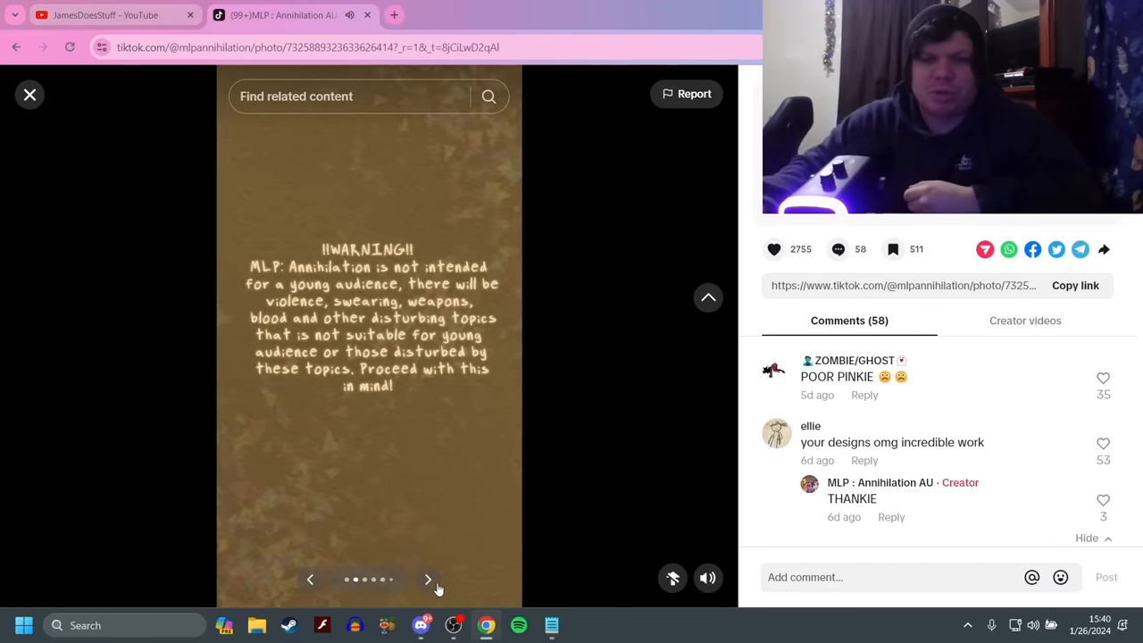
Advance the Episode 1 slideshow to the story page about Spike falling sick
{"action": "left_click", "coordinate": [428, 579]}
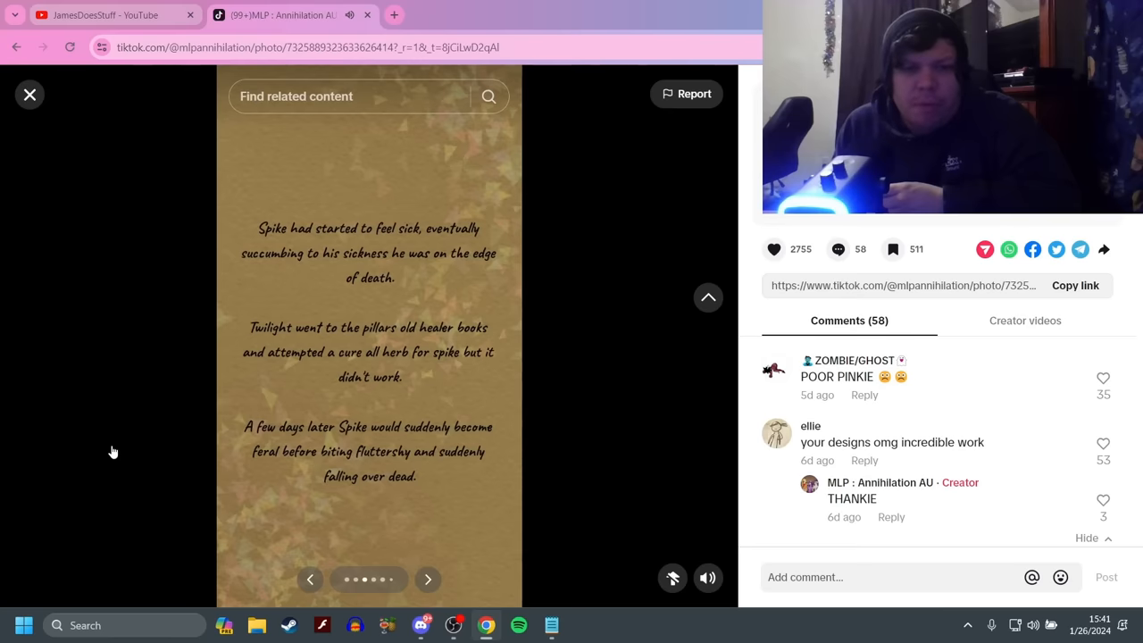
{"action": "mouse_move", "coordinate": [344, 482]}
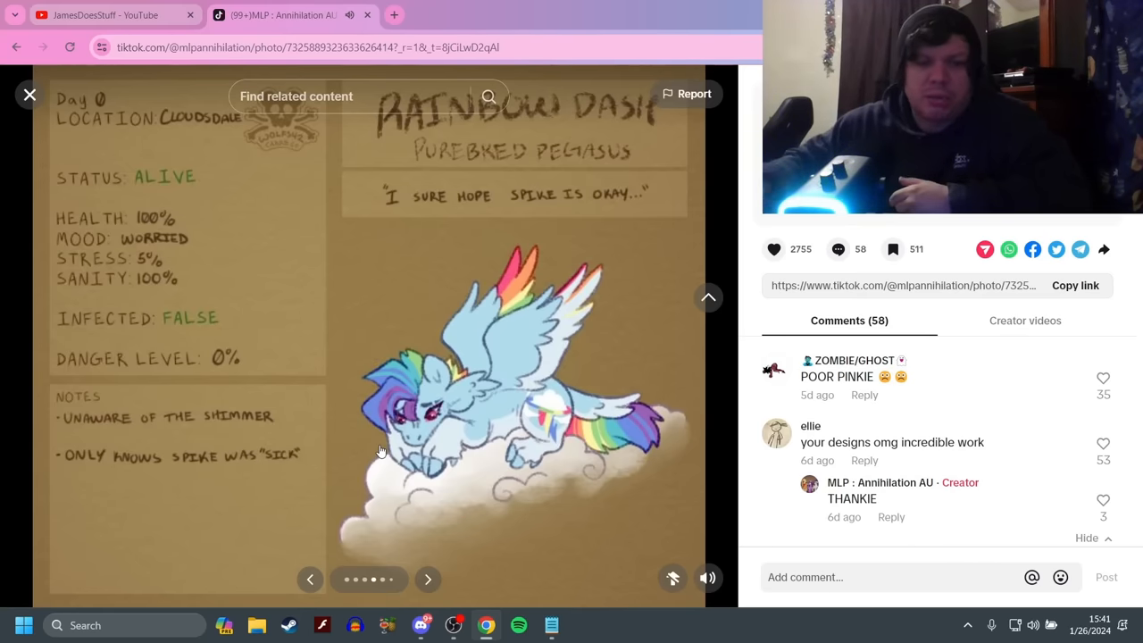
{"action": "mouse_move", "coordinate": [433, 549]}
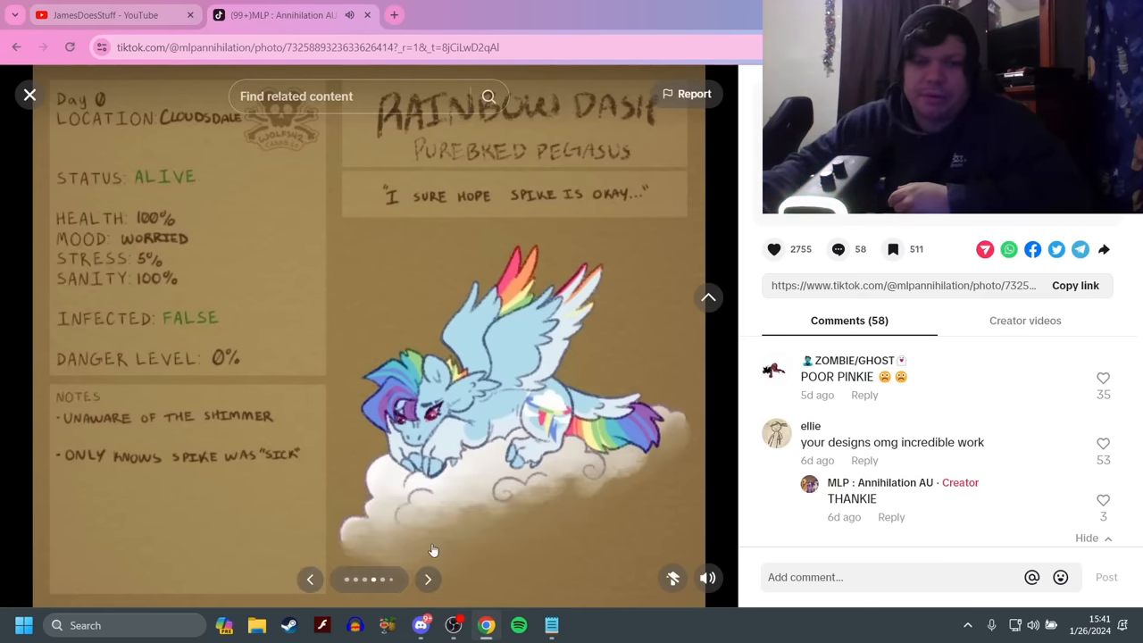
Page through the Fluttershy-missing story slide on to Rarity's Day 0 field card
{"action": "left_click", "coordinate": [428, 579]}
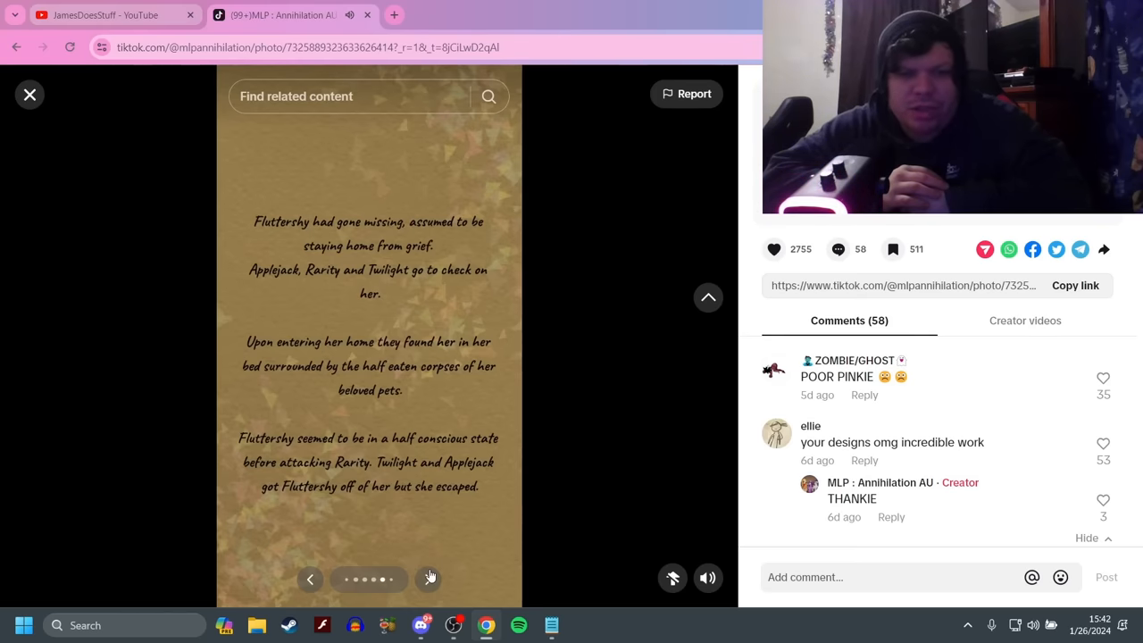
{"action": "left_click", "coordinate": [430, 579]}
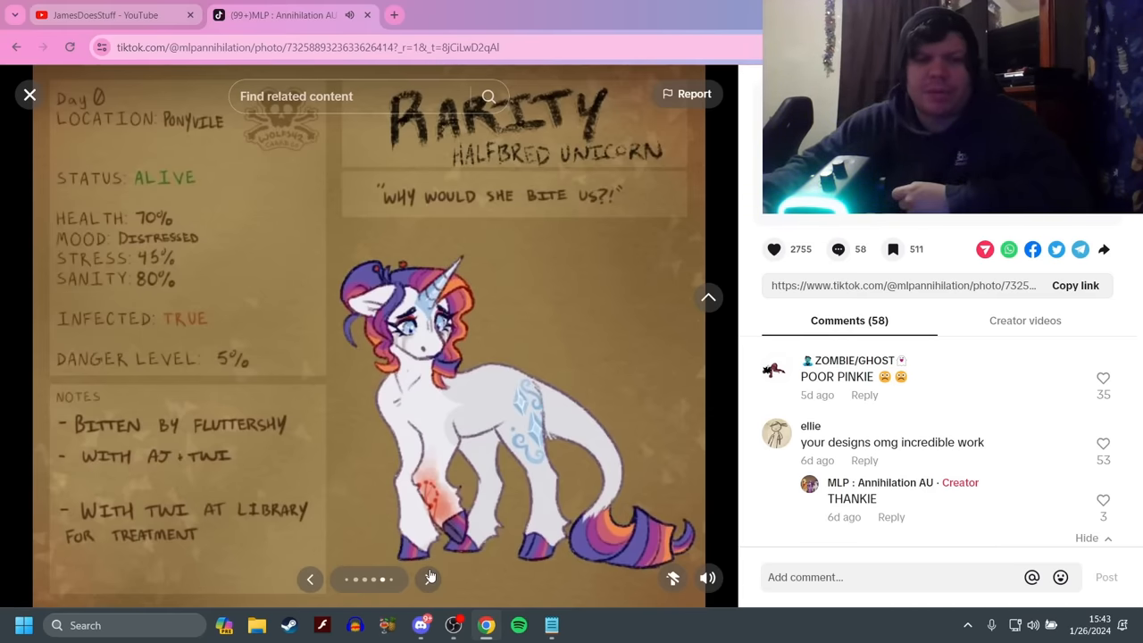
Step from Twilight Sparkle's infected field card on to Applejack's Day 0 card
{"action": "left_click", "coordinate": [429, 577]}
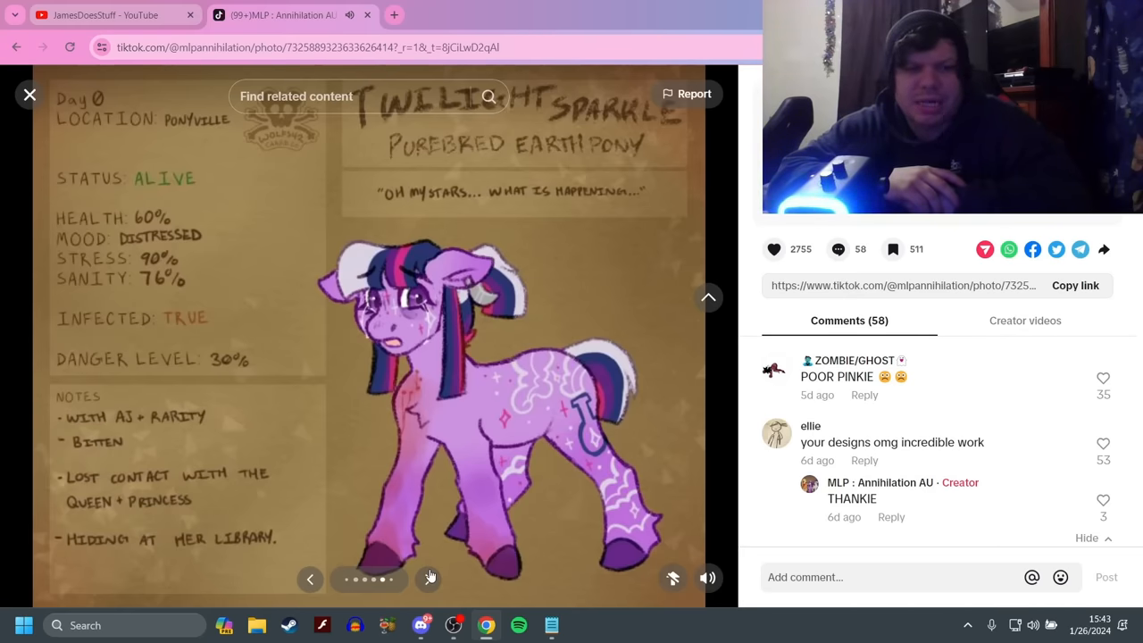
{"action": "left_click", "coordinate": [429, 578]}
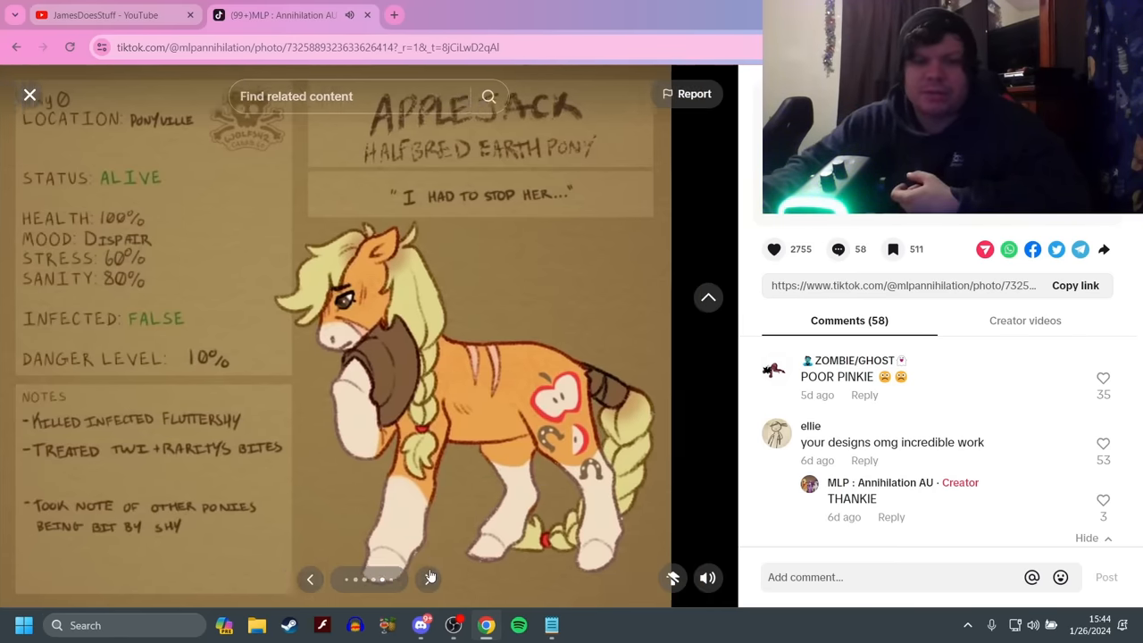
Page past the Fluttershy escape slide to Pinkie Pie's final Day 0 field card
{"action": "left_click", "coordinate": [429, 579]}
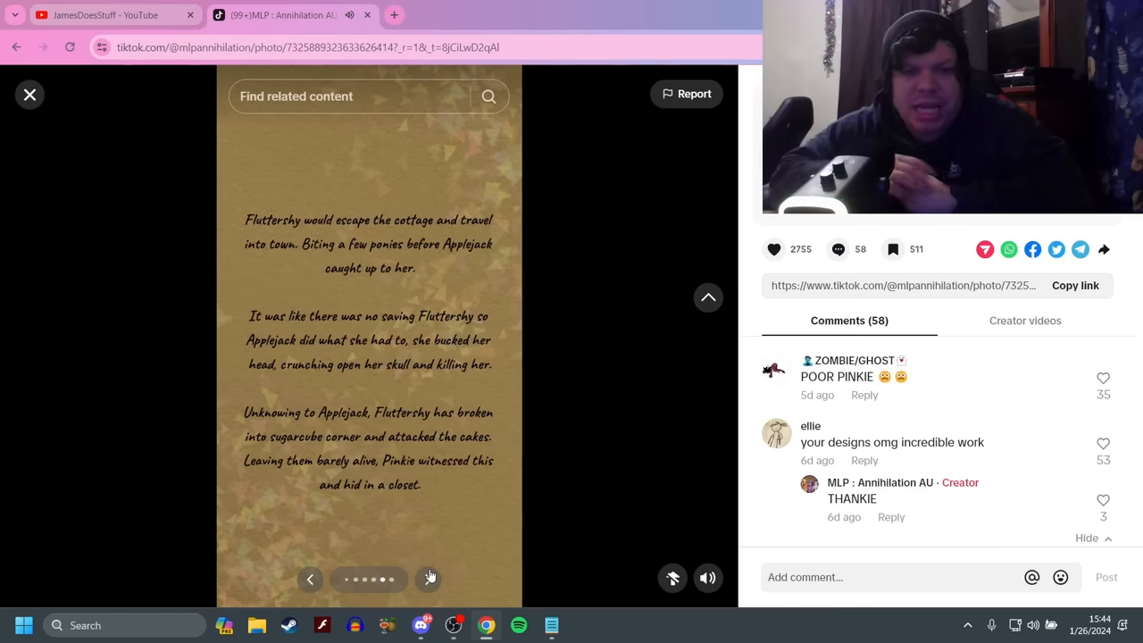
{"action": "left_click", "coordinate": [429, 579]}
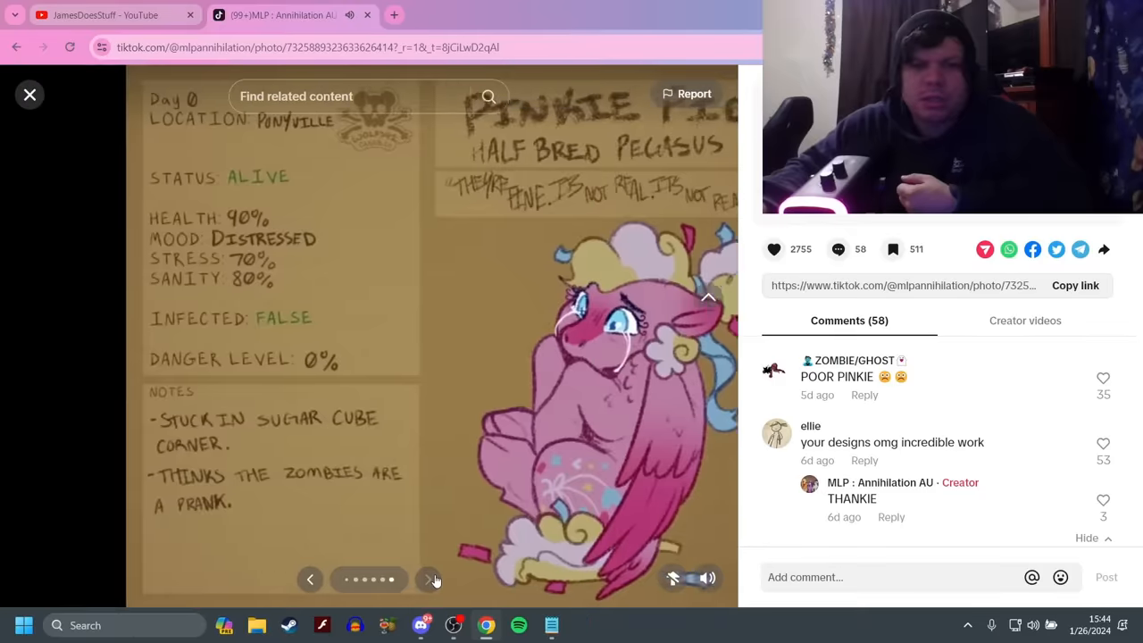
{"action": "left_click", "coordinate": [428, 579]}
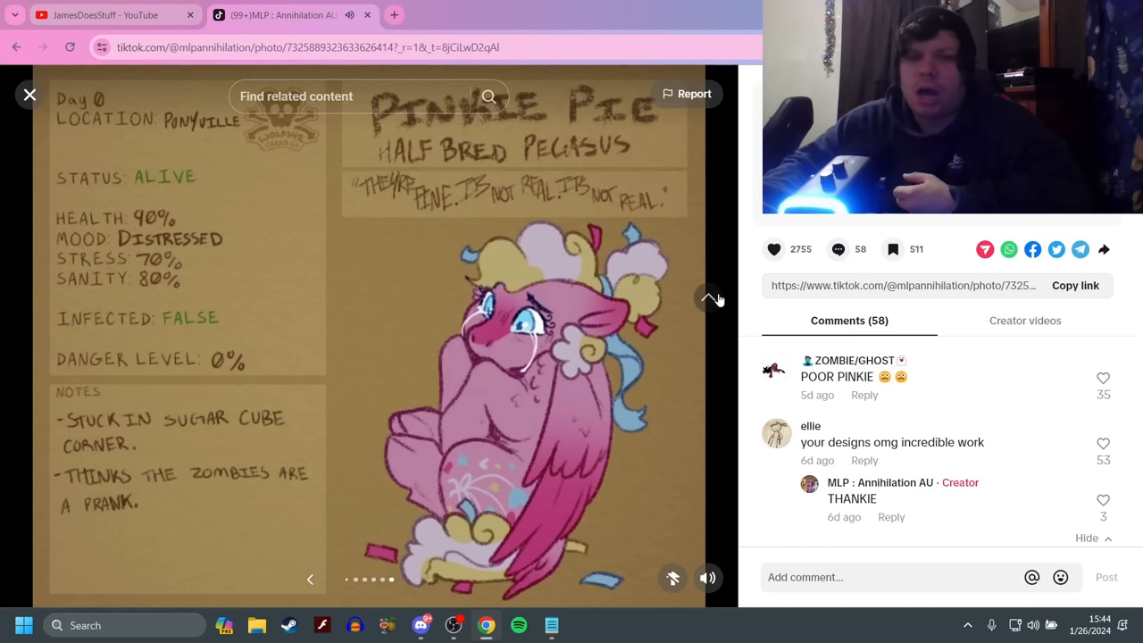
{"action": "mouse_move", "coordinate": [571, 329]}
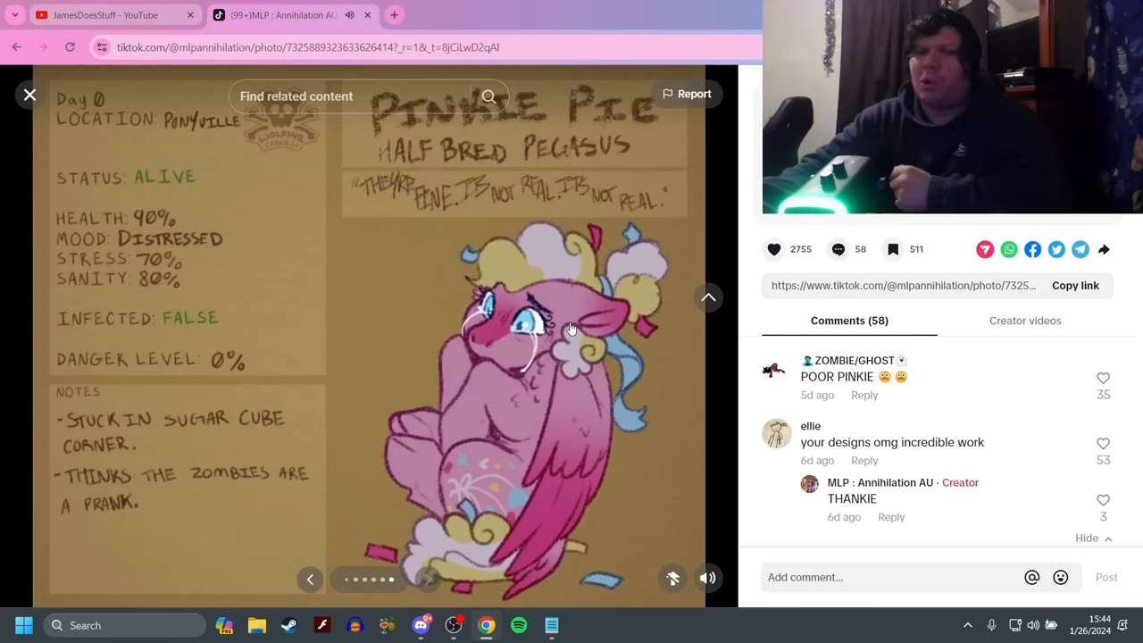
{"action": "mouse_move", "coordinate": [678, 351]}
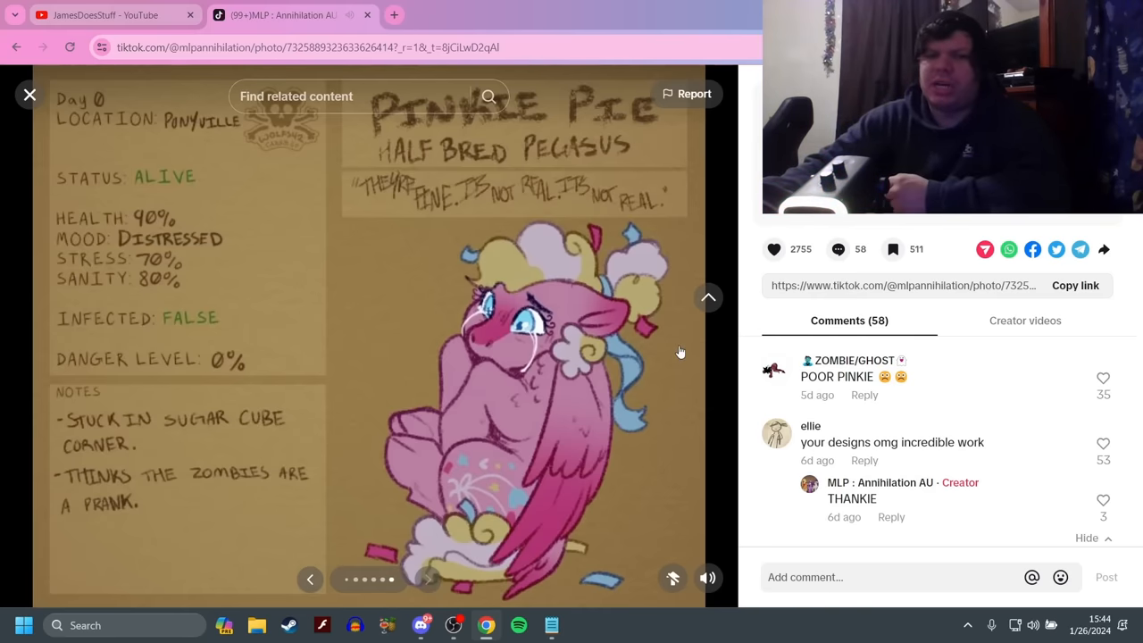
{"action": "mouse_move", "coordinate": [590, 166]}
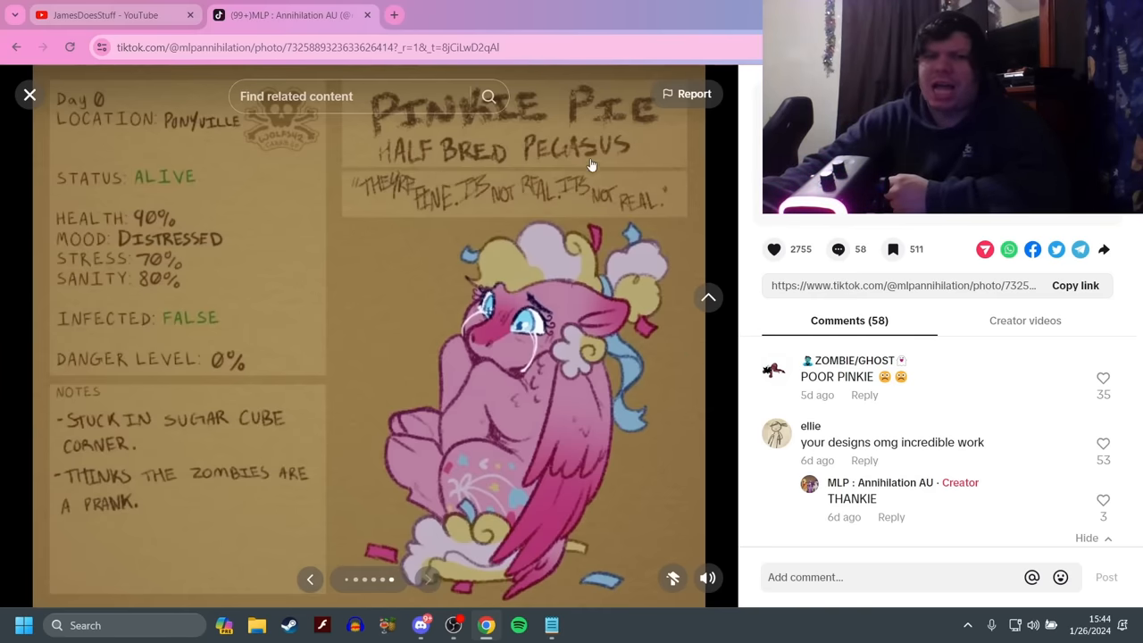
{"action": "mouse_move", "coordinate": [479, 164]}
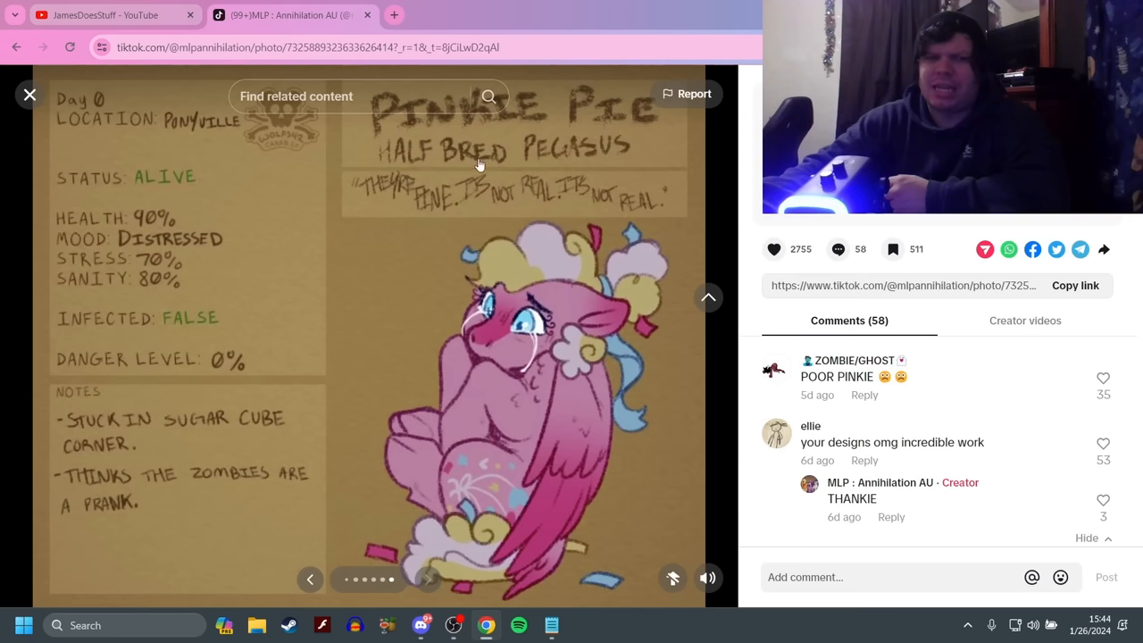
{"action": "mouse_move", "coordinate": [416, 580]}
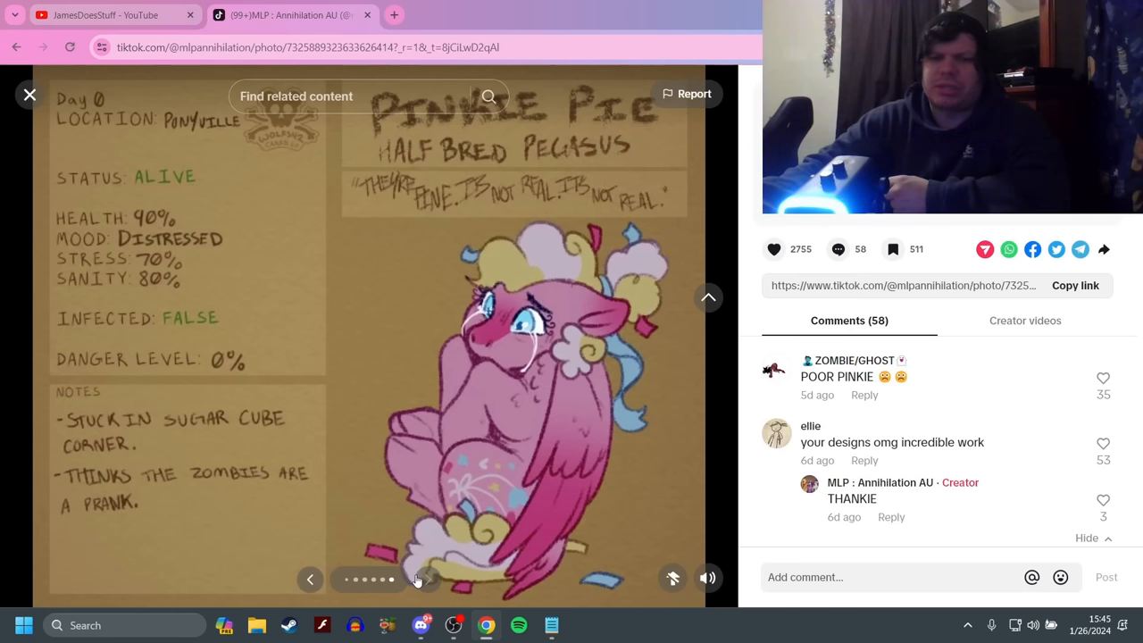
Move on to the next episode's slideshow and past its title slide
{"action": "left_click", "coordinate": [428, 579]}
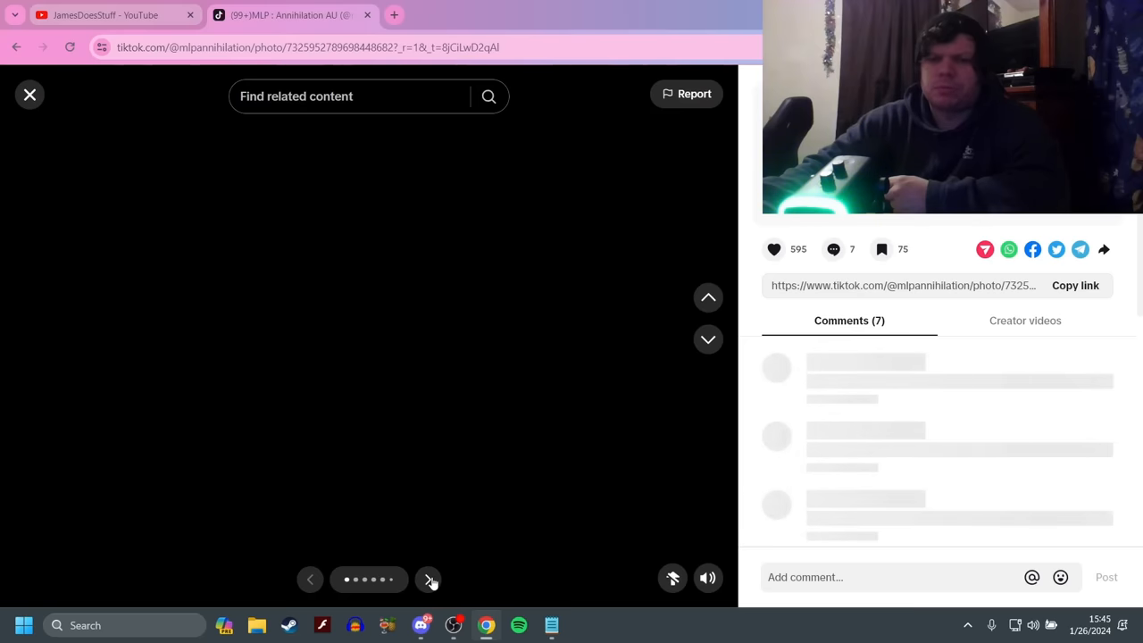
{"action": "left_click", "coordinate": [428, 578]}
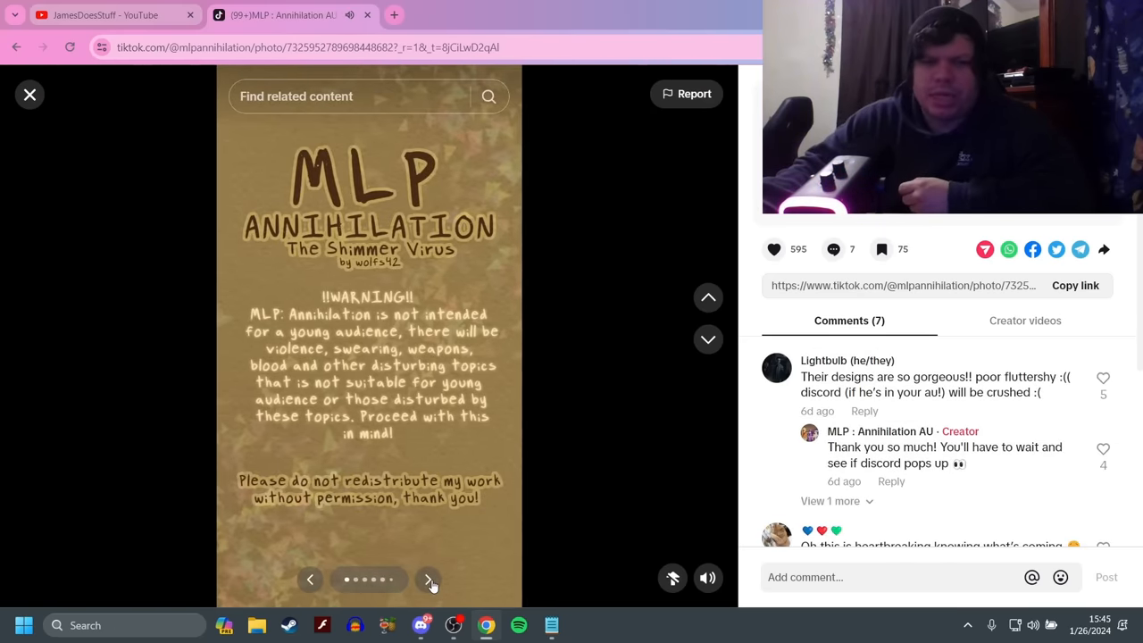
{"action": "left_click", "coordinate": [427, 579]}
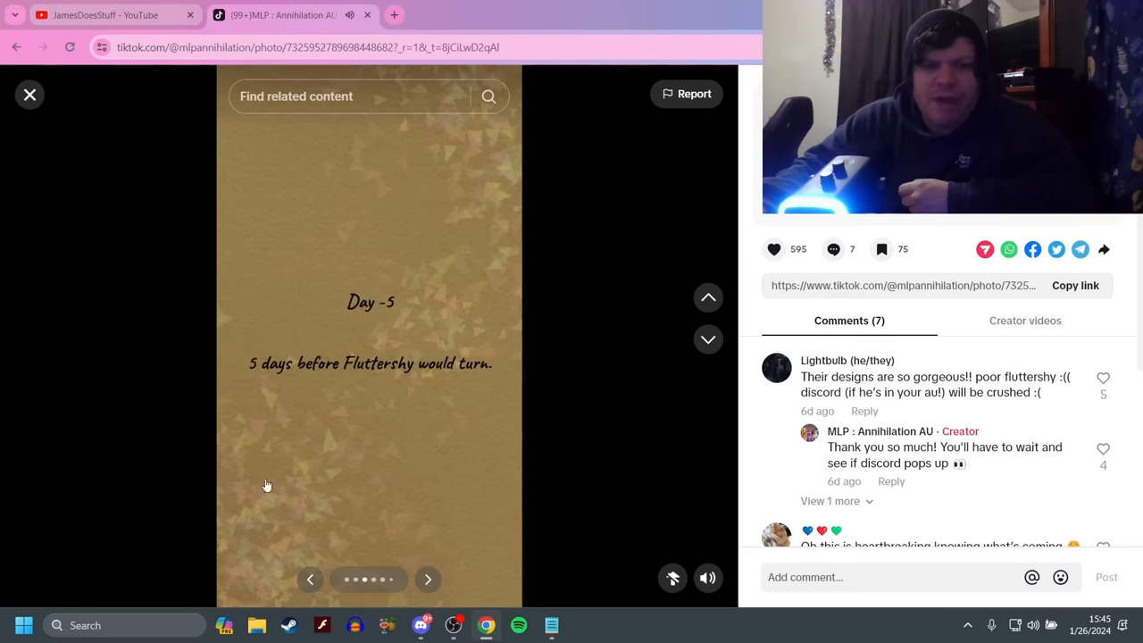
{"action": "mouse_move", "coordinate": [368, 307]}
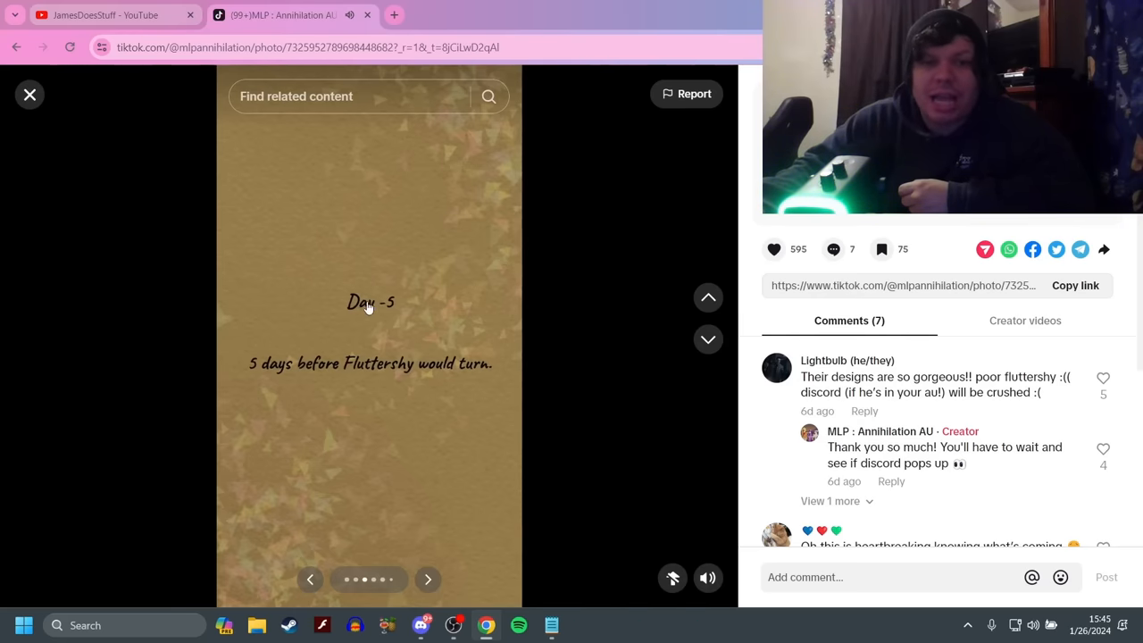
{"action": "mouse_move", "coordinate": [449, 560]}
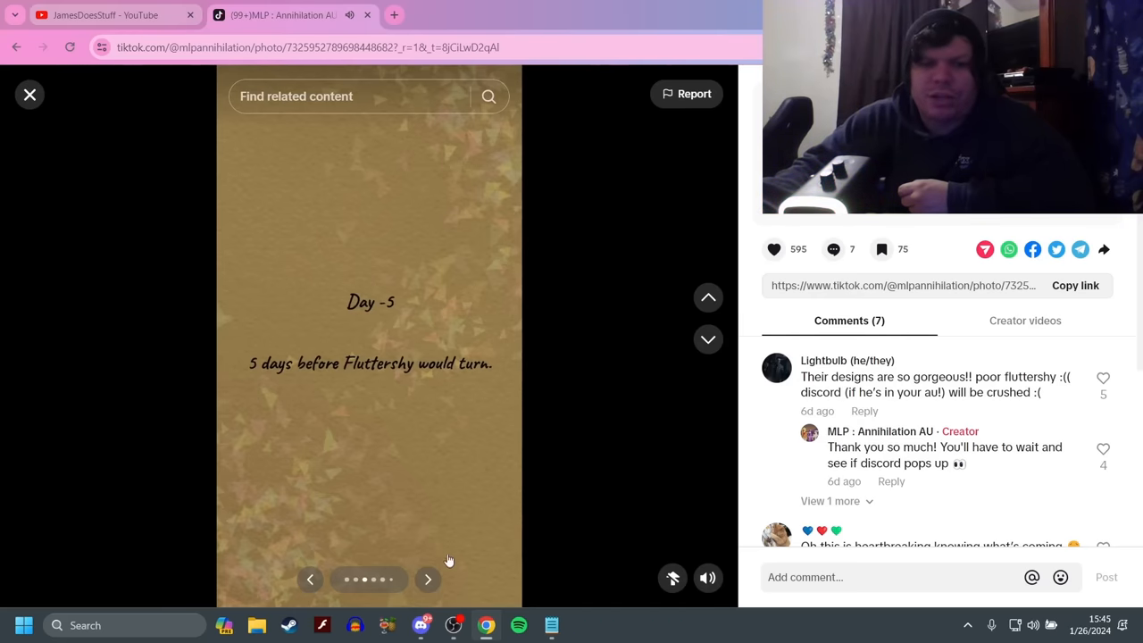
Page through the Day -5 black-and-white comic panels about Fluttershy's sick animal
{"action": "left_click", "coordinate": [428, 578]}
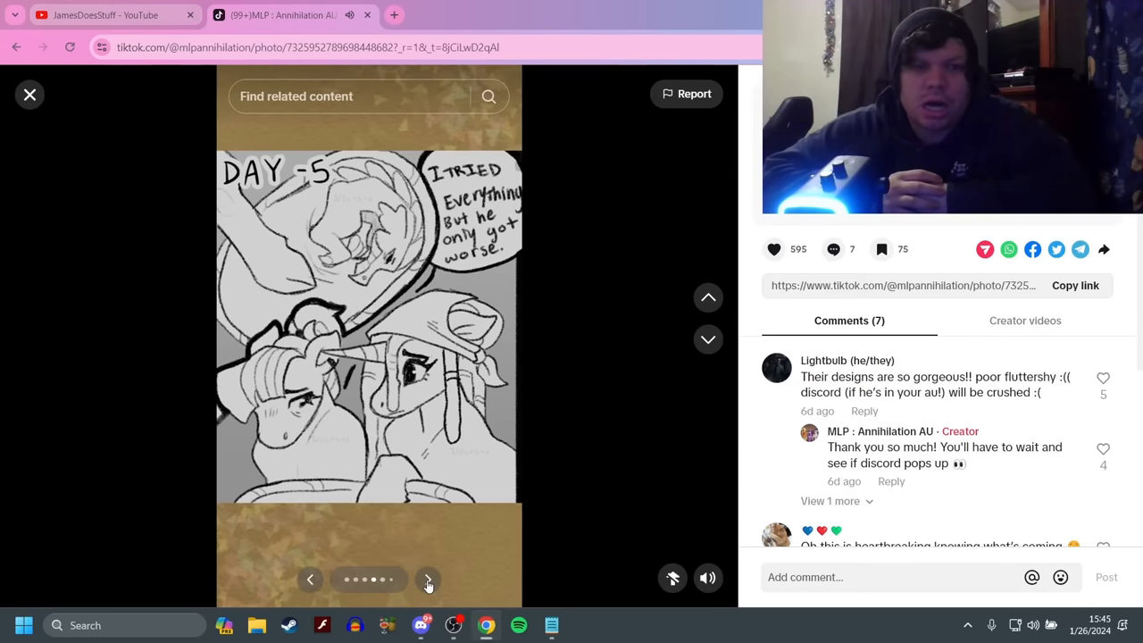
{"action": "left_click", "coordinate": [427, 578]}
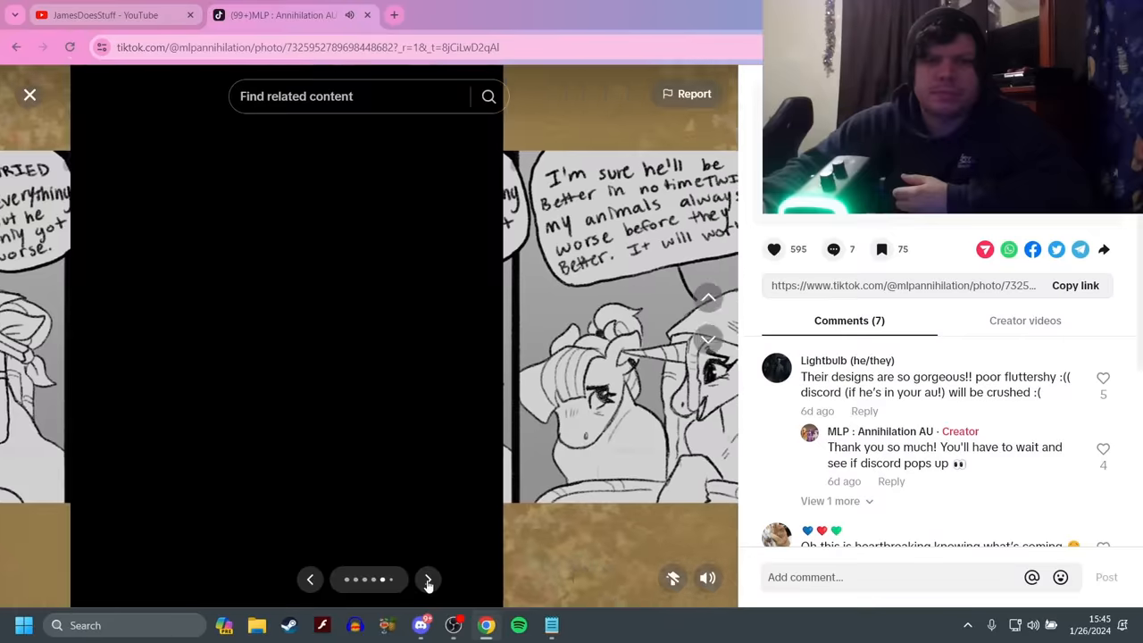
{"action": "left_click", "coordinate": [427, 578]}
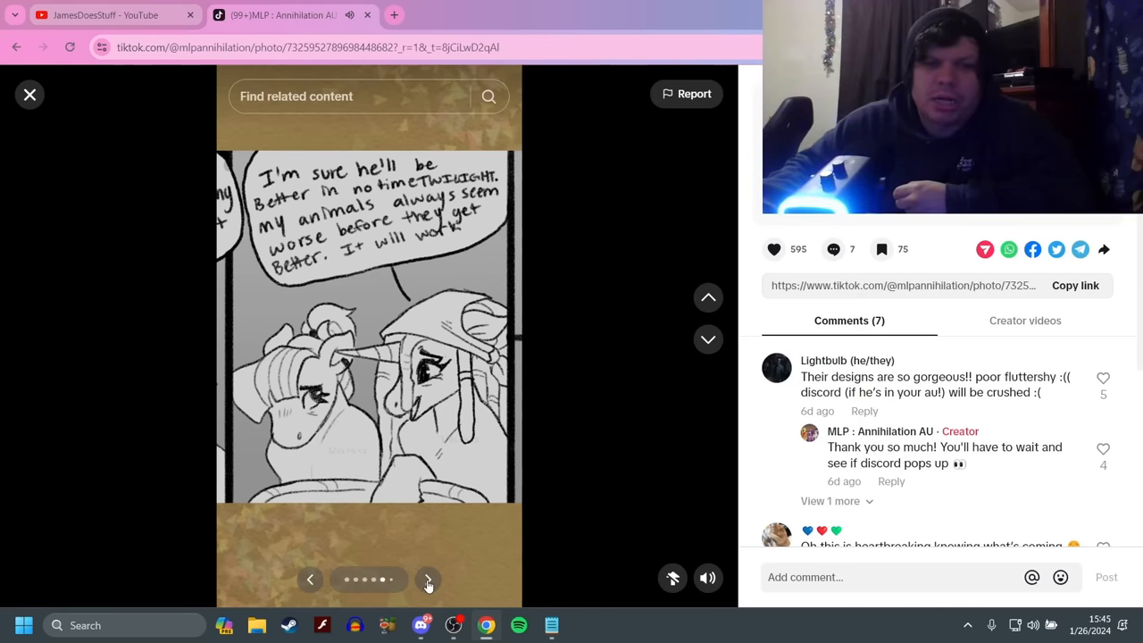
{"action": "left_click", "coordinate": [428, 579]}
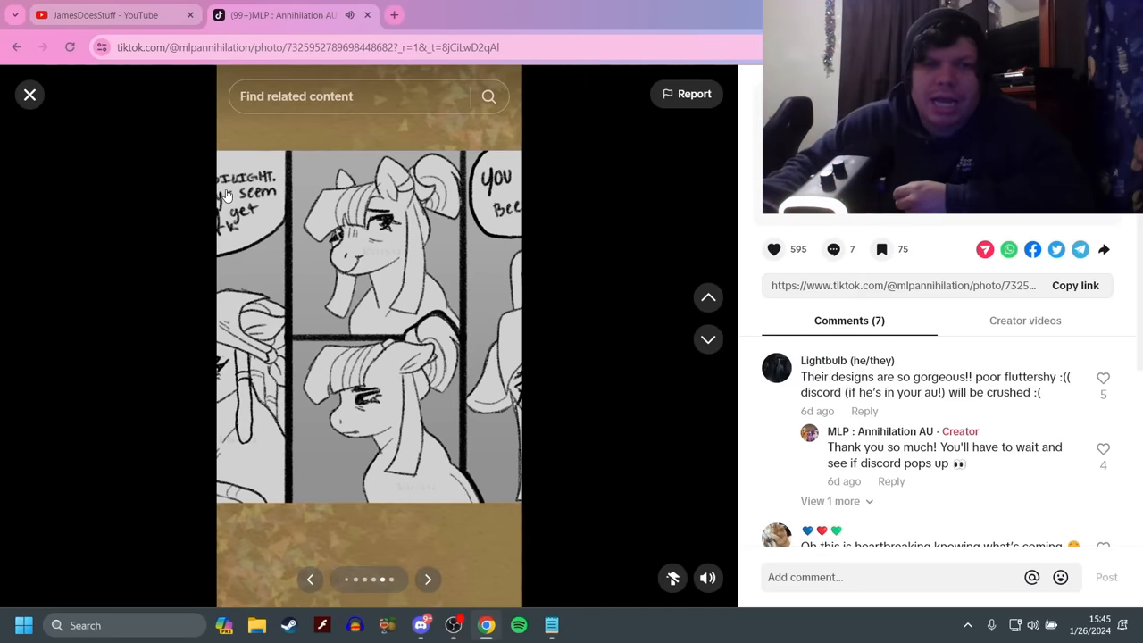
{"action": "mouse_move", "coordinate": [399, 235]}
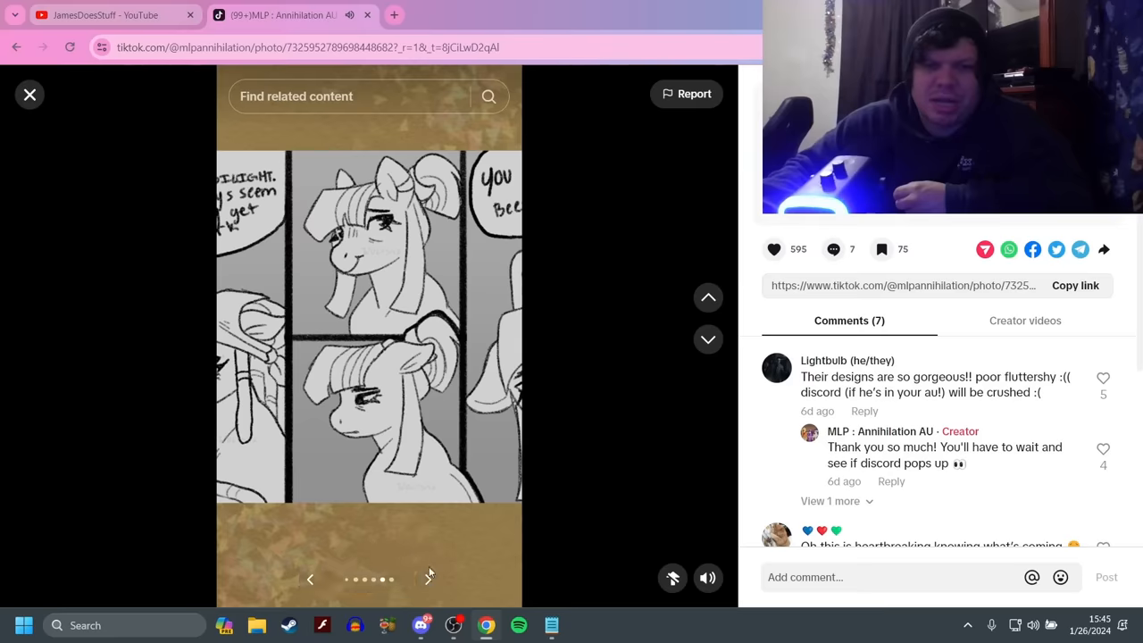
{"action": "left_click", "coordinate": [429, 578]}
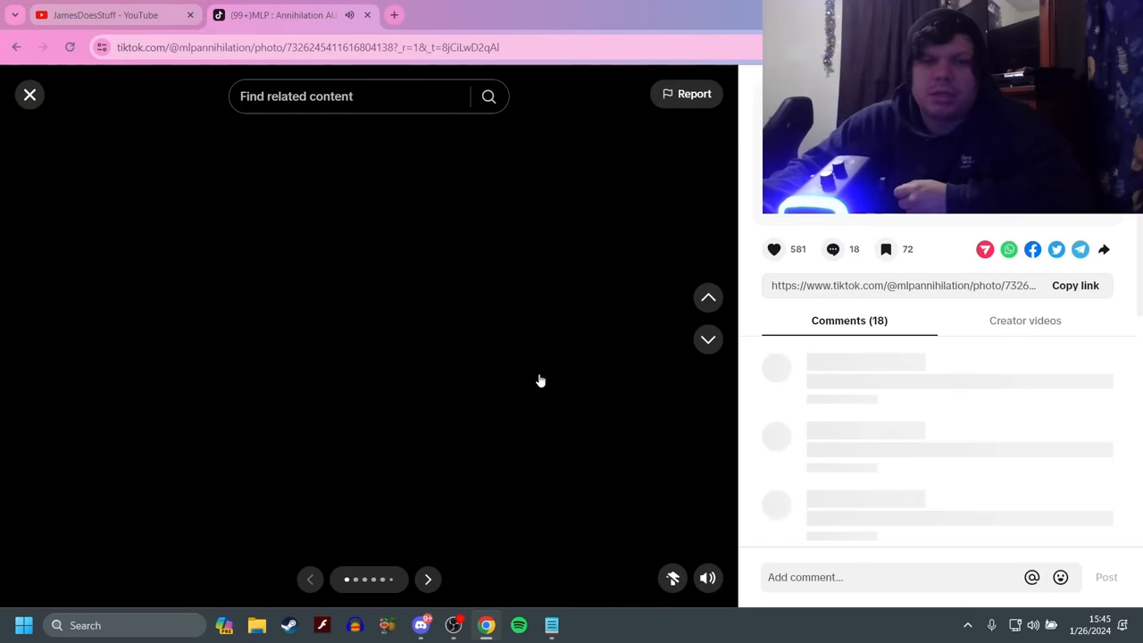
Skip the Day 3 content warning and text slide into the illustrations
{"action": "left_click", "coordinate": [427, 578]}
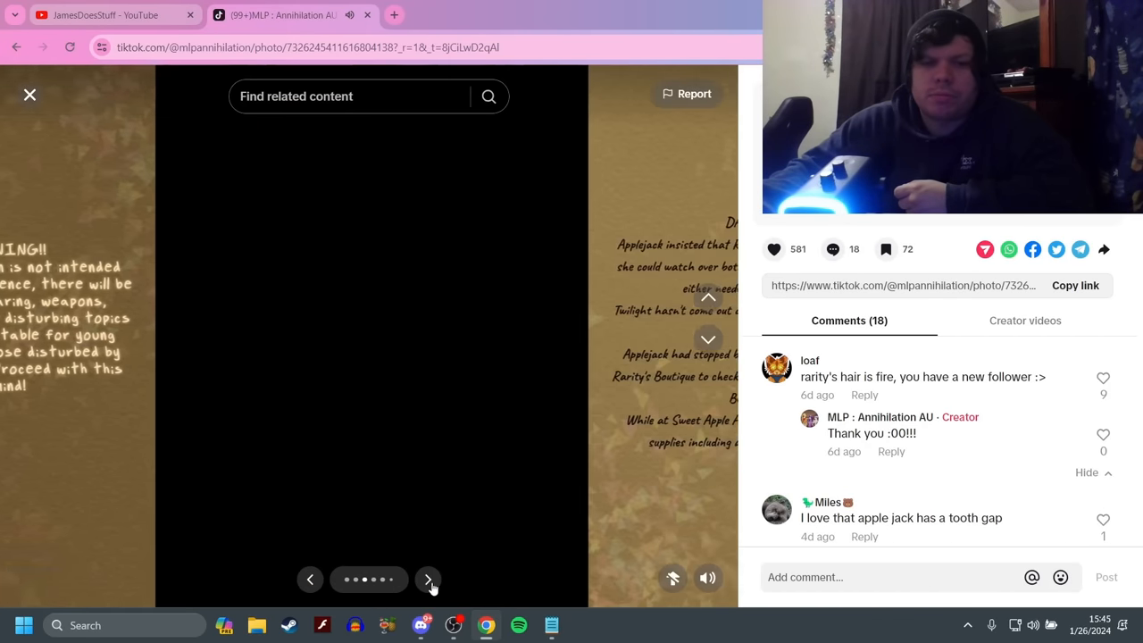
{"action": "left_click", "coordinate": [428, 578]}
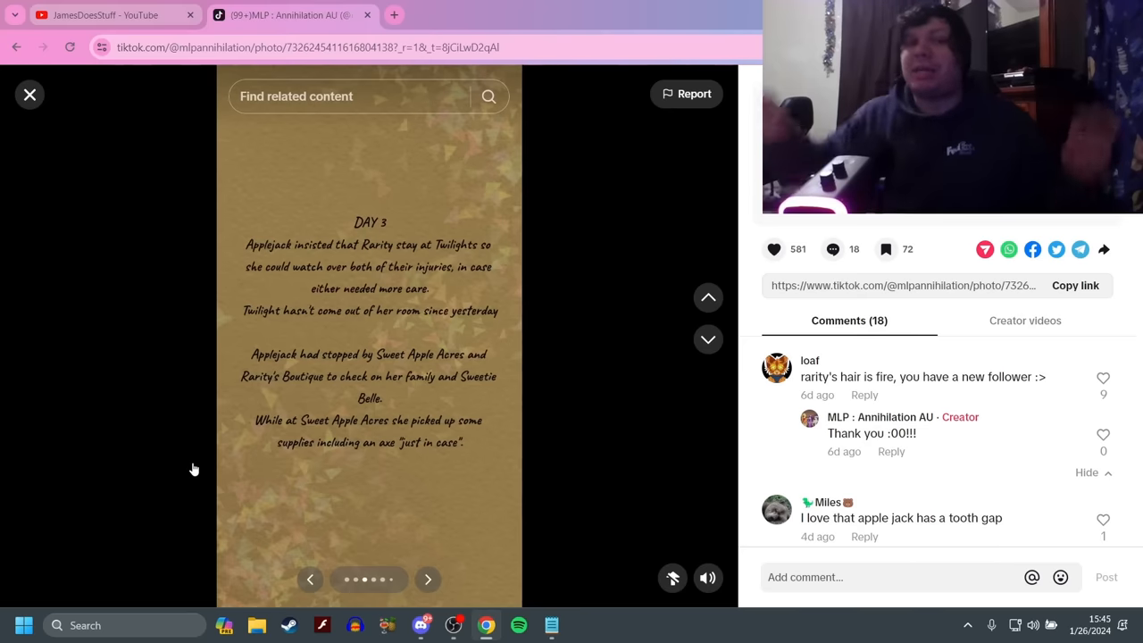
{"action": "mouse_move", "coordinate": [401, 534]}
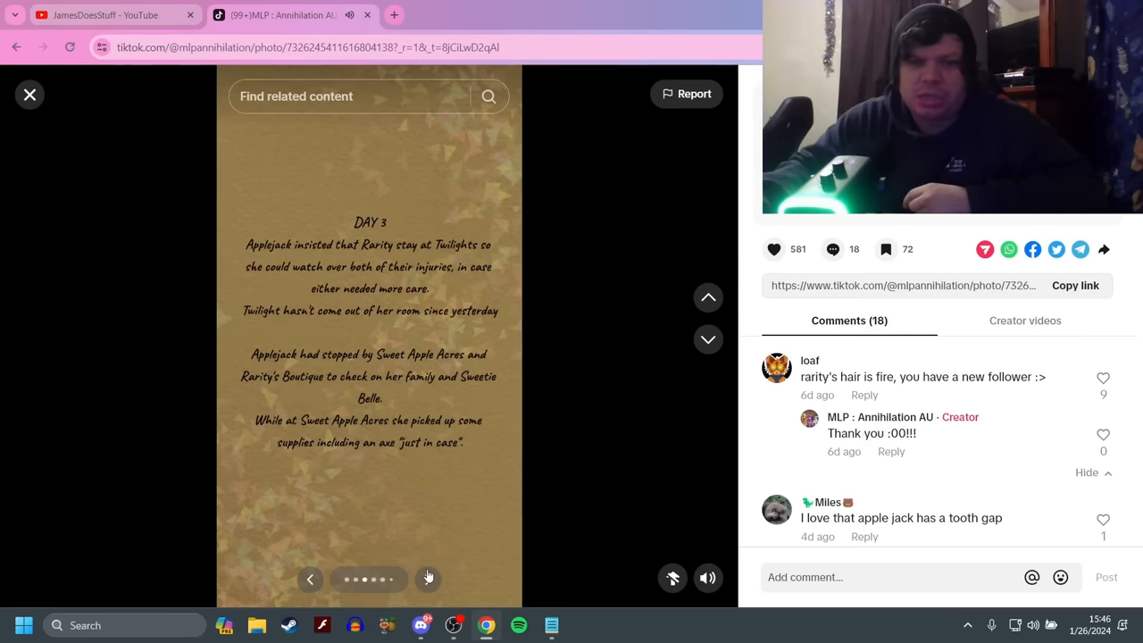
{"action": "left_click", "coordinate": [428, 579]}
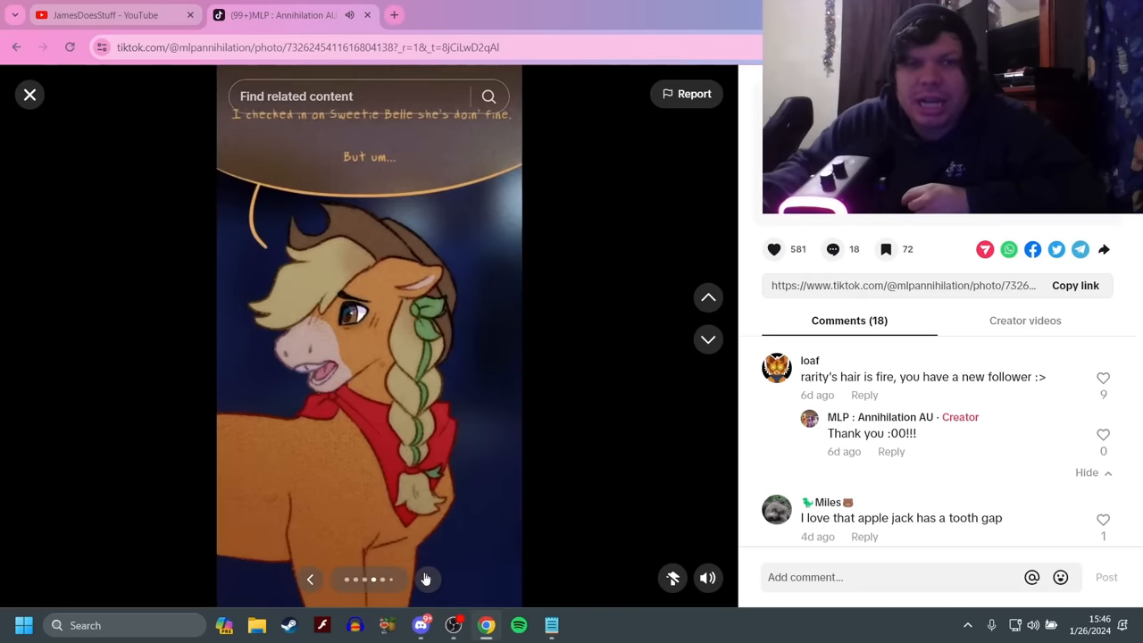
Step through the Applejack–Rarity dialogue panels to the author's upload-schedule note
{"action": "left_click", "coordinate": [426, 578]}
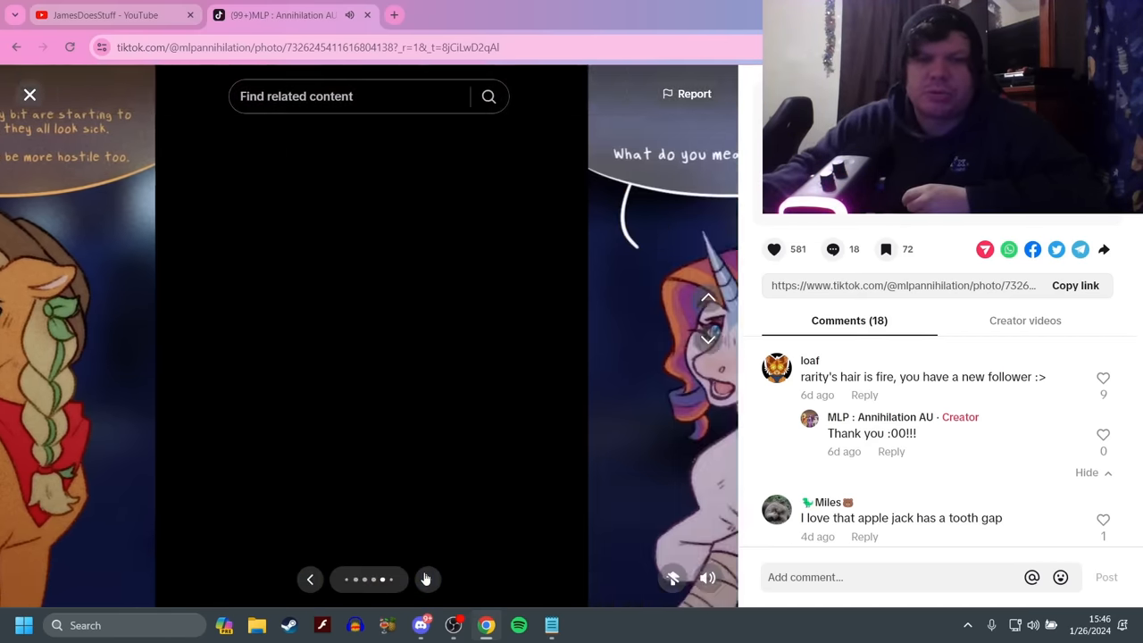
{"action": "left_click", "coordinate": [426, 579]}
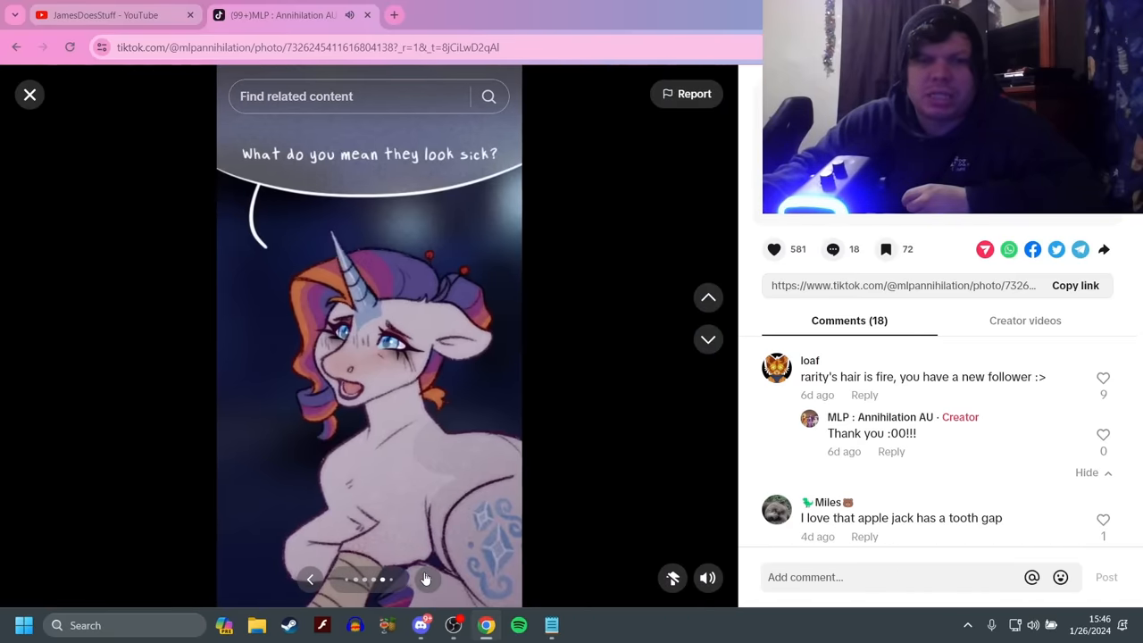
{"action": "left_click", "coordinate": [426, 579]}
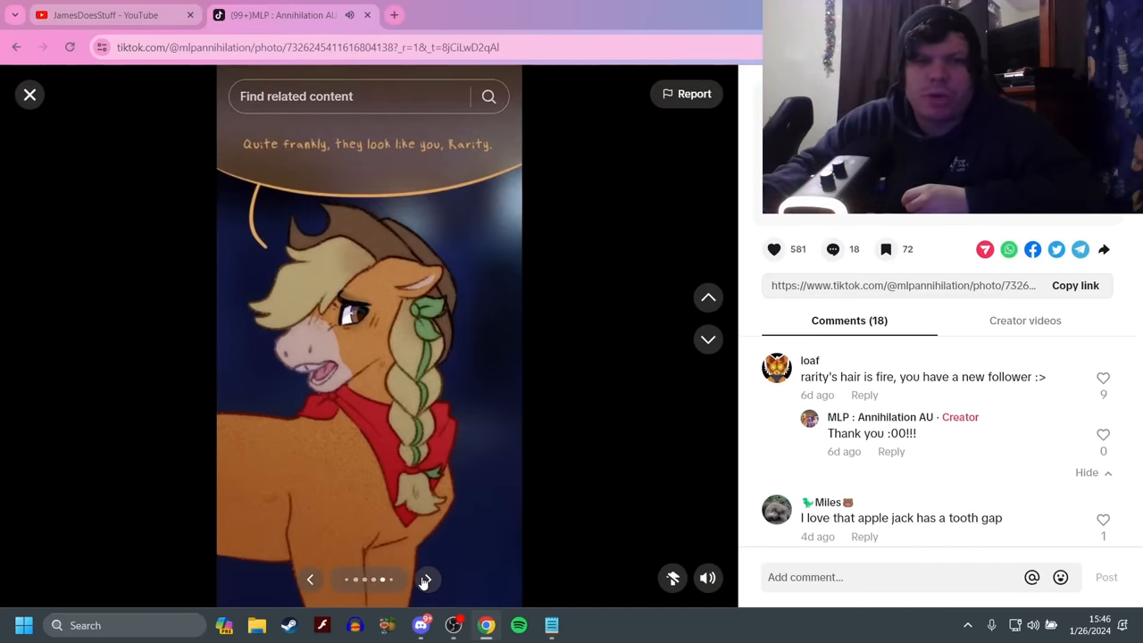
{"action": "left_click", "coordinate": [426, 578]}
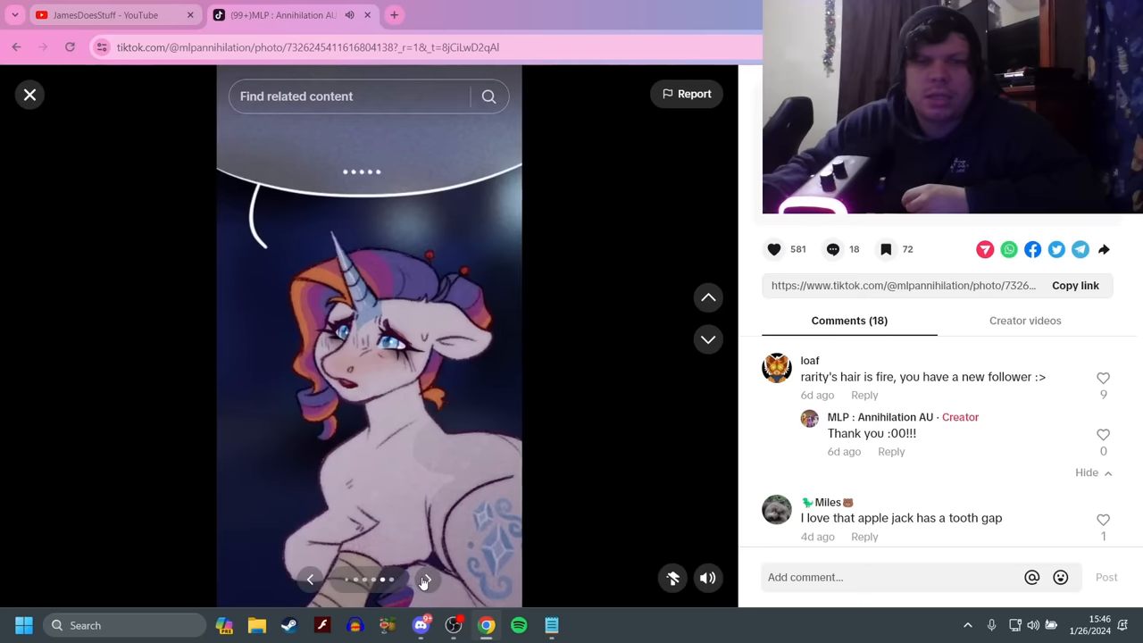
{"action": "left_click", "coordinate": [427, 579]}
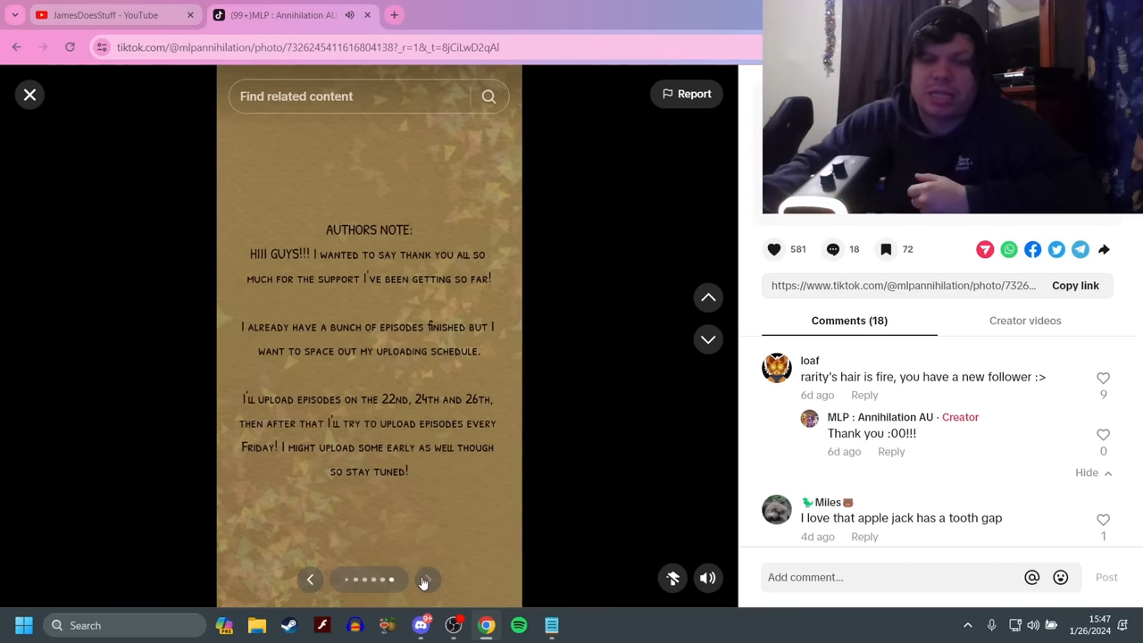
{"action": "mouse_move", "coordinate": [536, 290]}
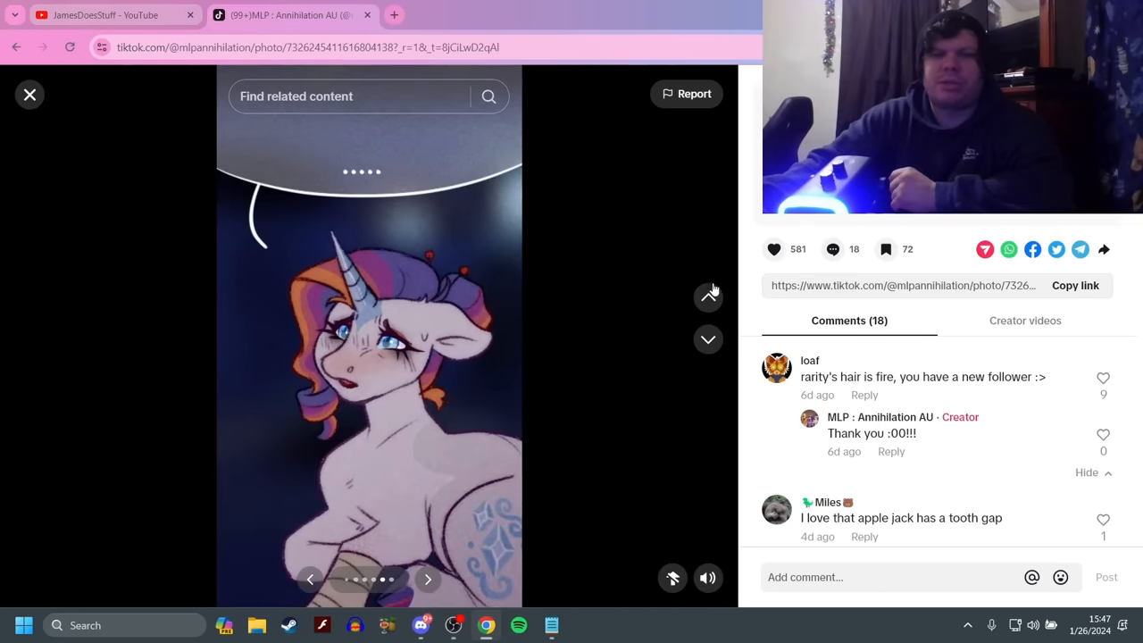
{"action": "mouse_move", "coordinate": [708, 297]}
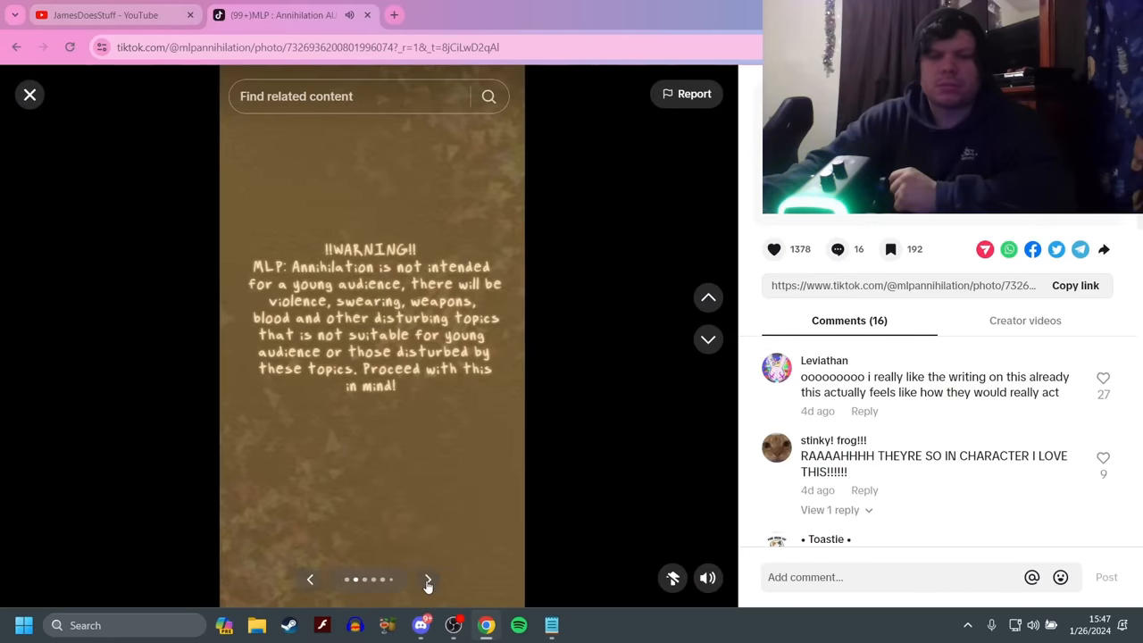
Skip the Day 4 warning and text into Applejack and Twilight's first dialogue panels
{"action": "left_click", "coordinate": [427, 579]}
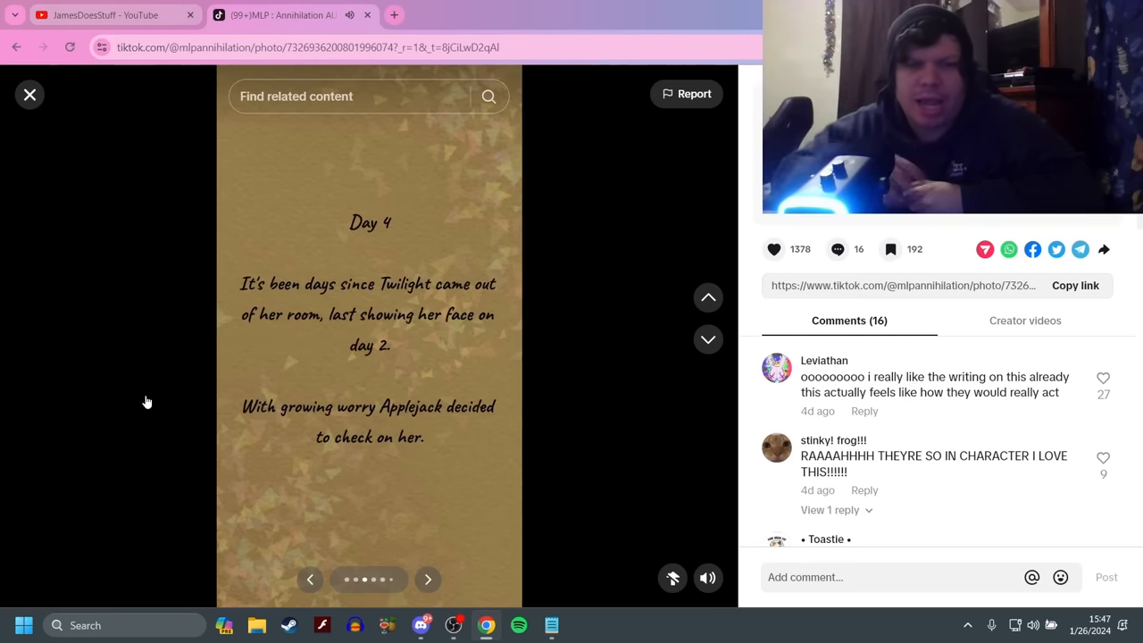
{"action": "left_click", "coordinate": [426, 579]}
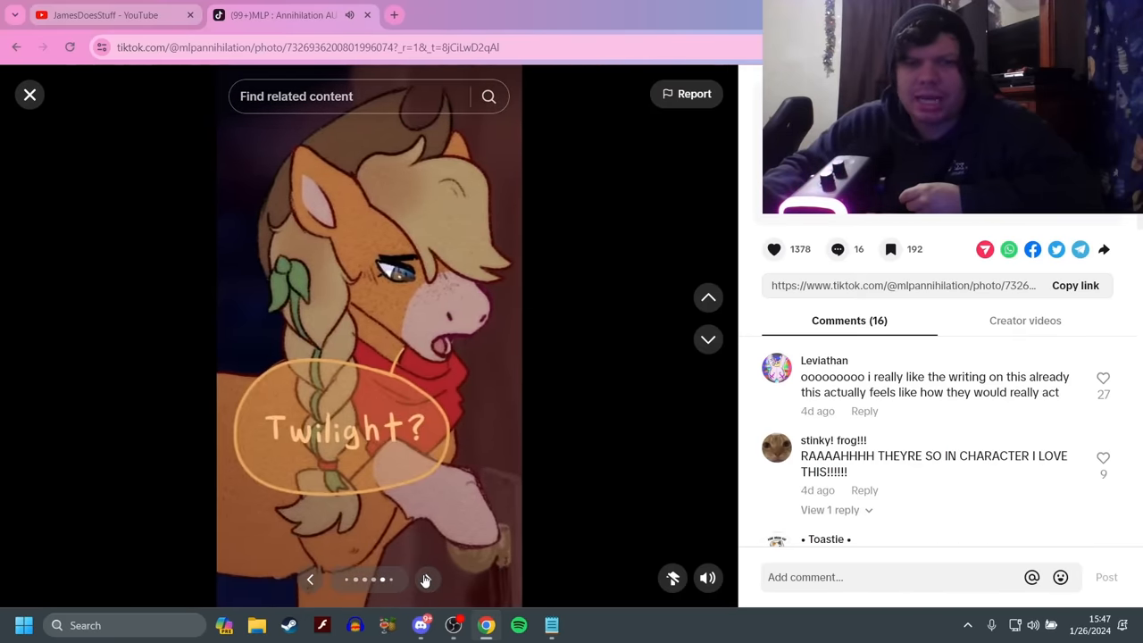
{"action": "left_click", "coordinate": [426, 578]}
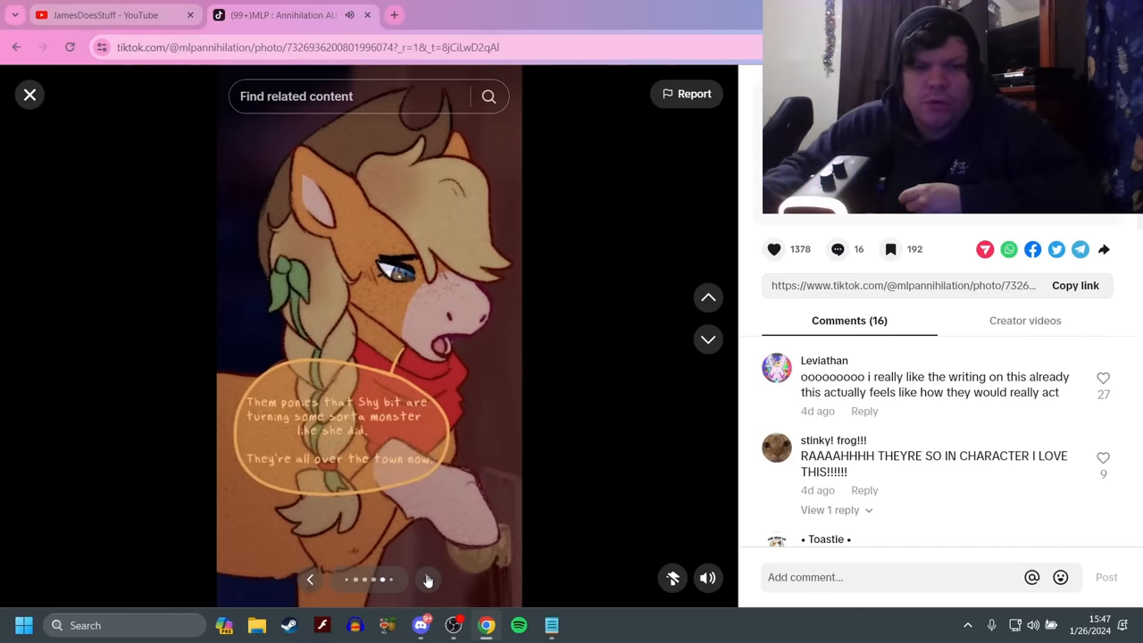
{"action": "left_click", "coordinate": [428, 579]}
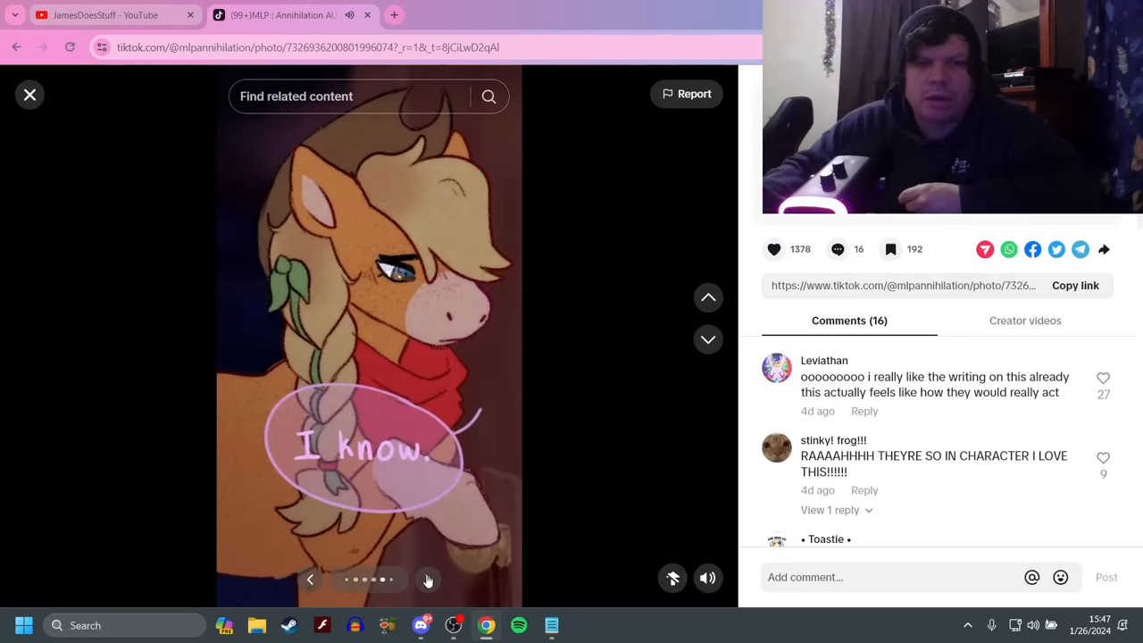
{"action": "left_click", "coordinate": [427, 579]}
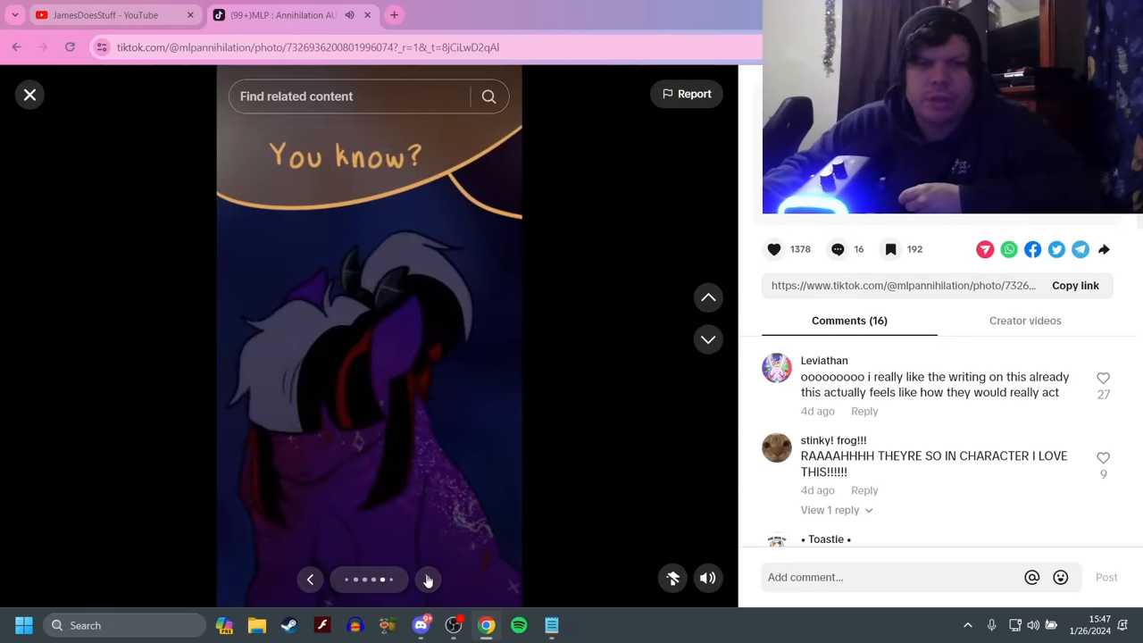
Continue past Applejack asking to come in to 'I'll leave you be now'
{"action": "left_click", "coordinate": [428, 578]}
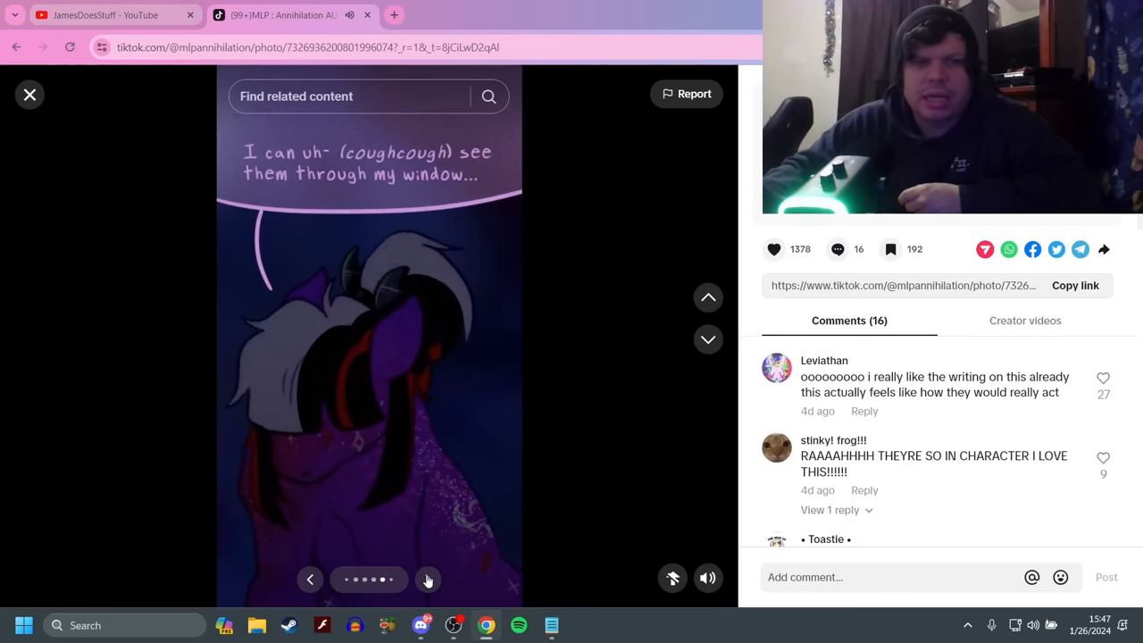
{"action": "left_click", "coordinate": [427, 579]}
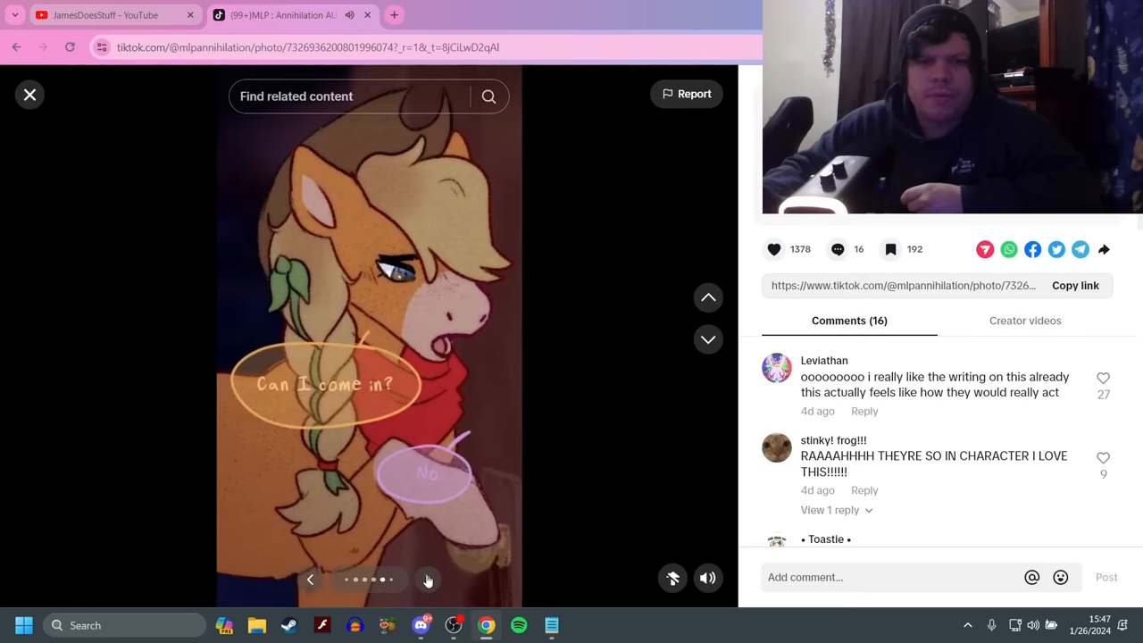
{"action": "left_click", "coordinate": [428, 579]}
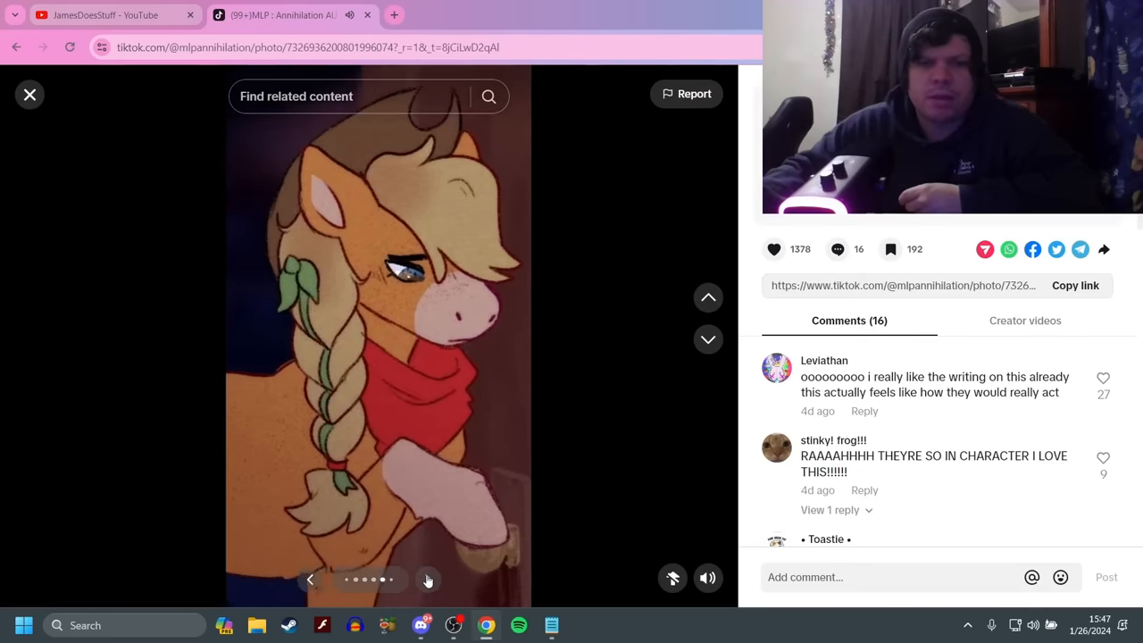
{"action": "left_click", "coordinate": [428, 579]}
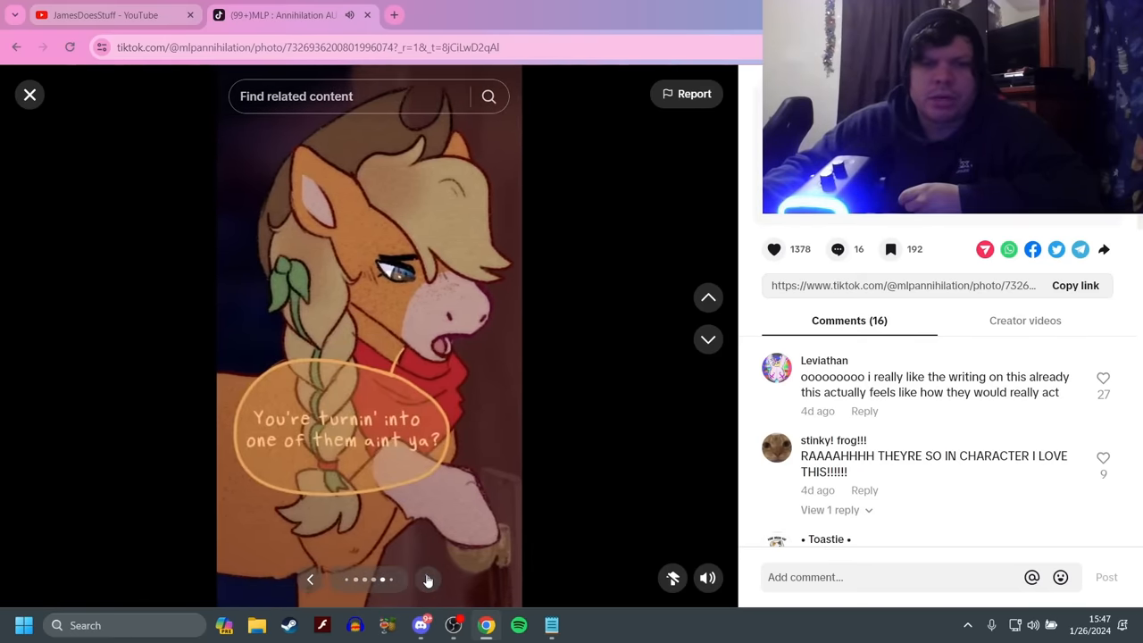
{"action": "left_click", "coordinate": [428, 580]}
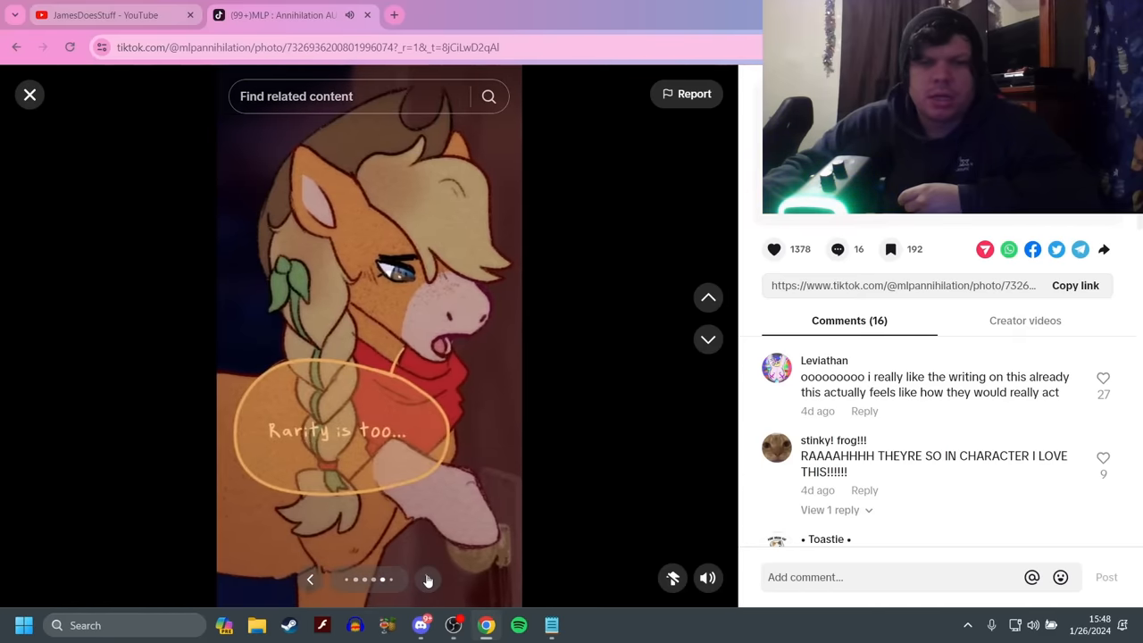
{"action": "left_click", "coordinate": [427, 578]}
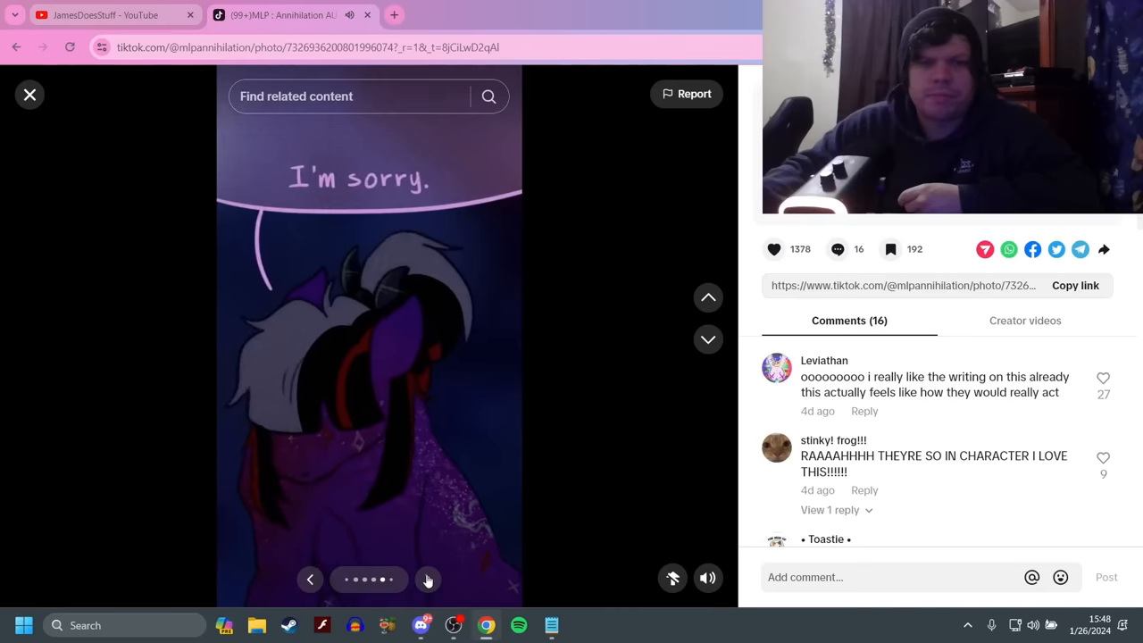
{"action": "left_click", "coordinate": [427, 579]}
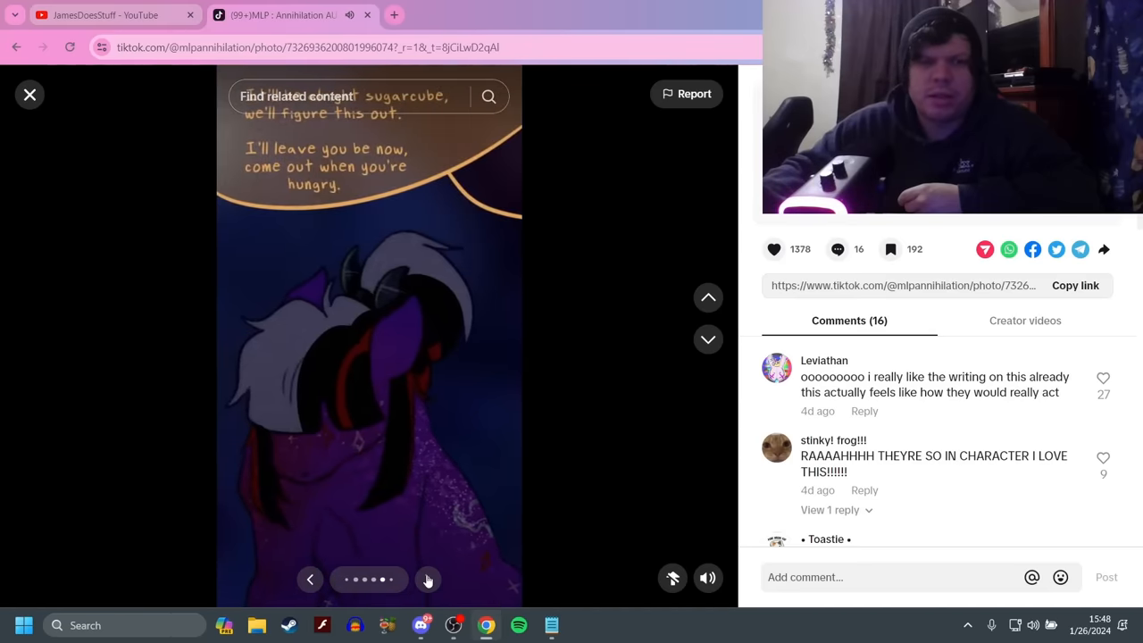
{"action": "mouse_move", "coordinate": [388, 246]}
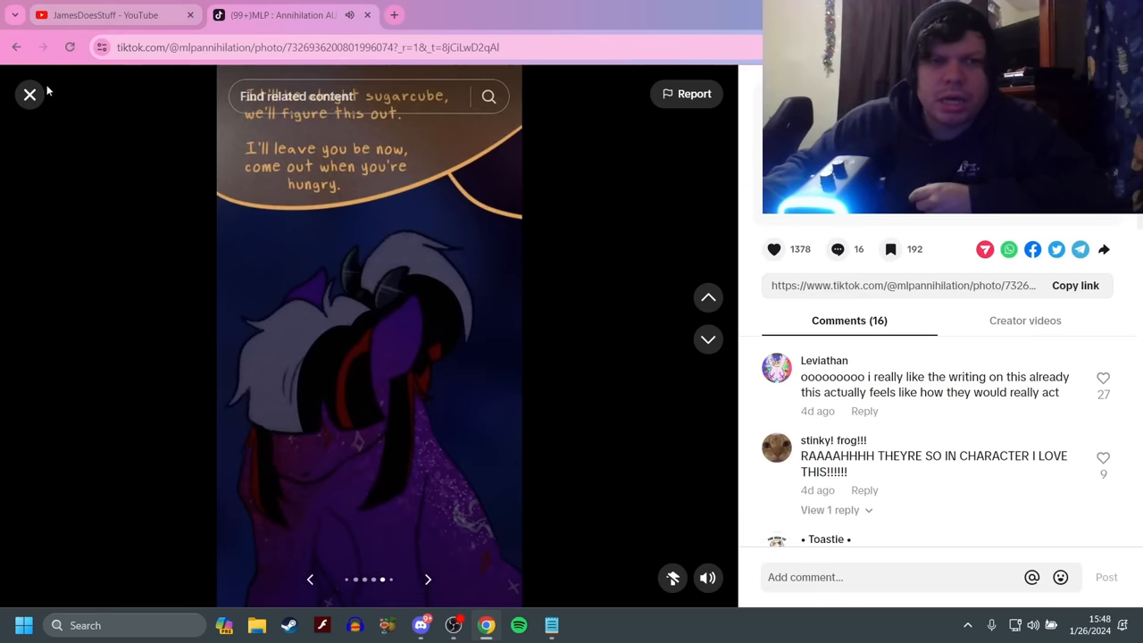
{"action": "mouse_move", "coordinate": [358, 198]}
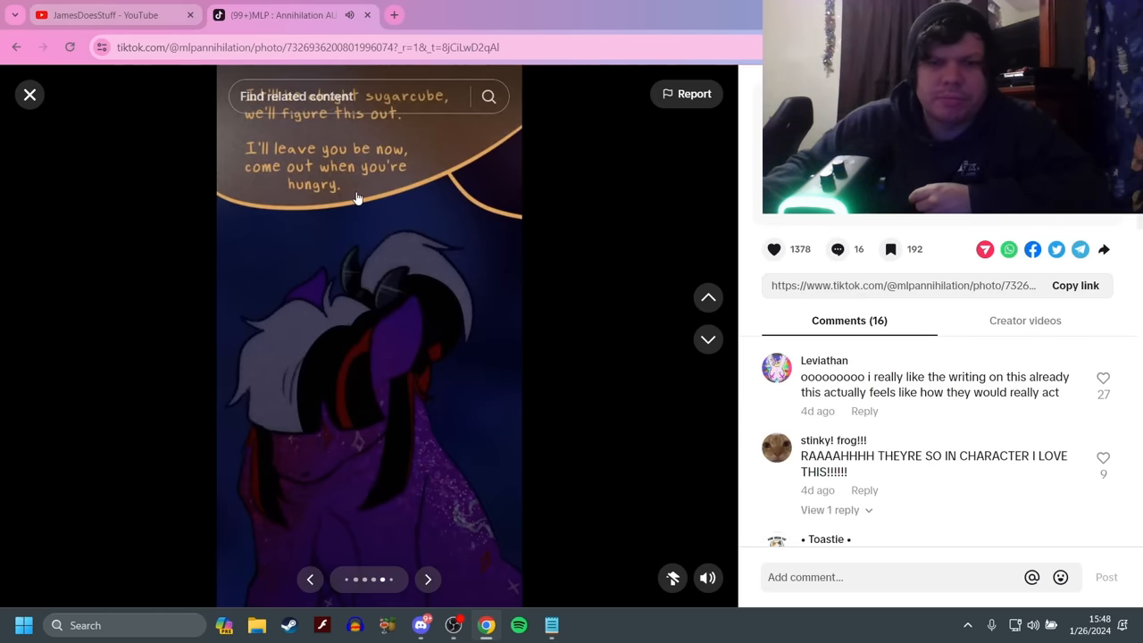
{"action": "mouse_move", "coordinate": [245, 235]}
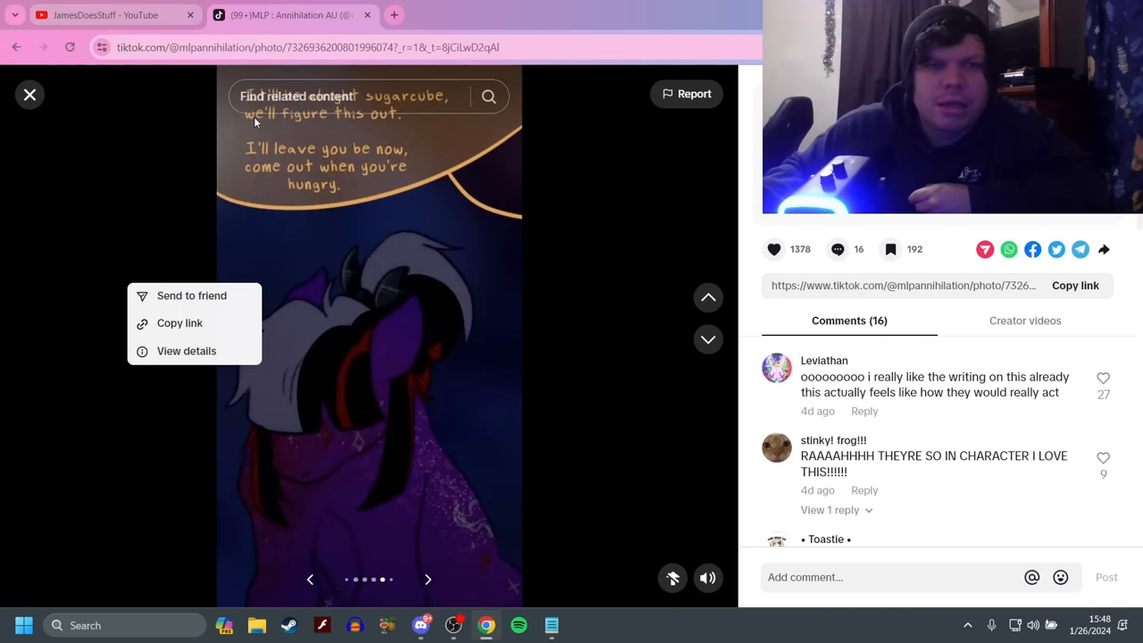
{"action": "mouse_move", "coordinate": [307, 132]}
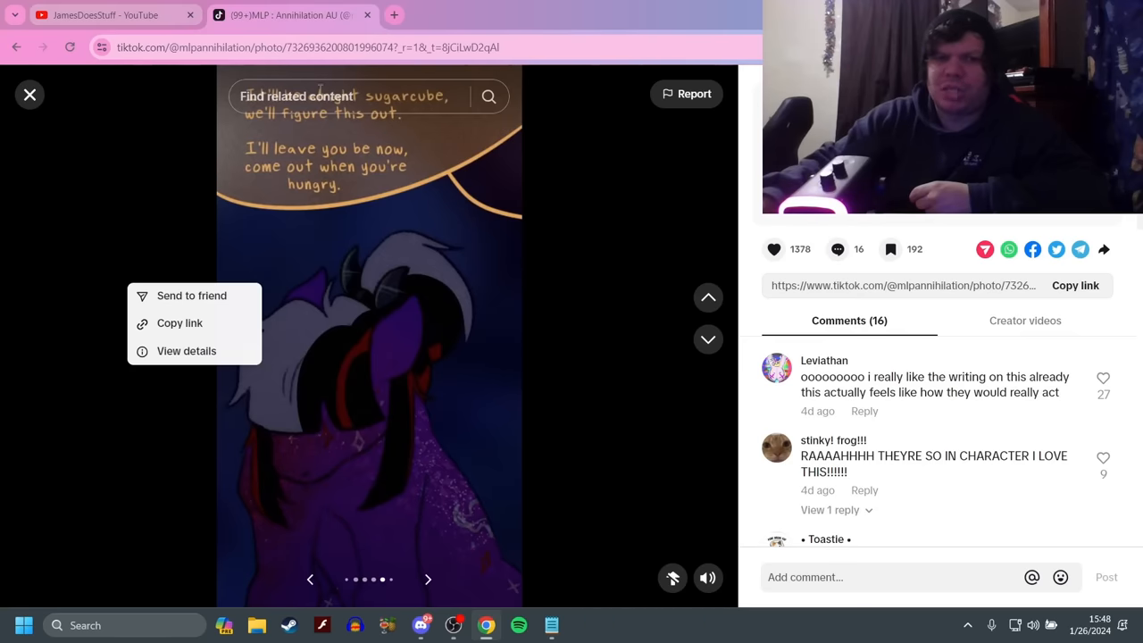
{"action": "mouse_move", "coordinate": [113, 176]}
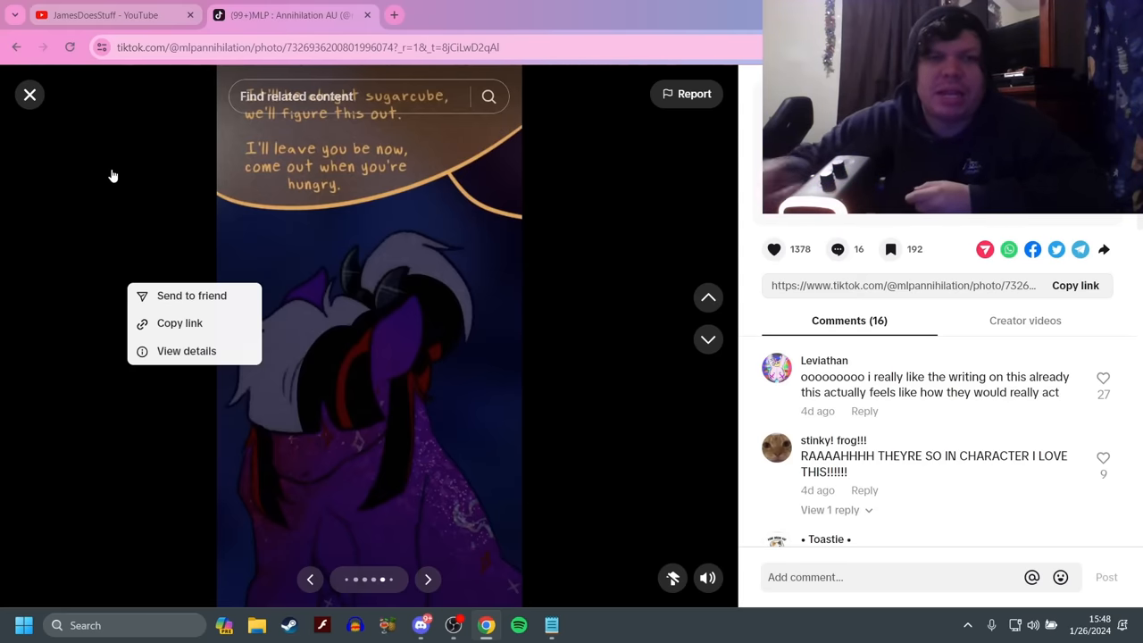
{"action": "left_click", "coordinate": [419, 625]}
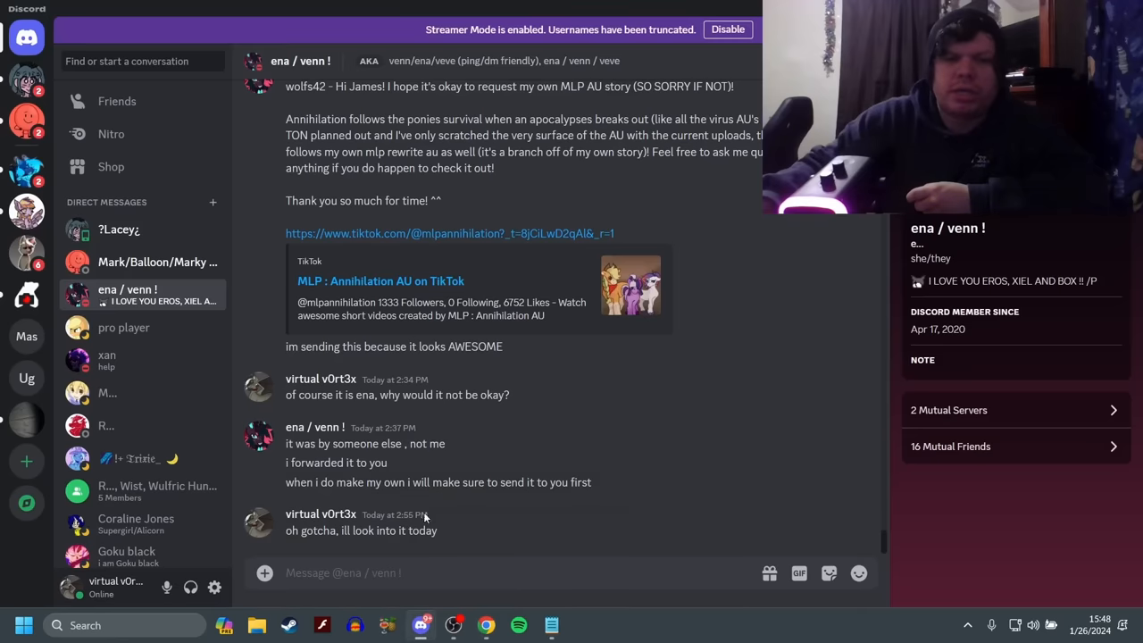
{"action": "left_click", "coordinate": [450, 233]}
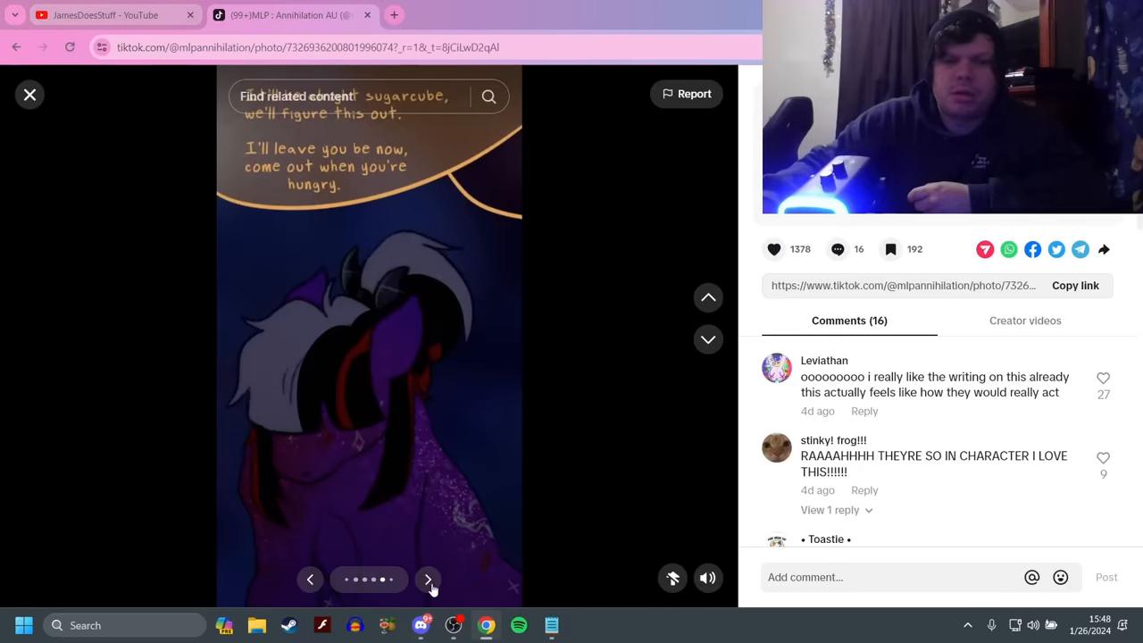
Finish the episode at the final group picture and move to the next post
{"action": "left_click", "coordinate": [427, 578]}
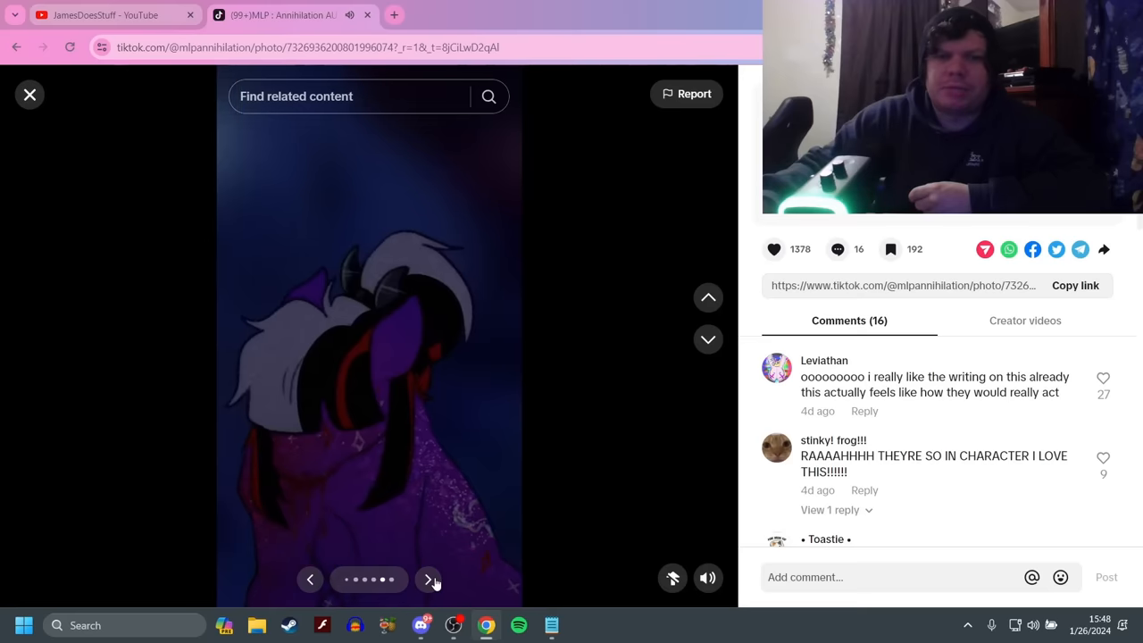
{"action": "mouse_move", "coordinate": [279, 544]}
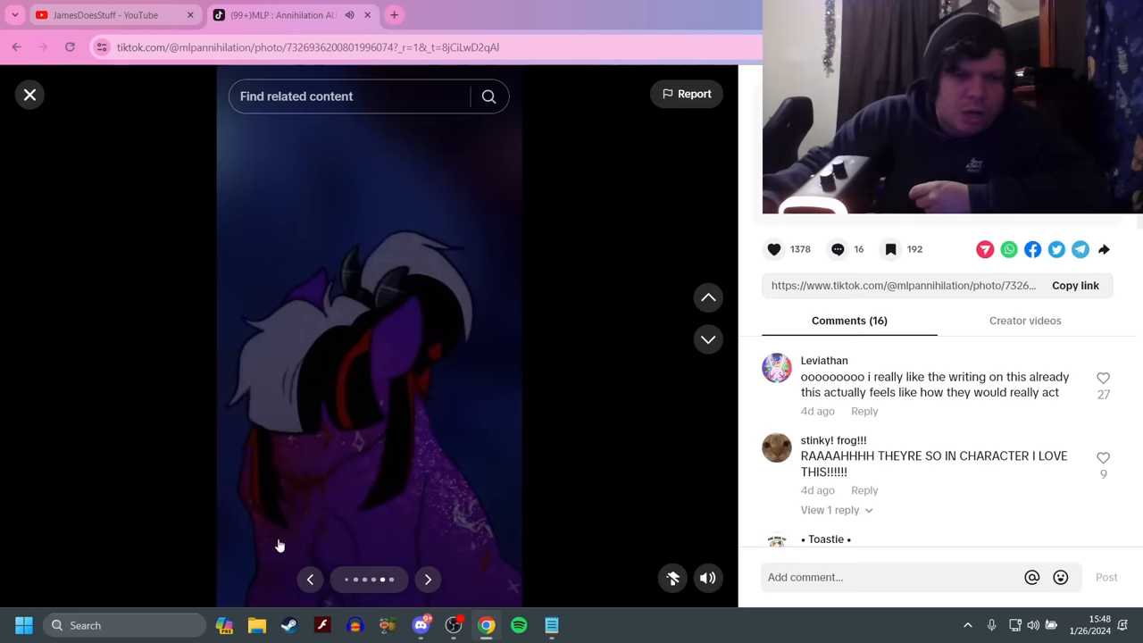
{"action": "mouse_move", "coordinate": [436, 589]}
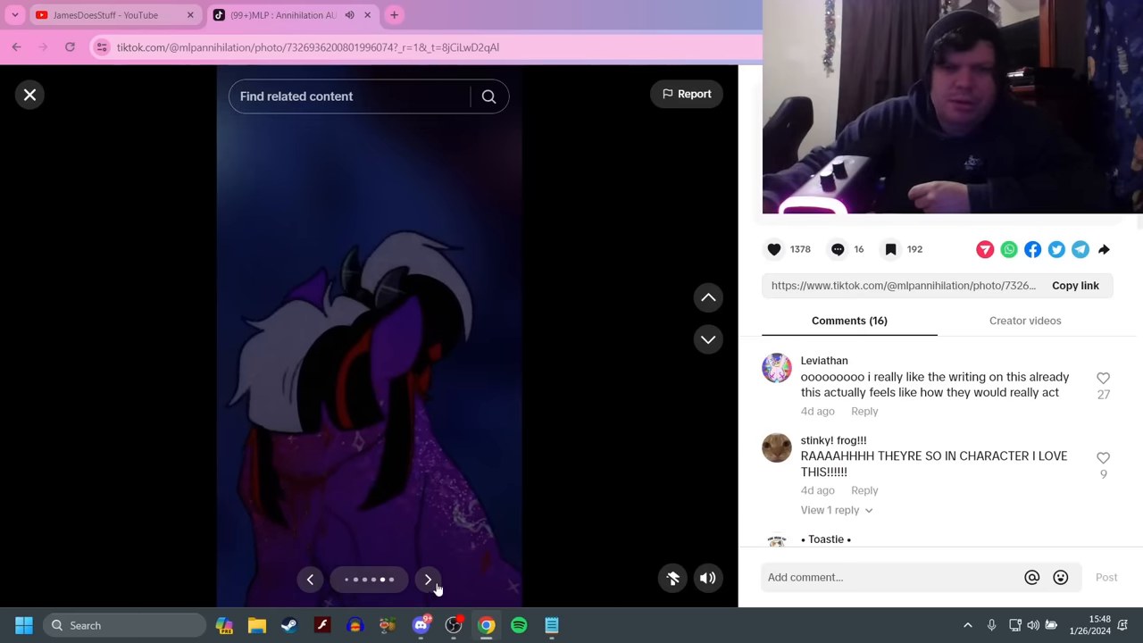
{"action": "left_click", "coordinate": [428, 578]}
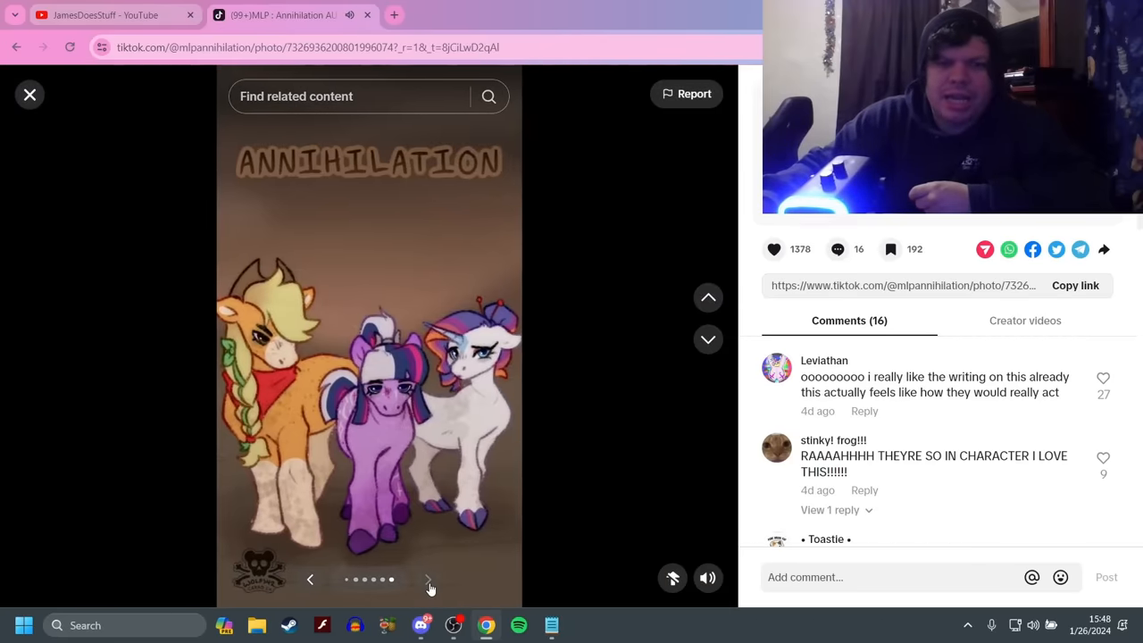
{"action": "left_click", "coordinate": [427, 579]}
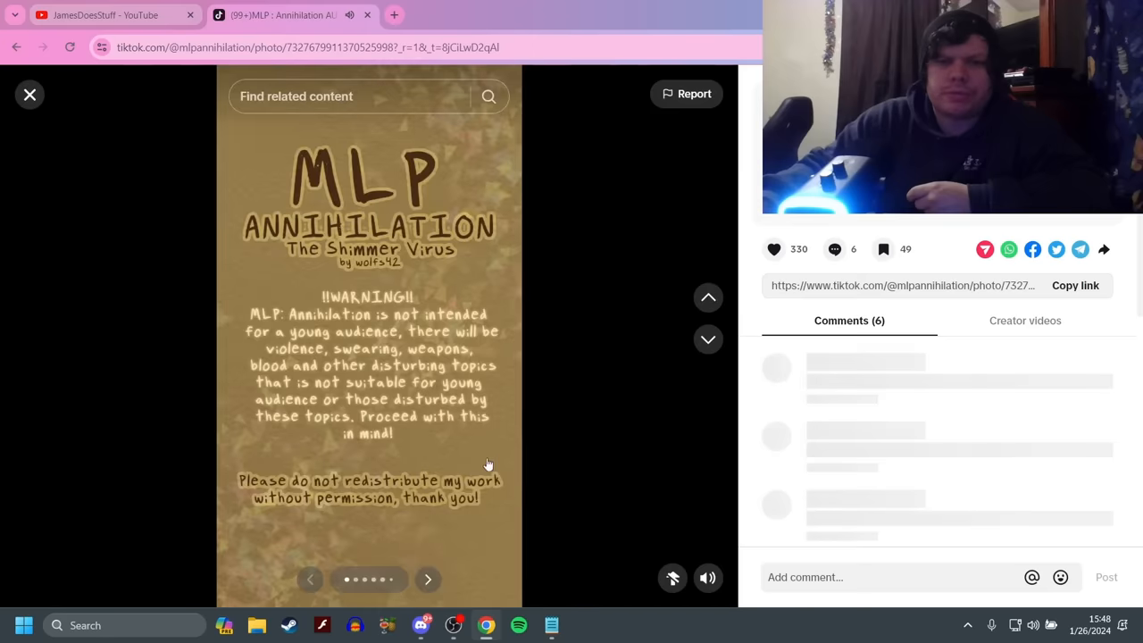
Page past the Day 5 warning and summary to Applejack's, then Rarity's, status card
{"action": "left_click", "coordinate": [427, 579]}
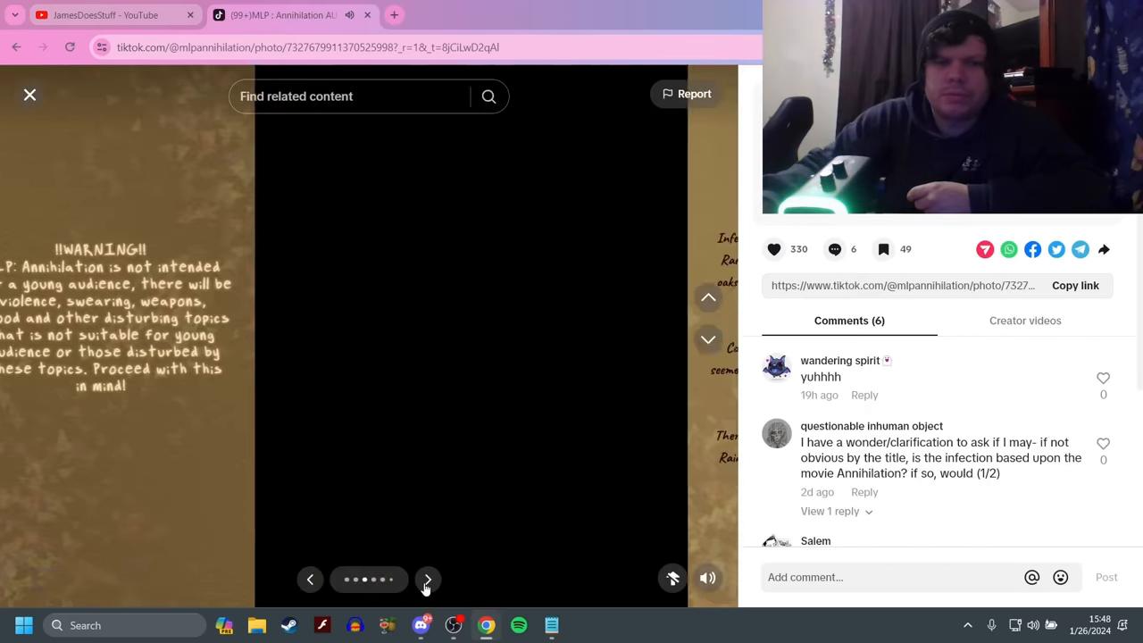
{"action": "left_click", "coordinate": [427, 578]}
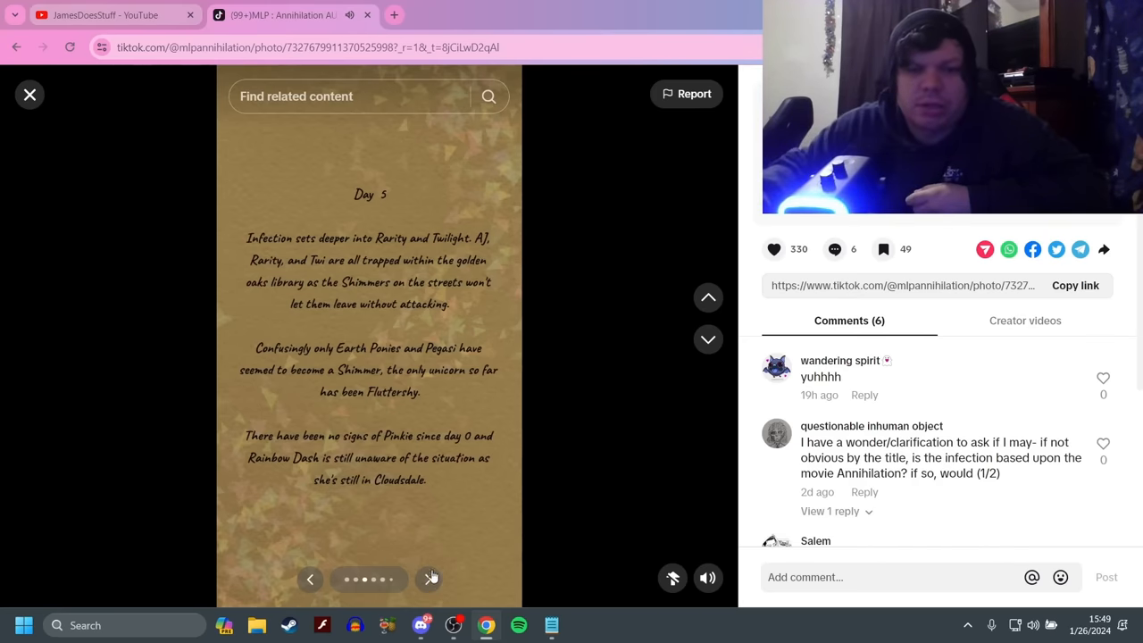
{"action": "left_click", "coordinate": [430, 578]}
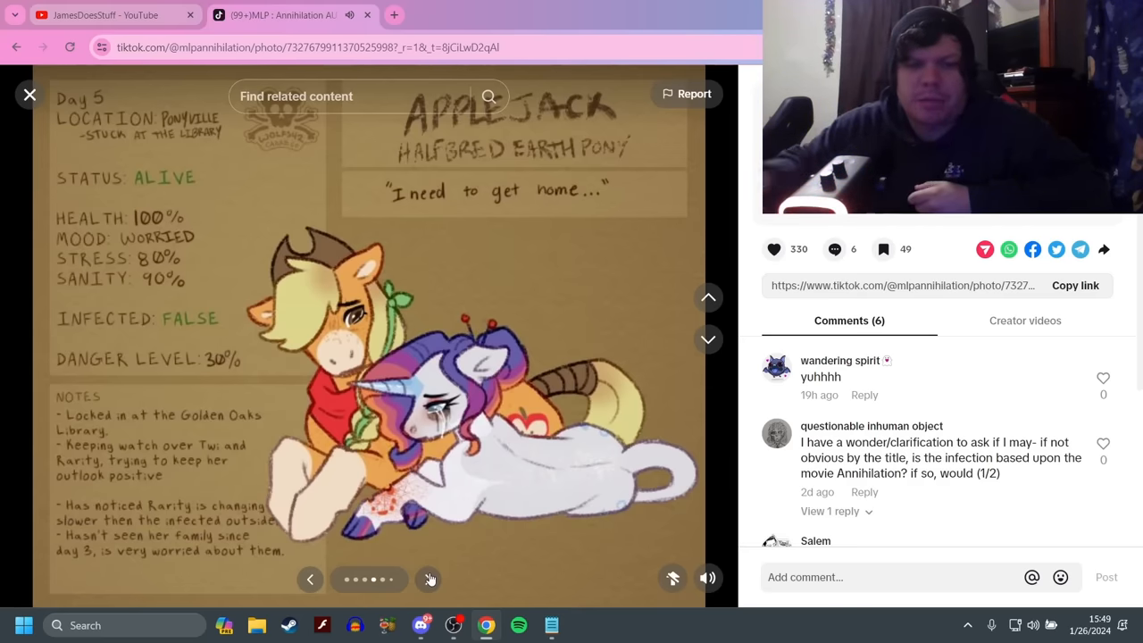
{"action": "left_click", "coordinate": [429, 579]}
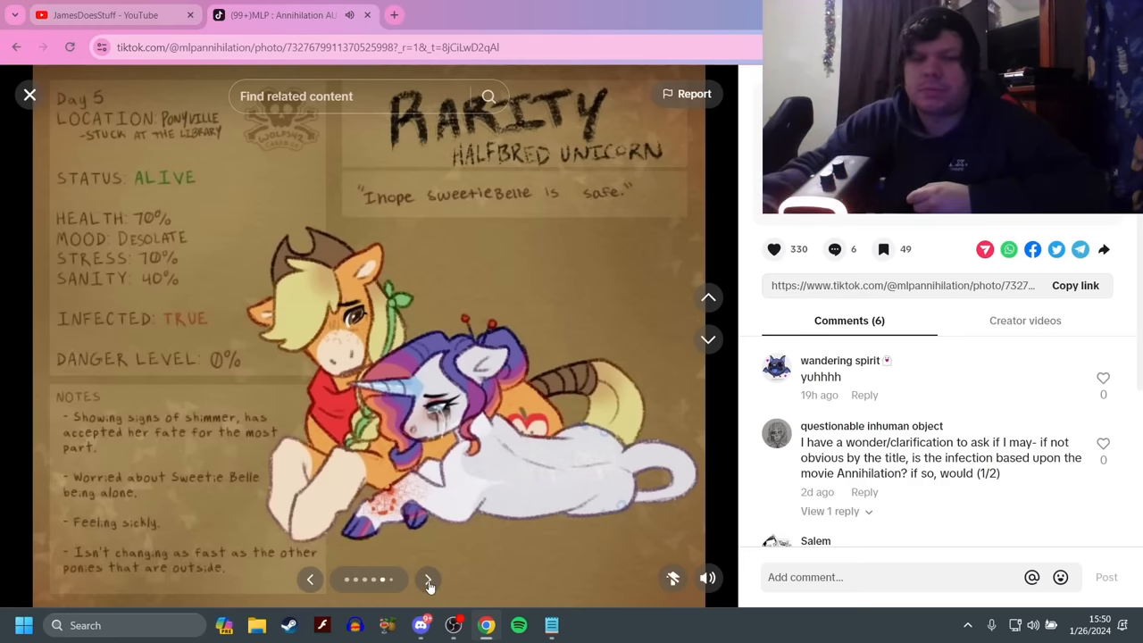
Advance past Twilight Sparkle's infected Day 5 card to the next post's mature-rating warning slide
{"action": "left_click", "coordinate": [427, 578]}
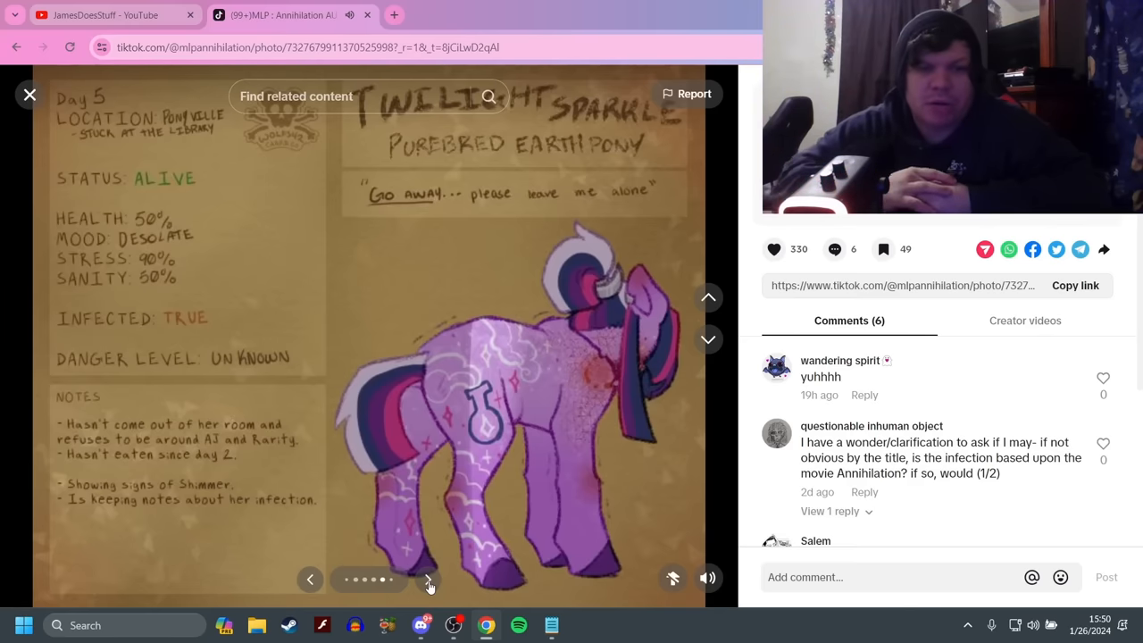
{"action": "left_click", "coordinate": [427, 578]}
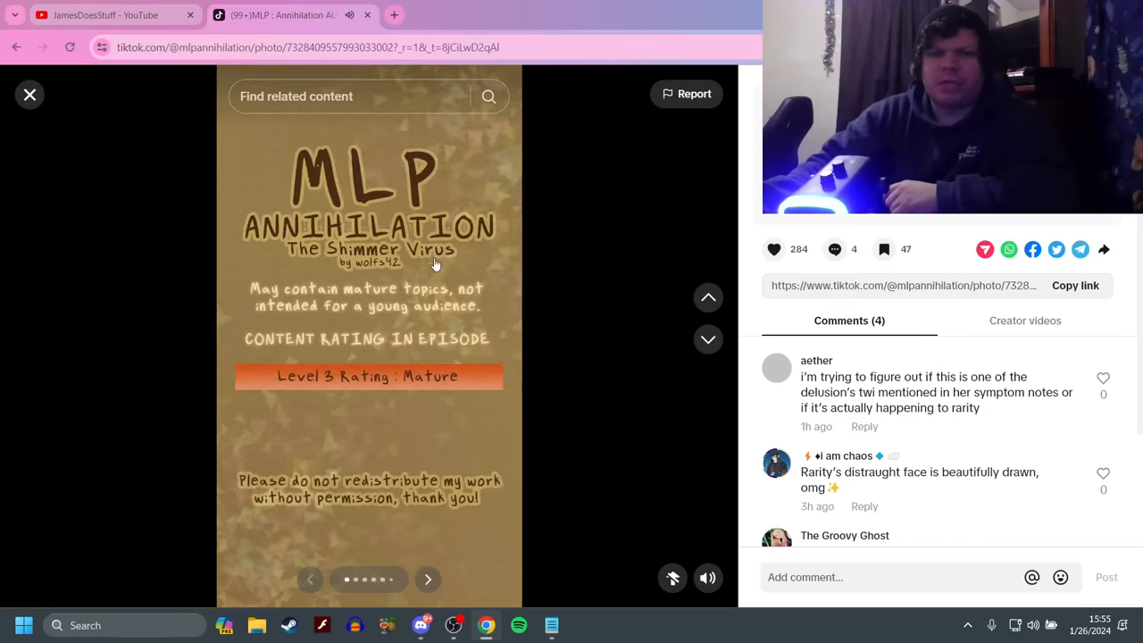
{"action": "mouse_move", "coordinate": [500, 253]}
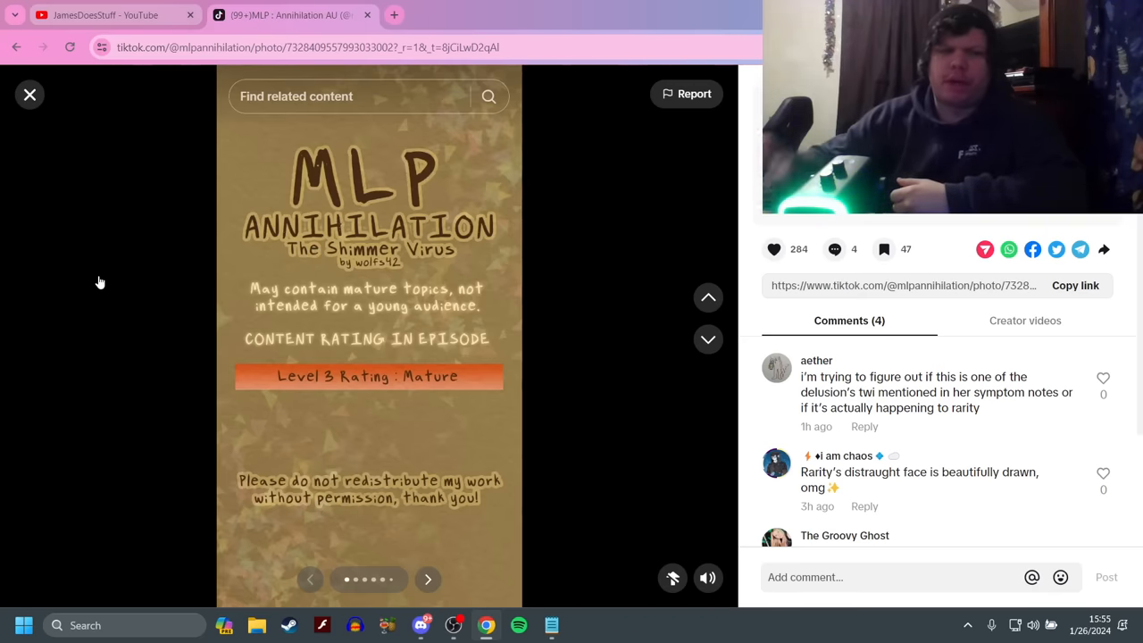
{"action": "mouse_move", "coordinate": [388, 545]}
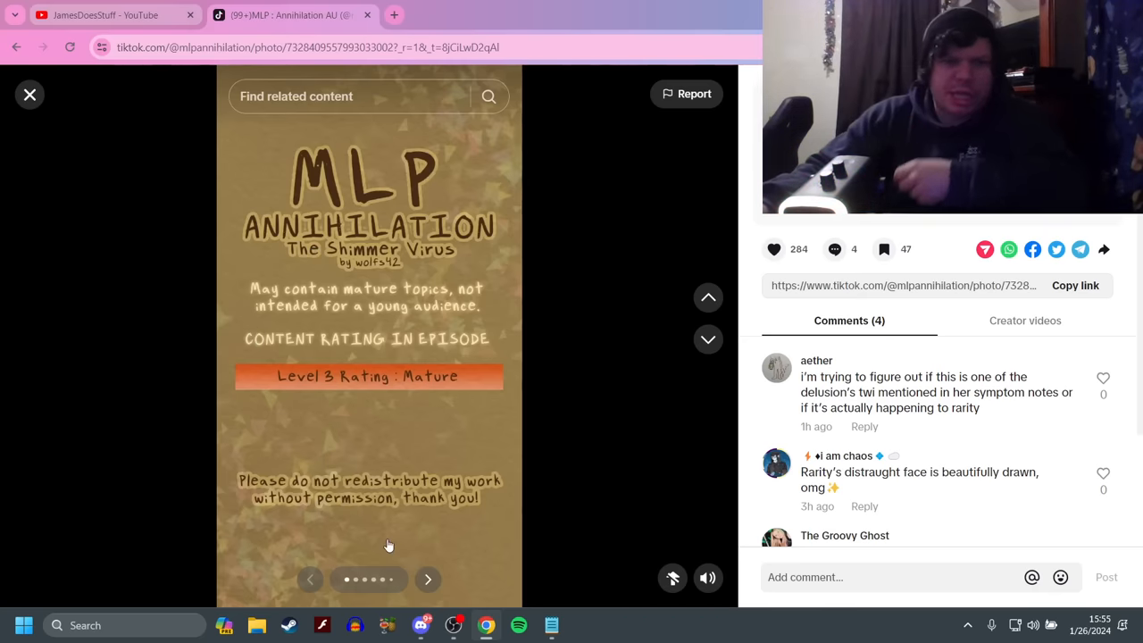
Page through the warning, Applejack's plea and Rarity's feral outburst to the ANNIHILATION title slide
{"action": "left_click", "coordinate": [427, 579]}
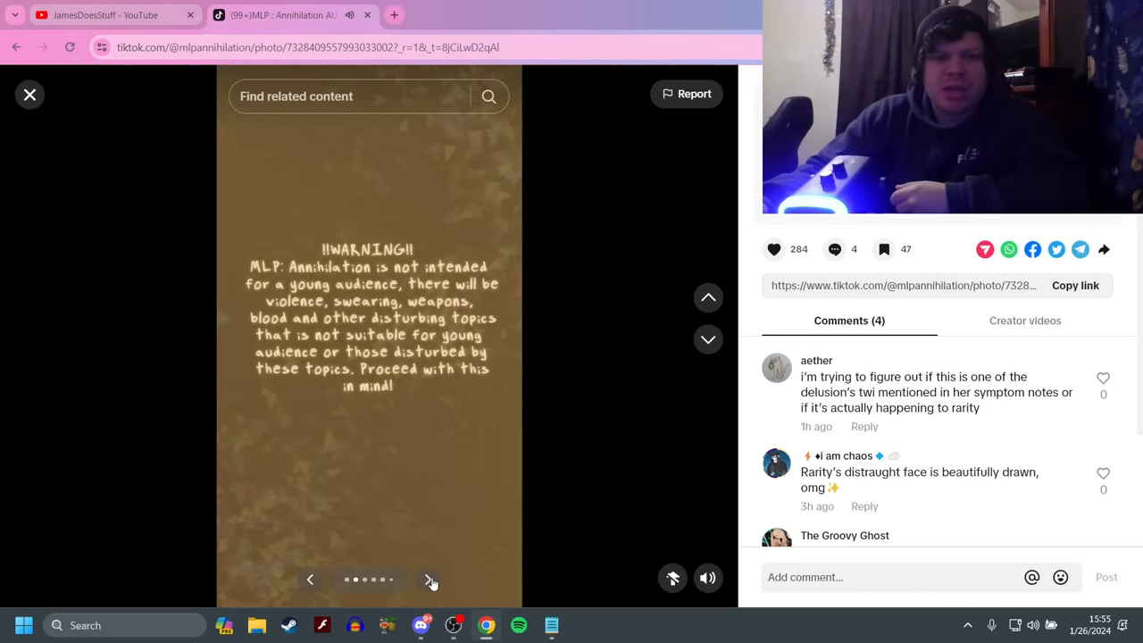
{"action": "left_click", "coordinate": [431, 580]}
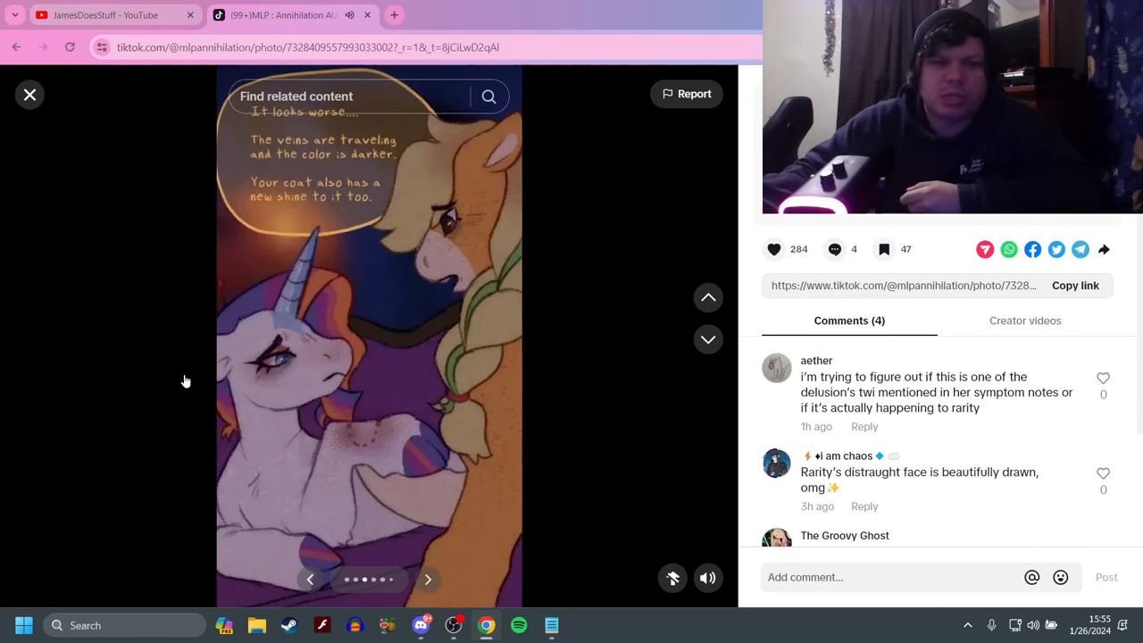
{"action": "left_click", "coordinate": [428, 578]}
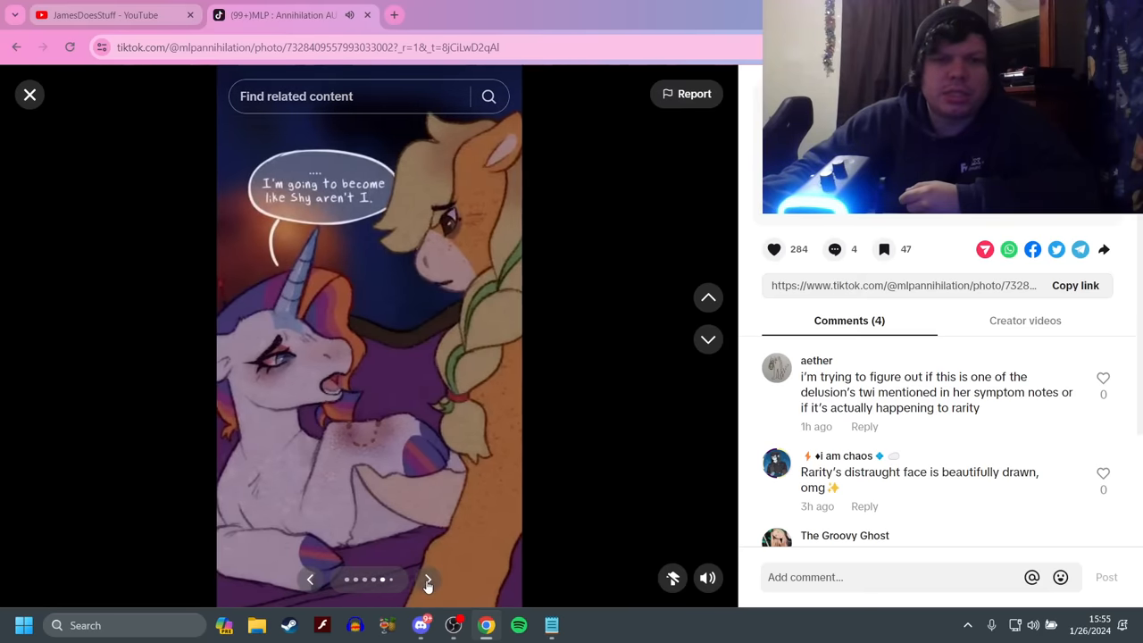
{"action": "left_click", "coordinate": [427, 579]}
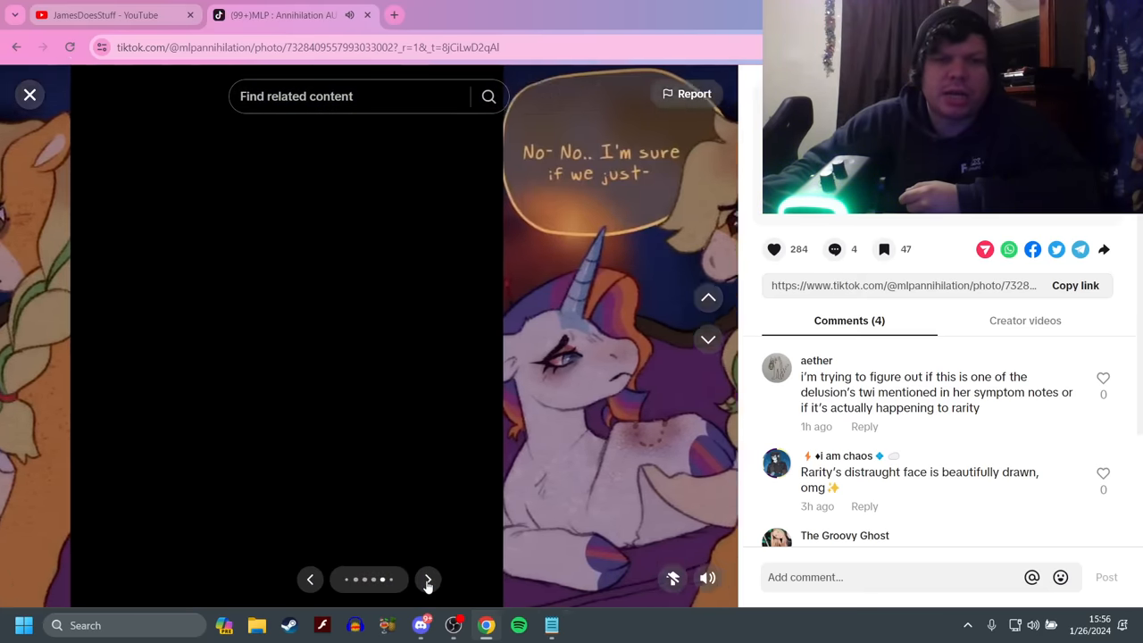
{"action": "left_click", "coordinate": [427, 578]}
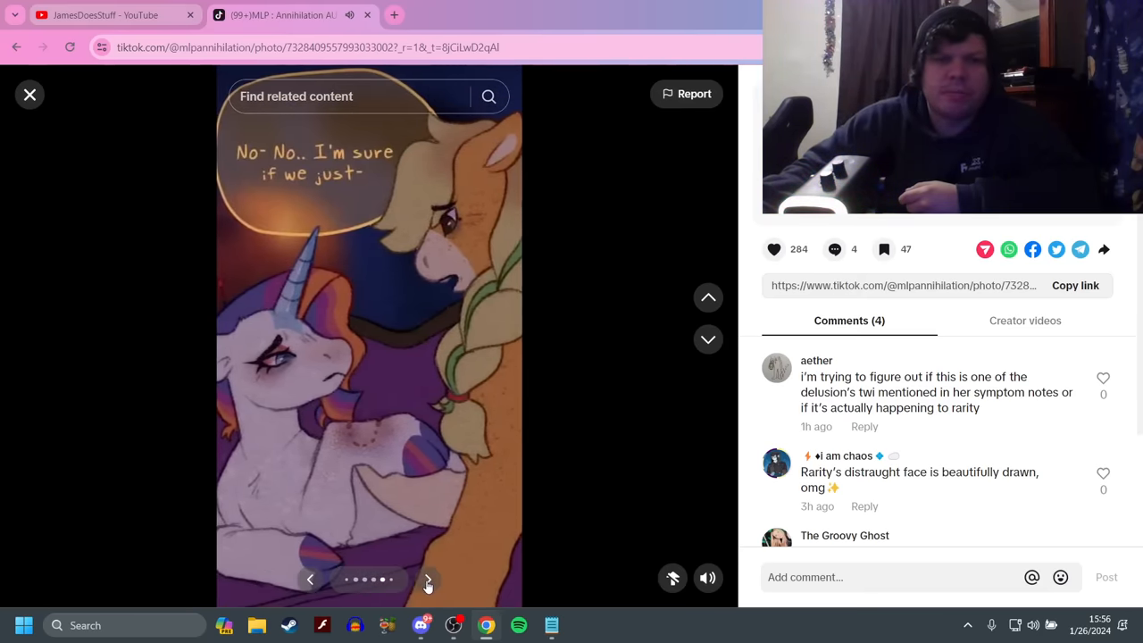
{"action": "left_click", "coordinate": [427, 578]}
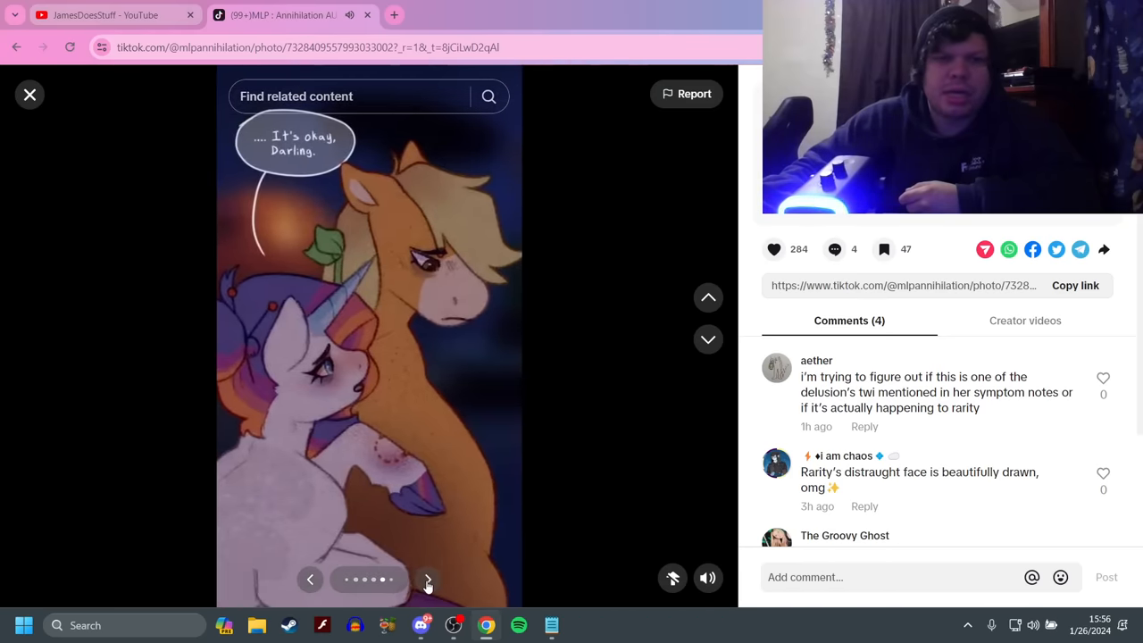
{"action": "left_click", "coordinate": [428, 578]}
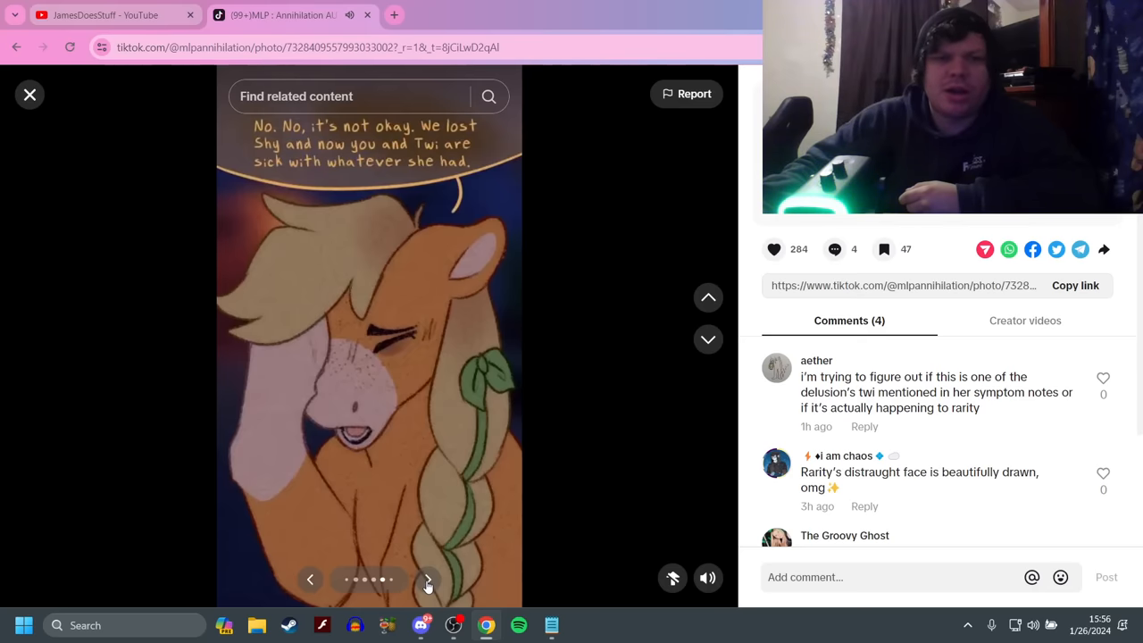
{"action": "left_click", "coordinate": [427, 578]}
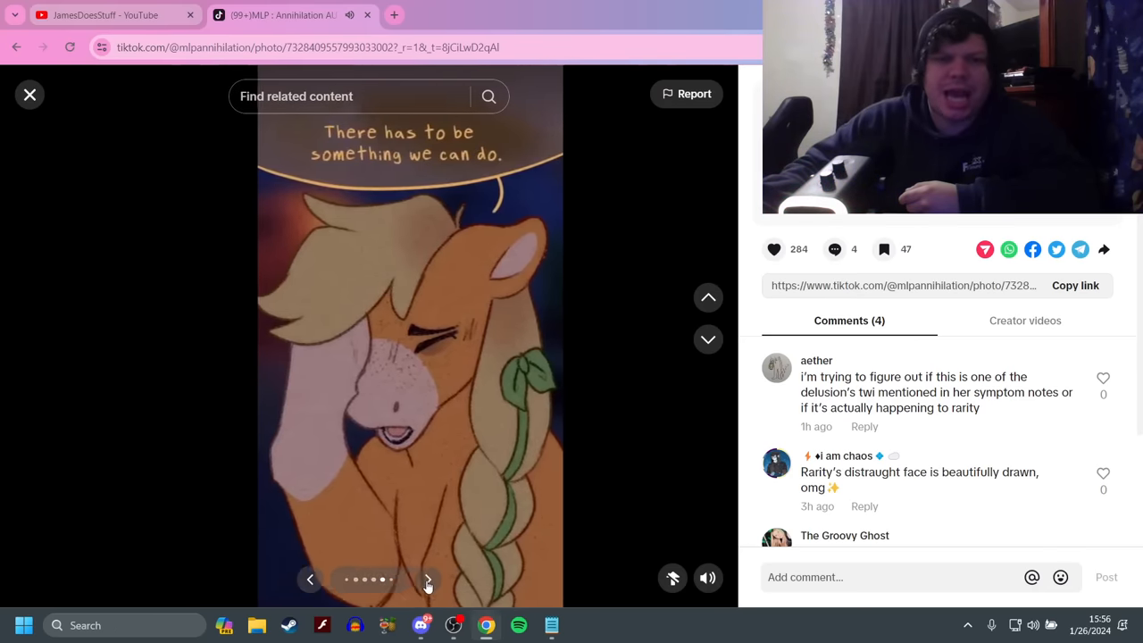
{"action": "left_click", "coordinate": [428, 578]}
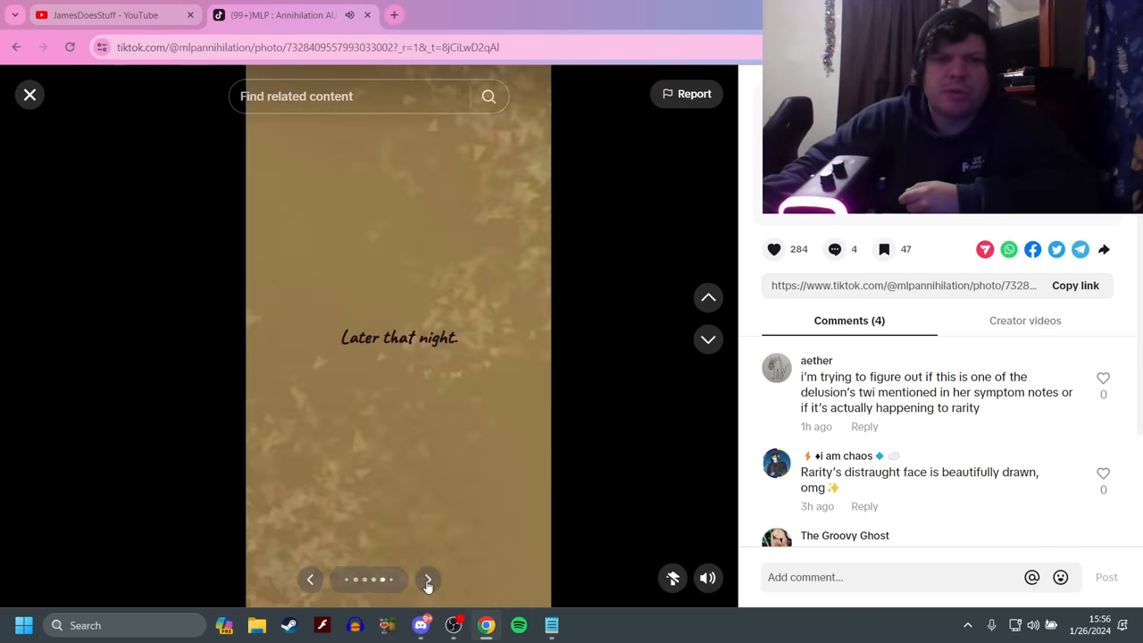
{"action": "left_click", "coordinate": [428, 579]}
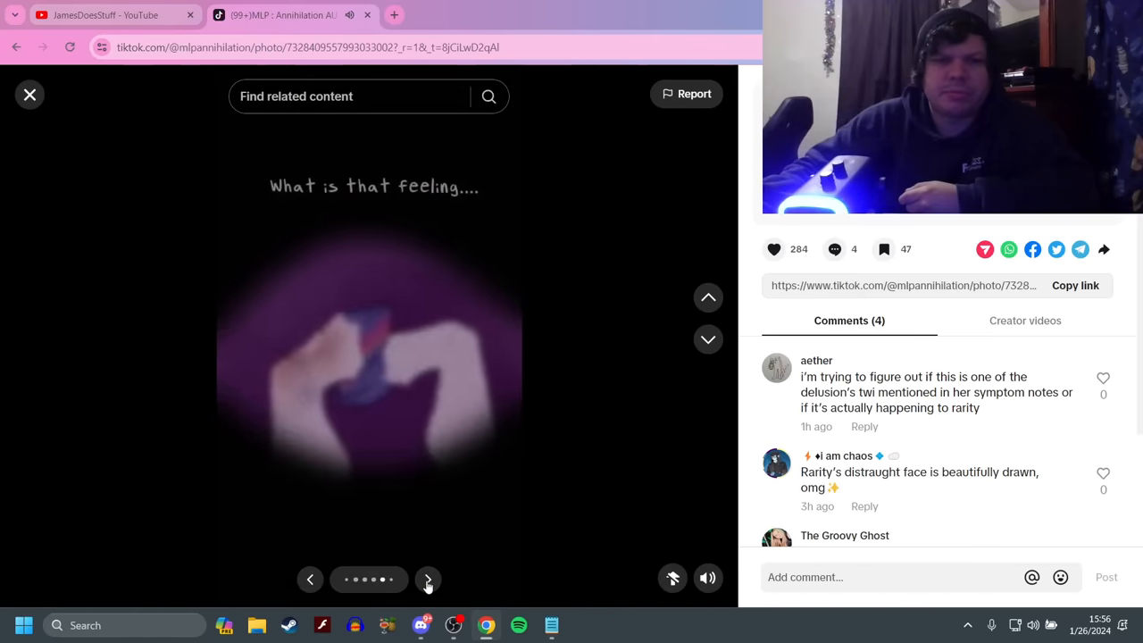
{"action": "left_click", "coordinate": [428, 579]}
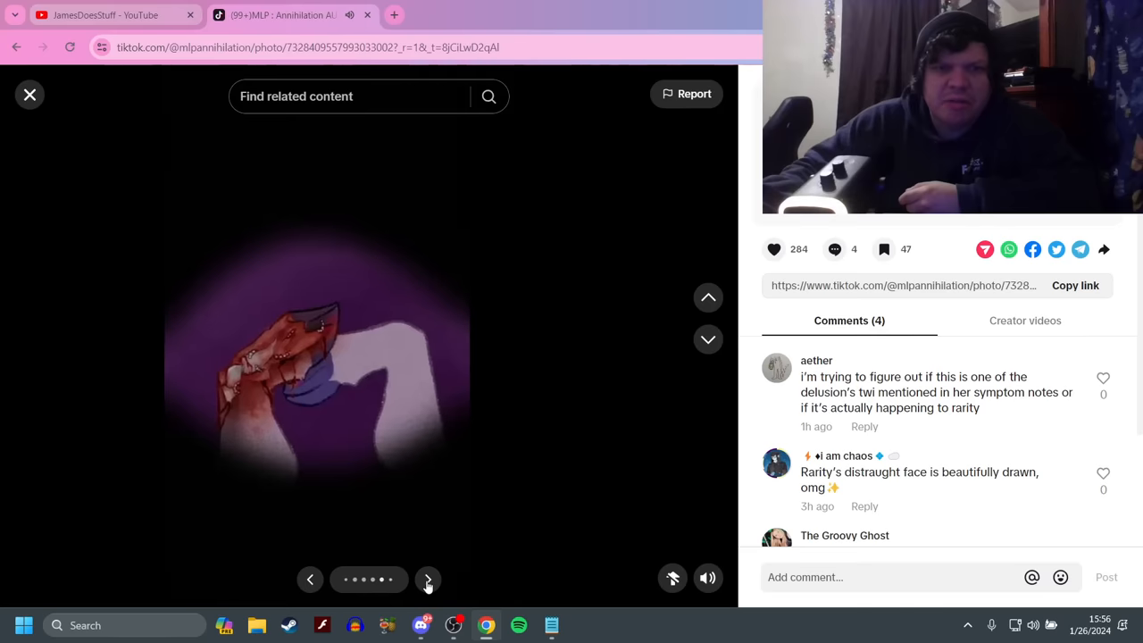
{"action": "left_click", "coordinate": [428, 579]}
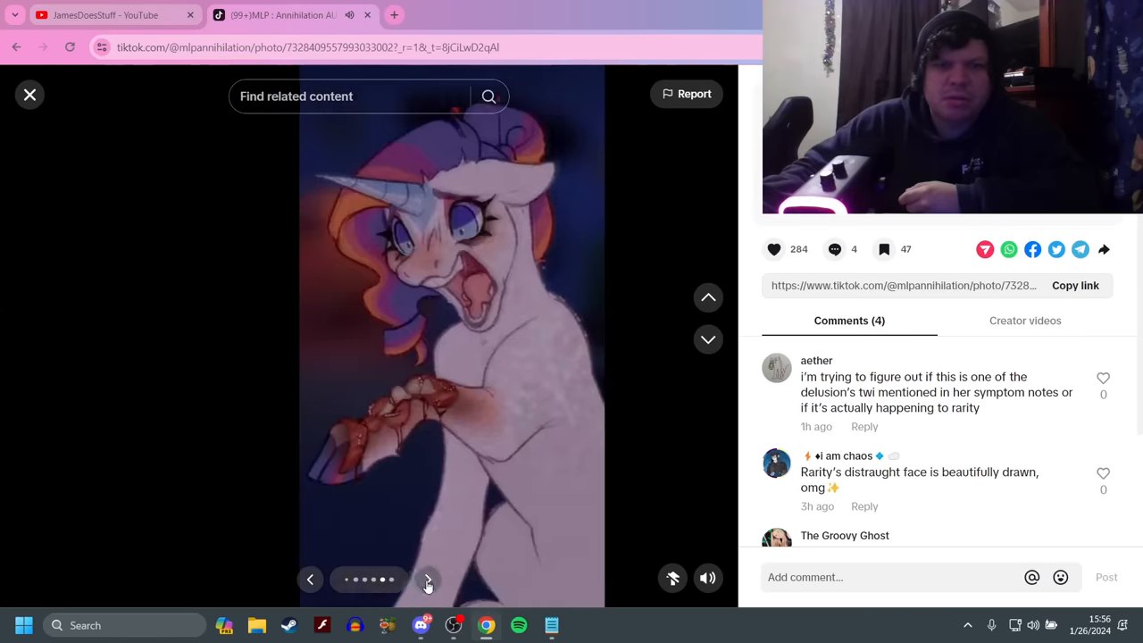
{"action": "left_click", "coordinate": [427, 579]}
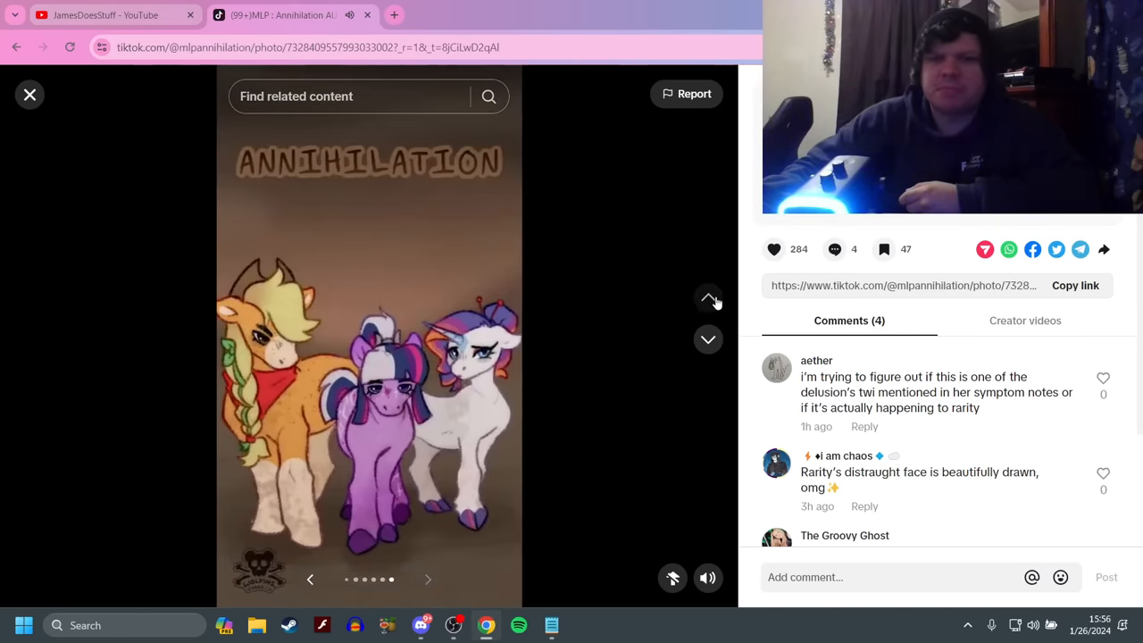
Go back to the previous mlpannihilation post, the field guide video
{"action": "left_click", "coordinate": [708, 297]}
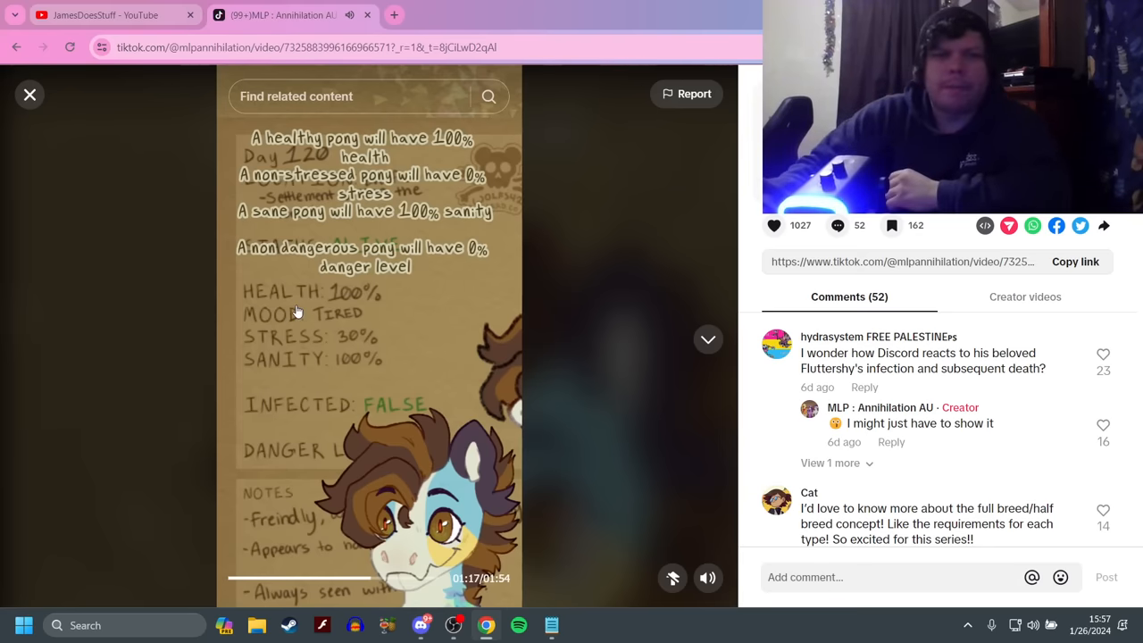
Pause the field guide video, rewind a few seconds, and resume playback
{"action": "left_click", "coordinate": [370, 336]}
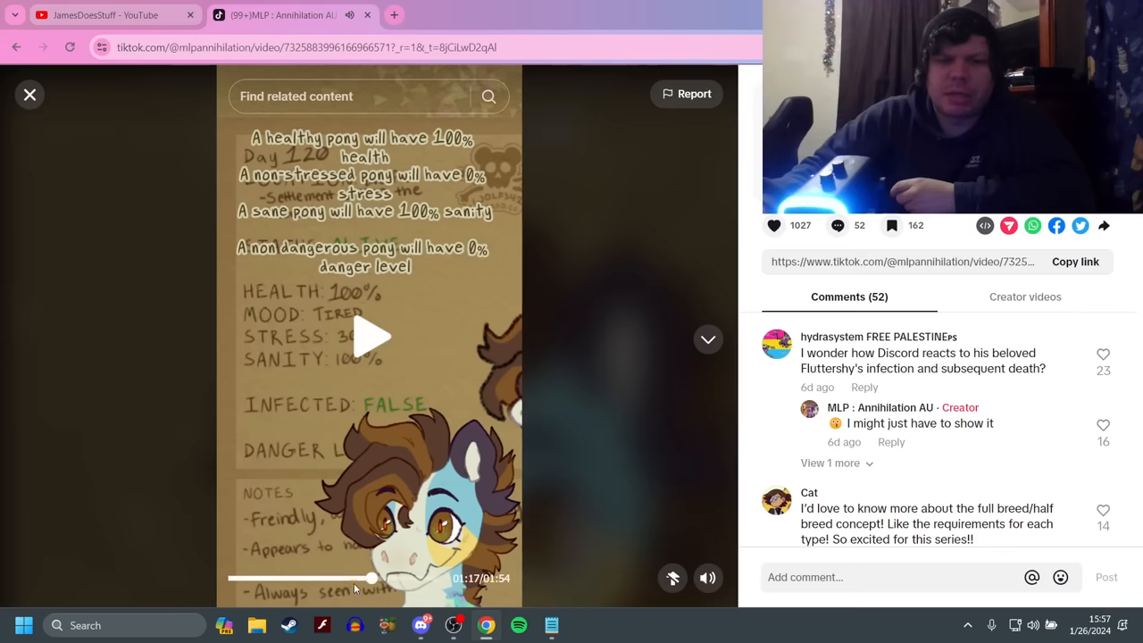
{"action": "left_click", "coordinate": [366, 579]}
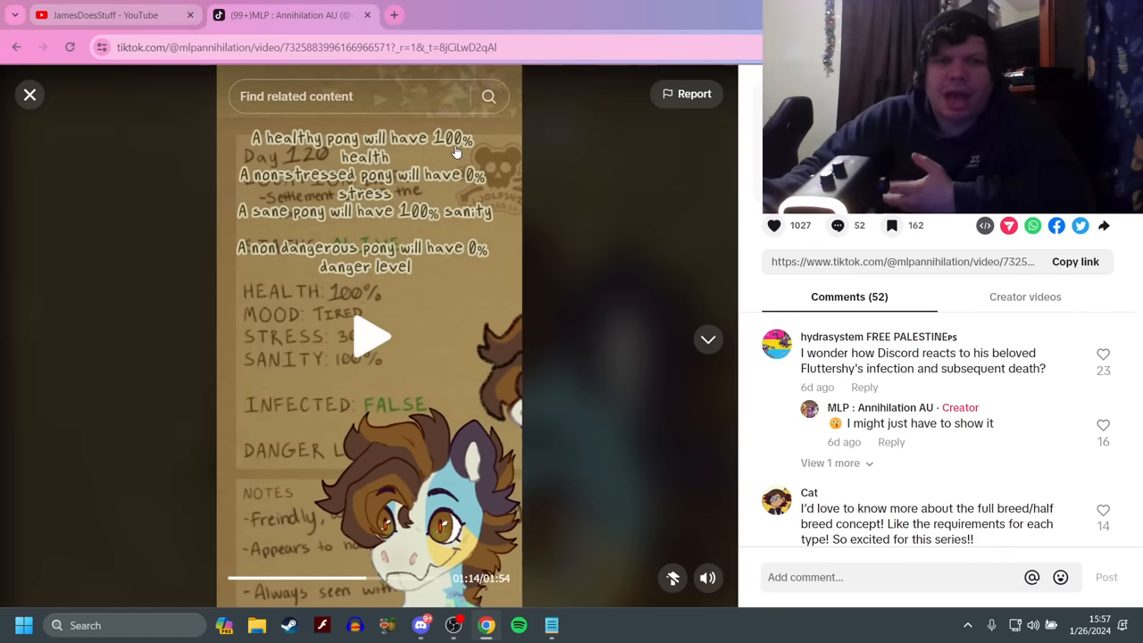
{"action": "mouse_move", "coordinate": [469, 178]}
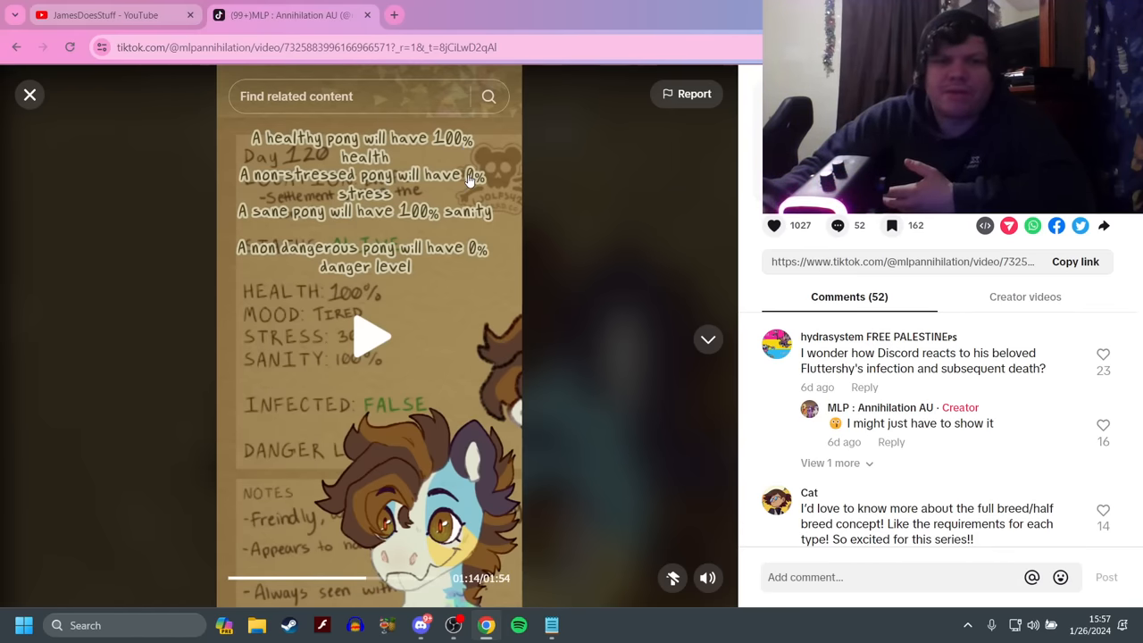
{"action": "mouse_move", "coordinate": [150, 209]}
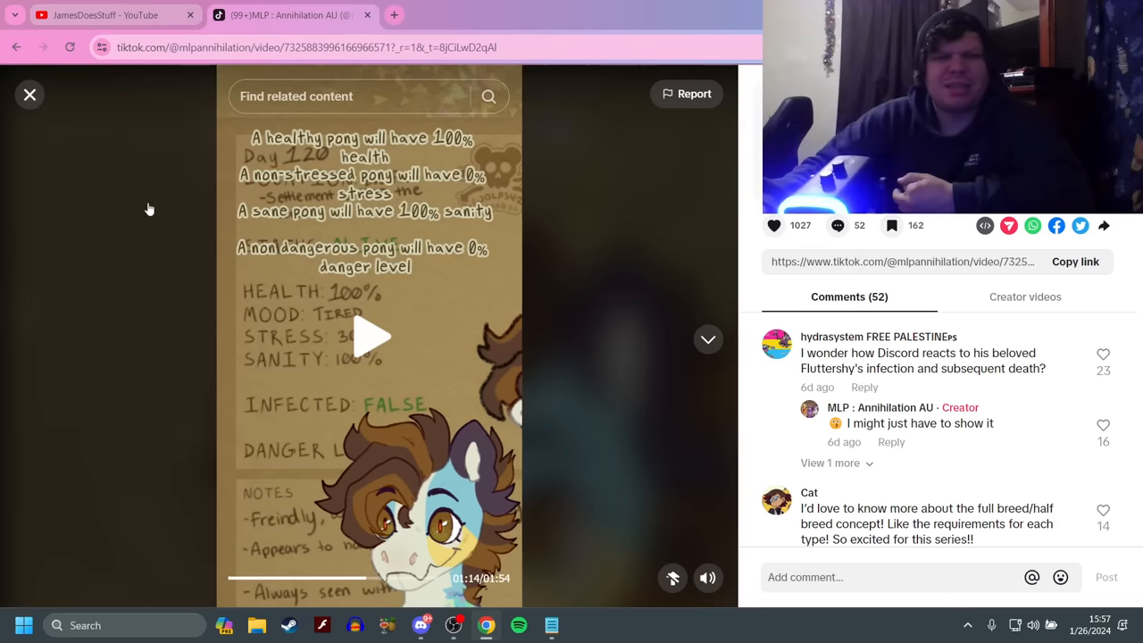
{"action": "mouse_move", "coordinate": [178, 198]}
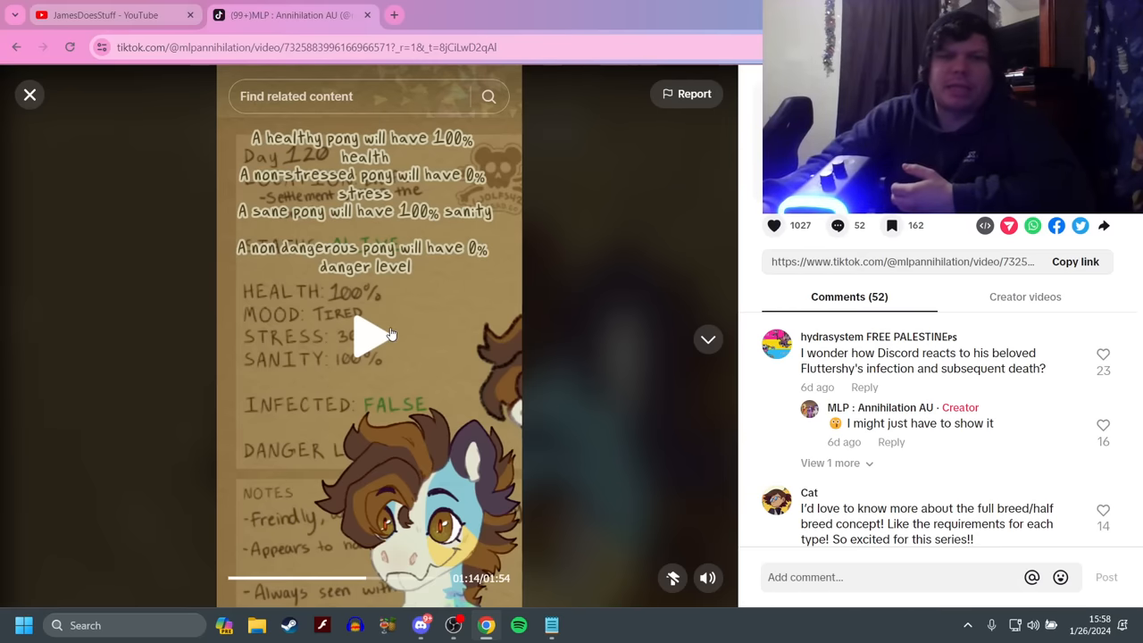
{"action": "left_click", "coordinate": [375, 335]}
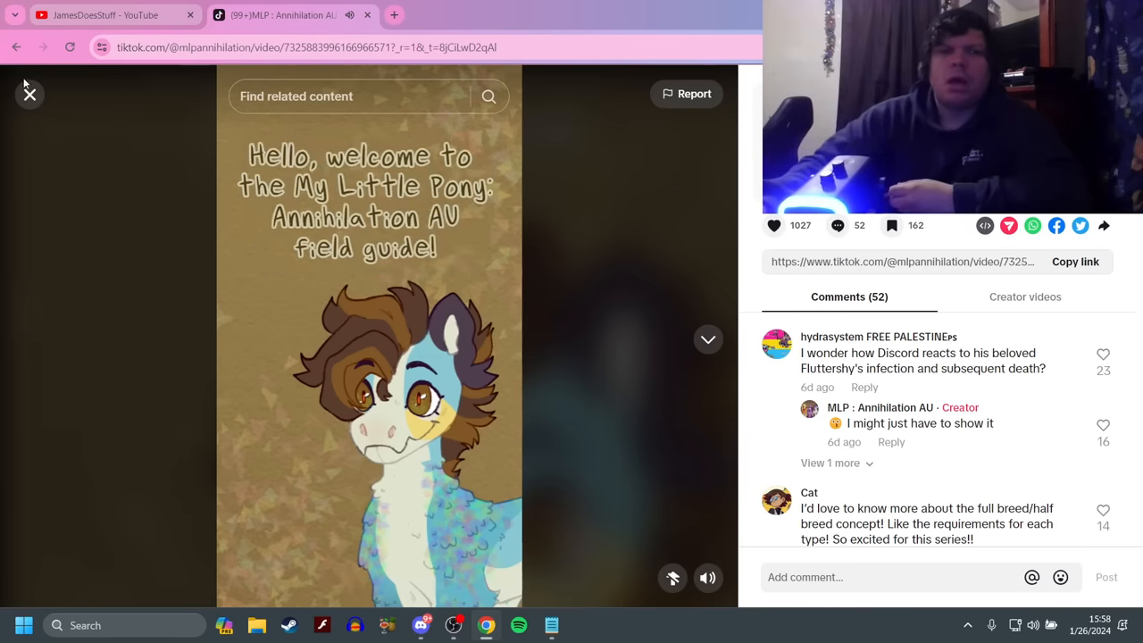
Close the field guide post and scroll the mlpannihilation profile down to Episode 1
{"action": "left_click", "coordinate": [29, 94]}
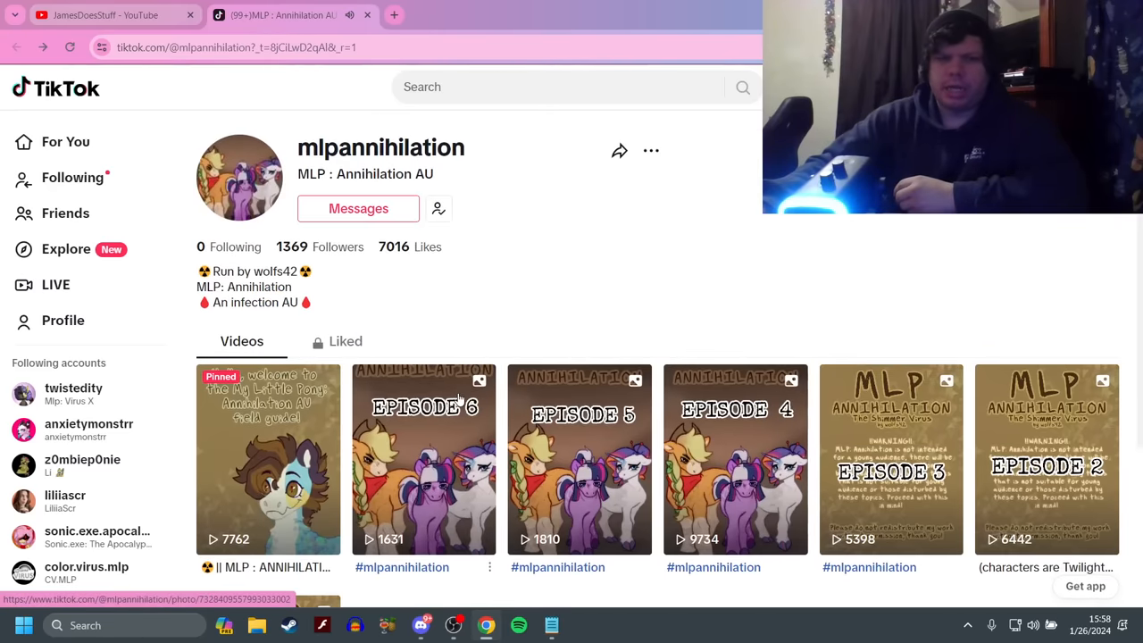
{"action": "scroll", "scroll_direction": "down", "scroll_amount": 3}
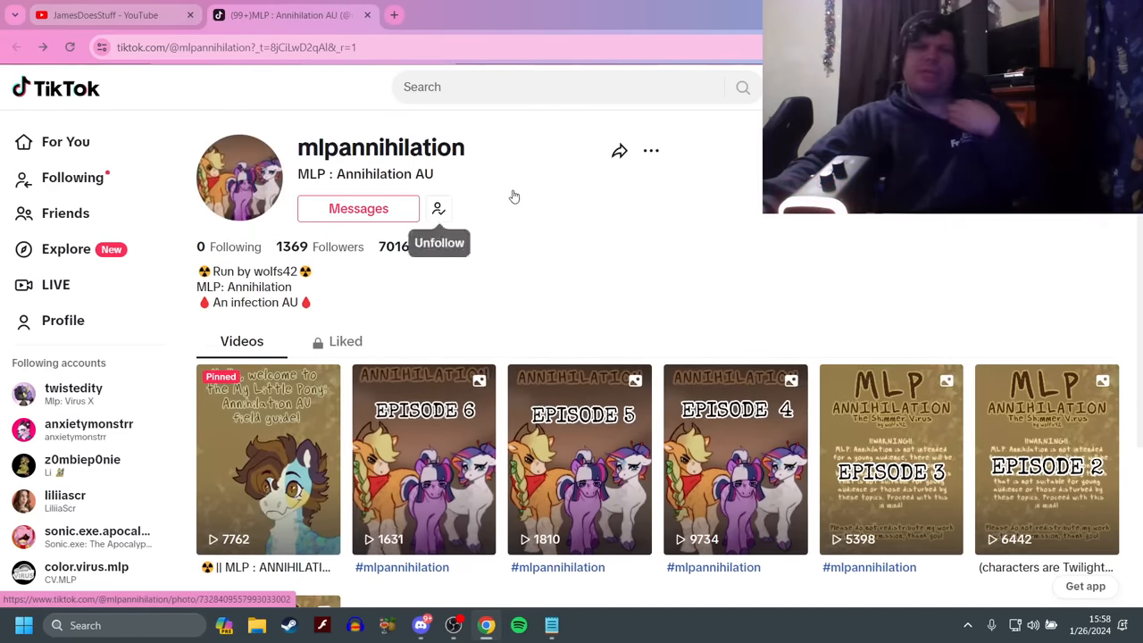
{"action": "mouse_move", "coordinate": [561, 198]}
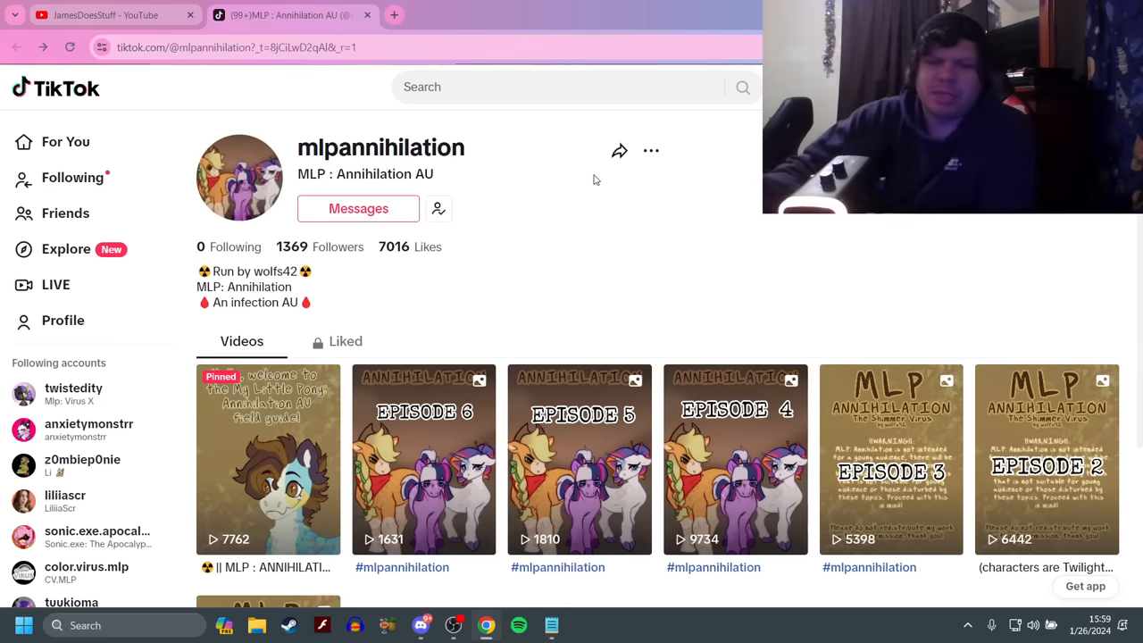
{"action": "left_click", "coordinate": [890, 459]}
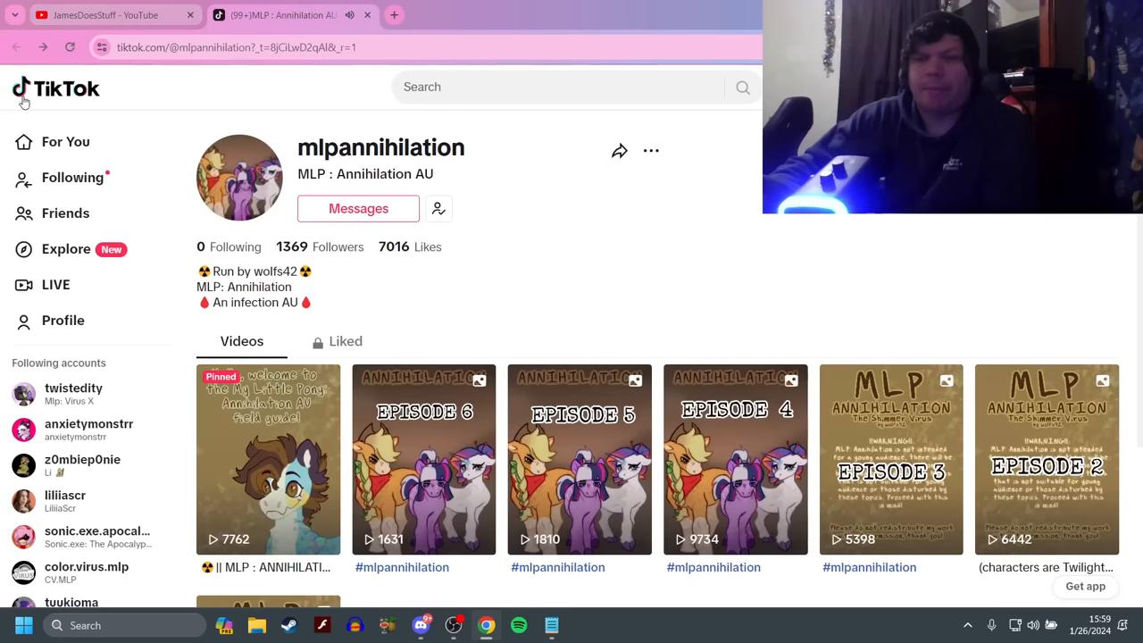
{"action": "mouse_move", "coordinate": [628, 351]}
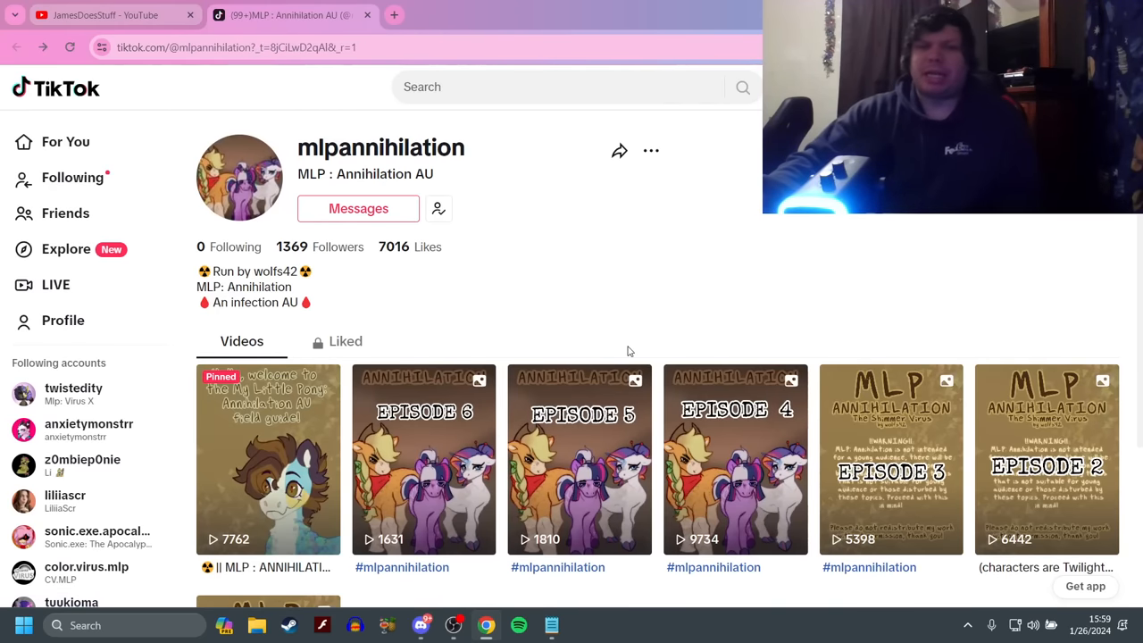
{"action": "mouse_move", "coordinate": [653, 263]}
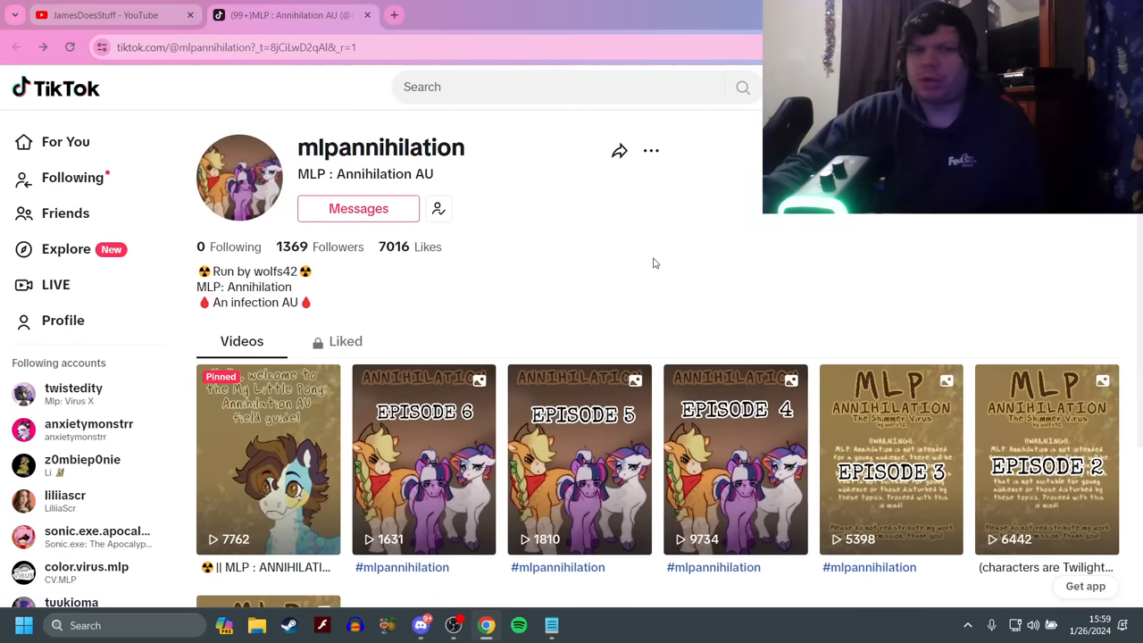
{"action": "scroll", "scroll_direction": "down", "scroll_amount": 3}
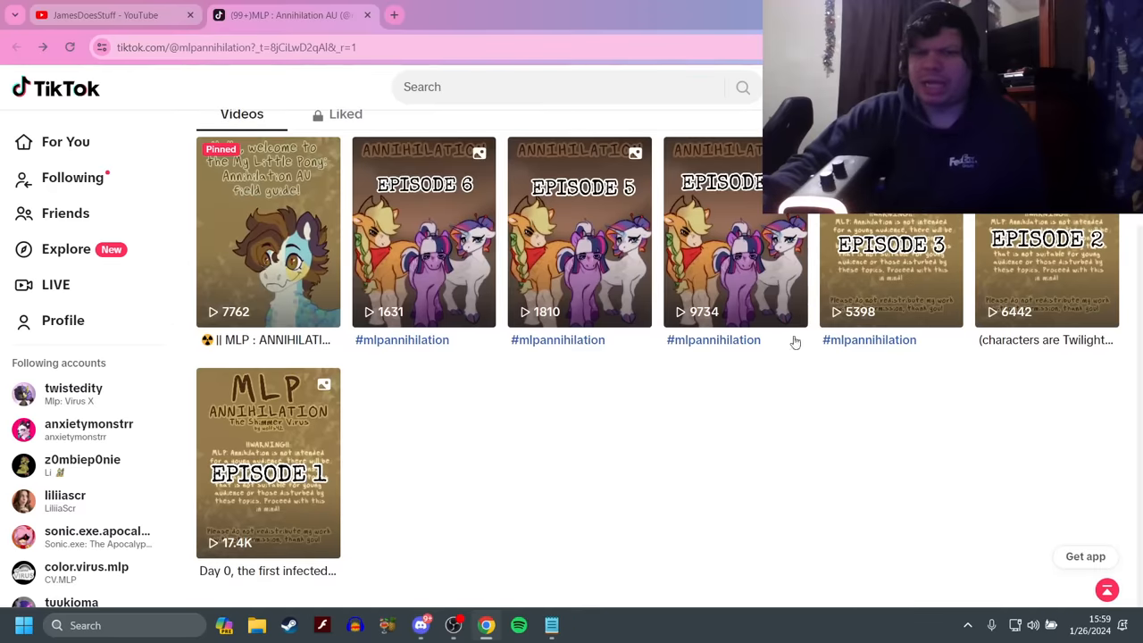